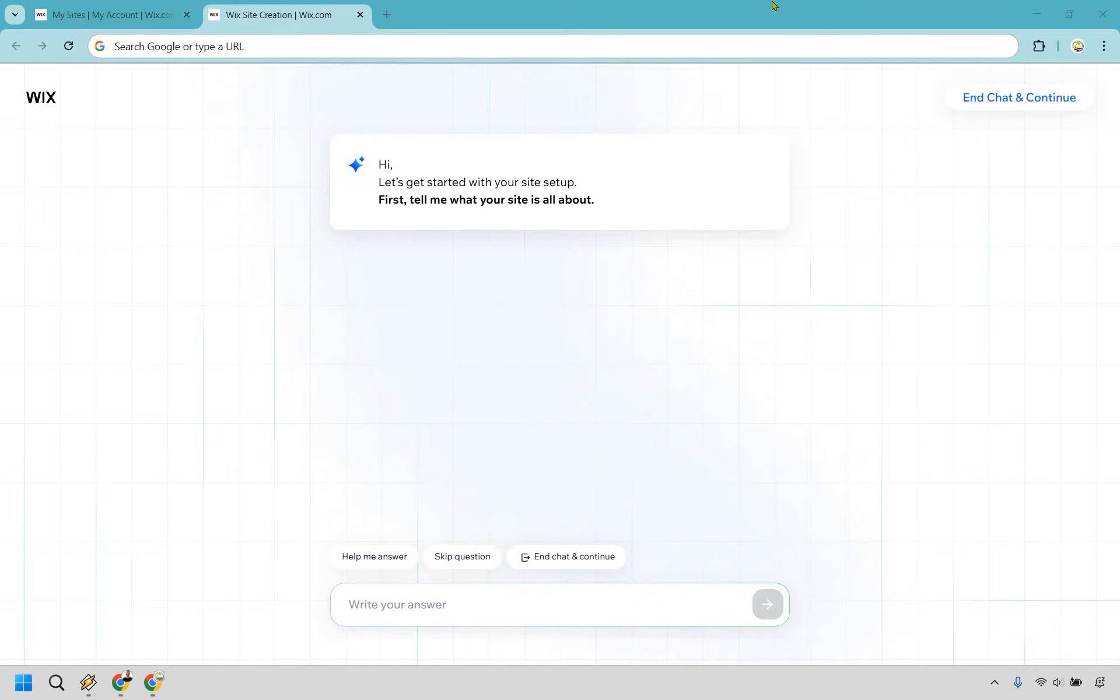
mouse_move(505, 584)
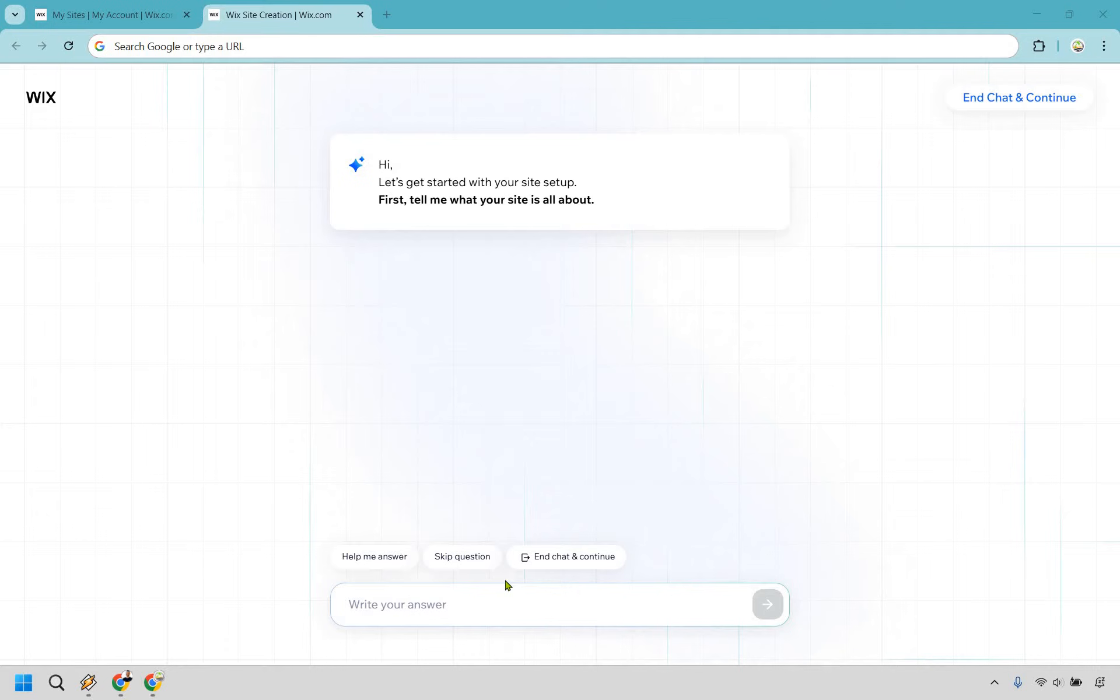
Answer the setup chat with the portfolio description, the name Island Photography and the target audience, then end the chat.
type("I have a photography site where I want to demonstrate my portfolio.")
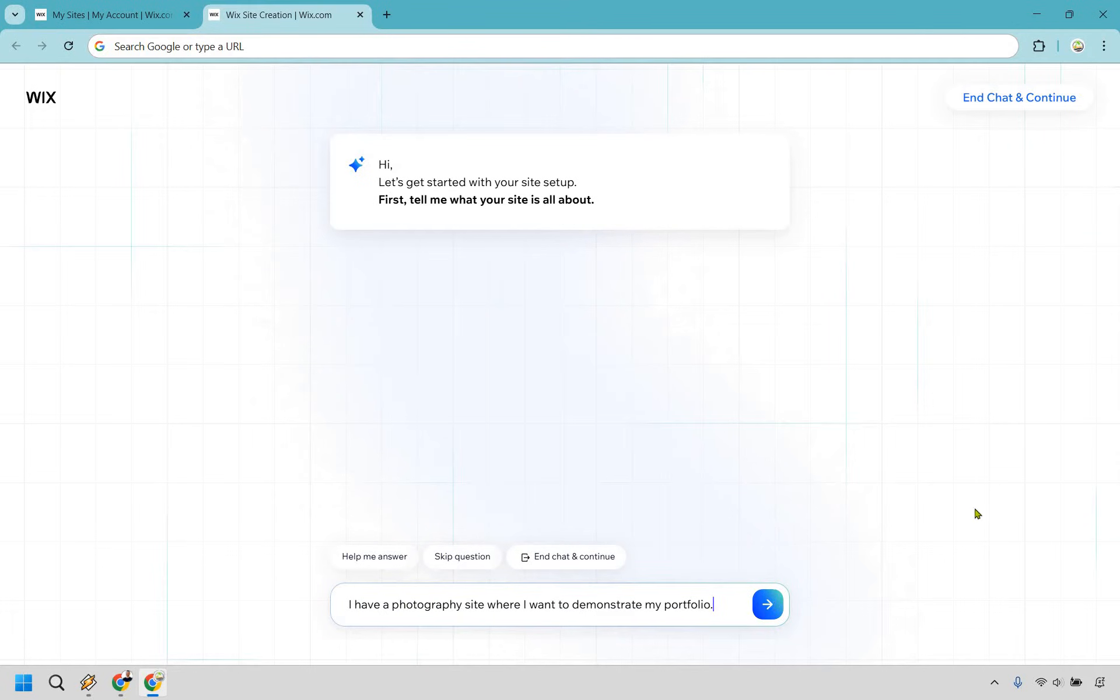
left_click(765, 604)
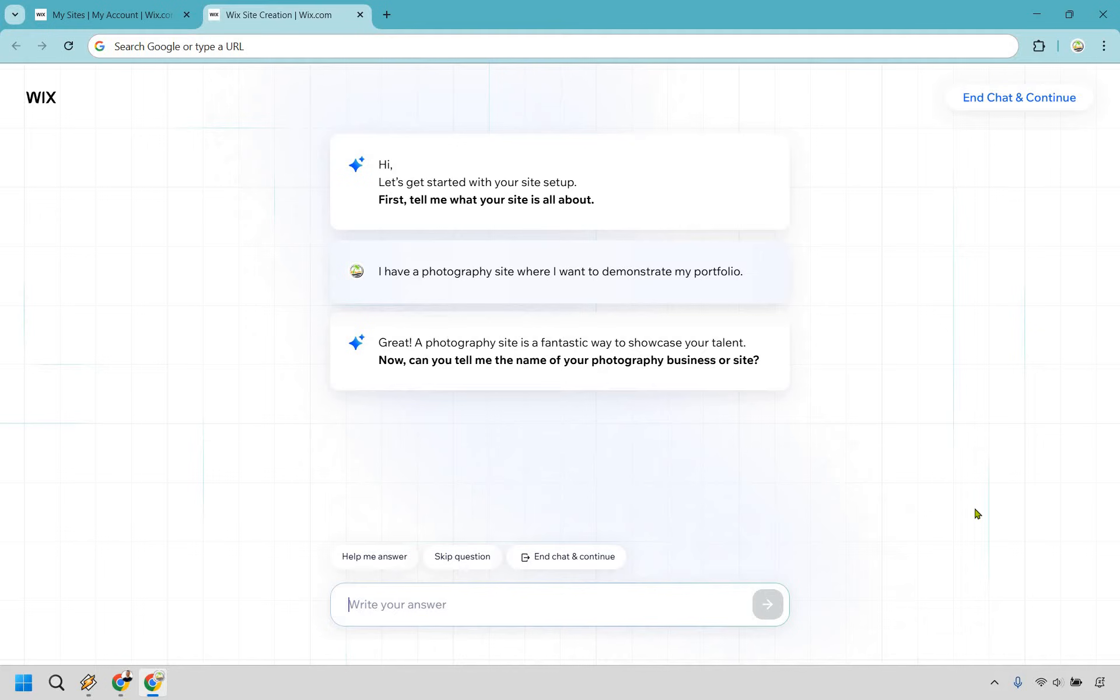
type("Island Photography")
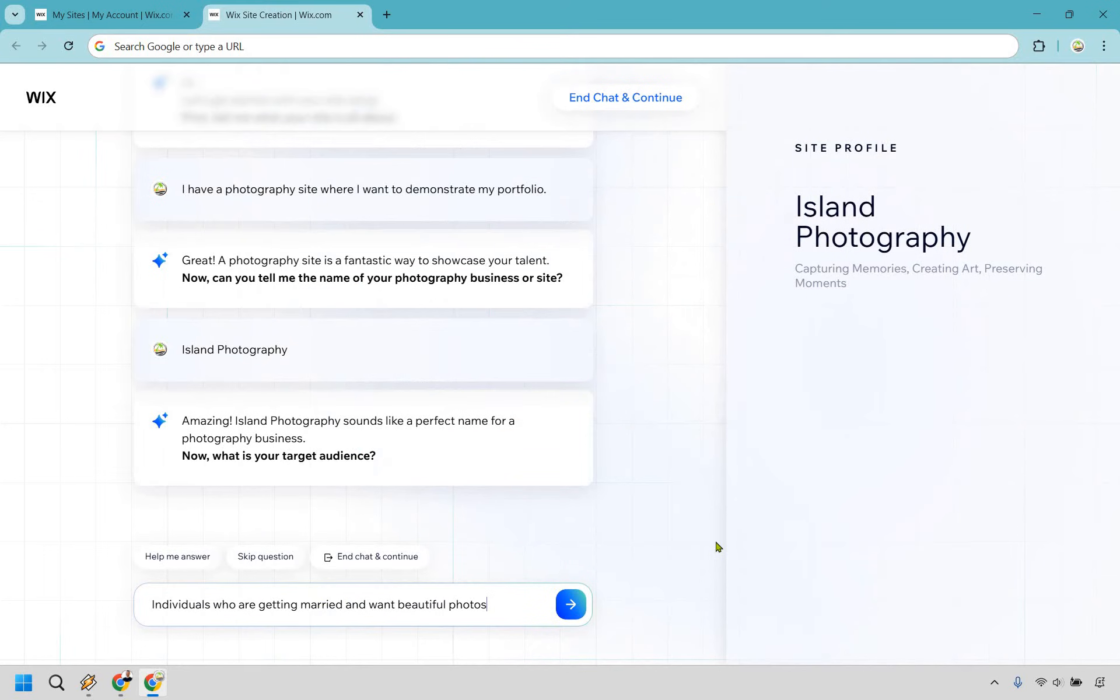
mouse_move(669, 600)
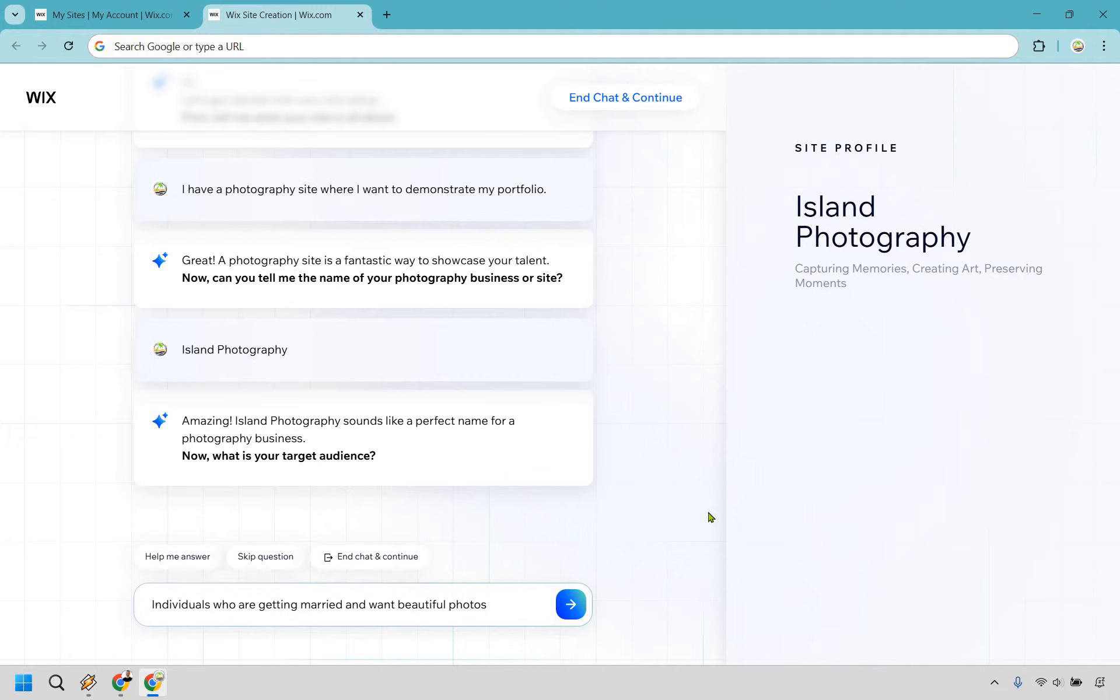
mouse_move(581, 572)
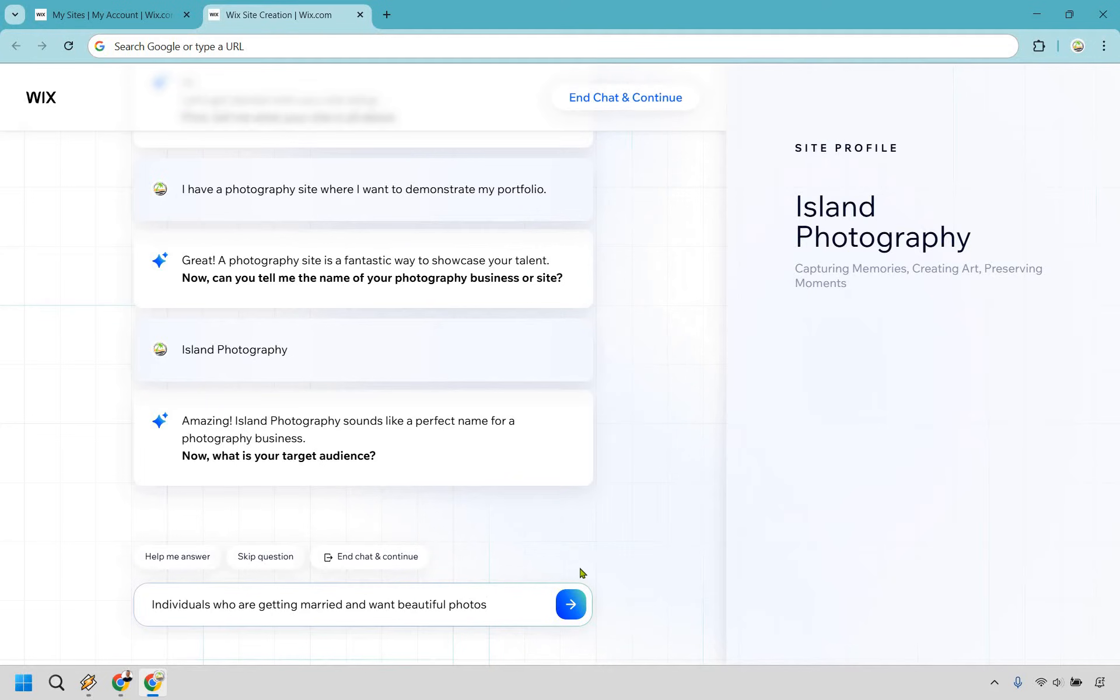
left_click(570, 604)
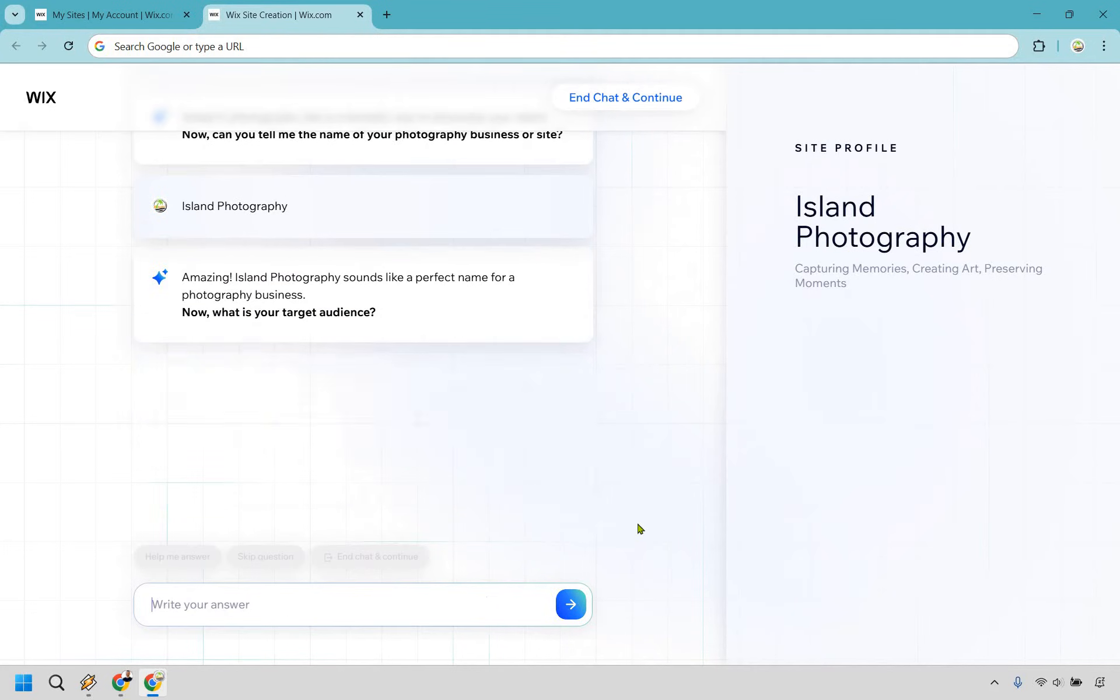
left_click(571, 605)
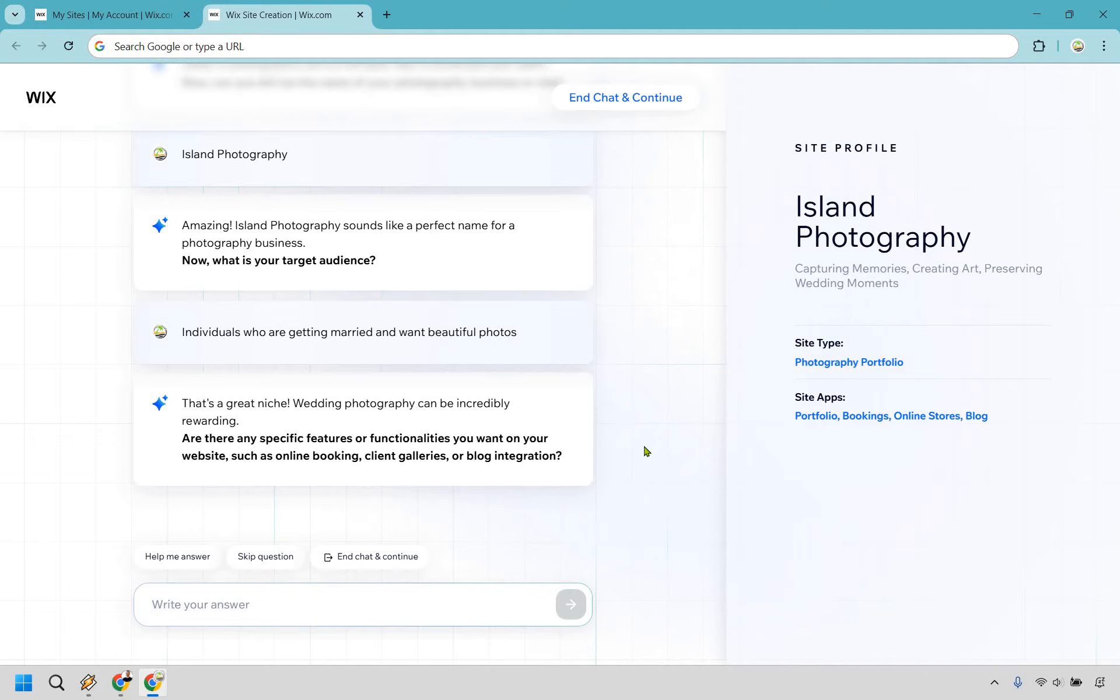
mouse_move(645, 450)
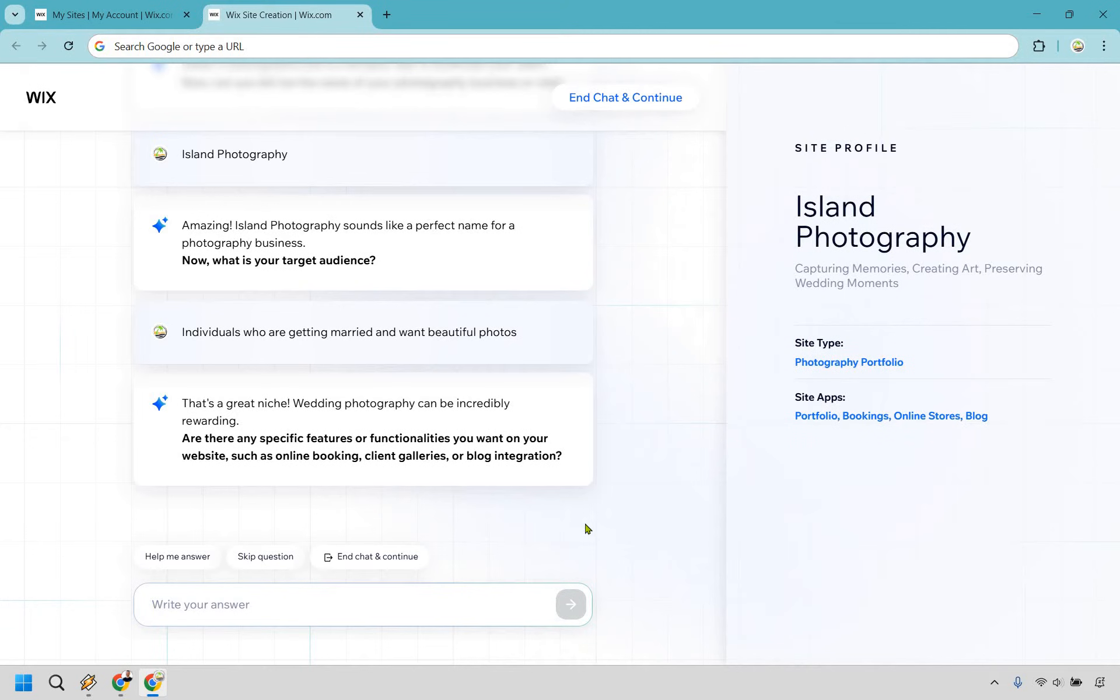
mouse_move(547, 525)
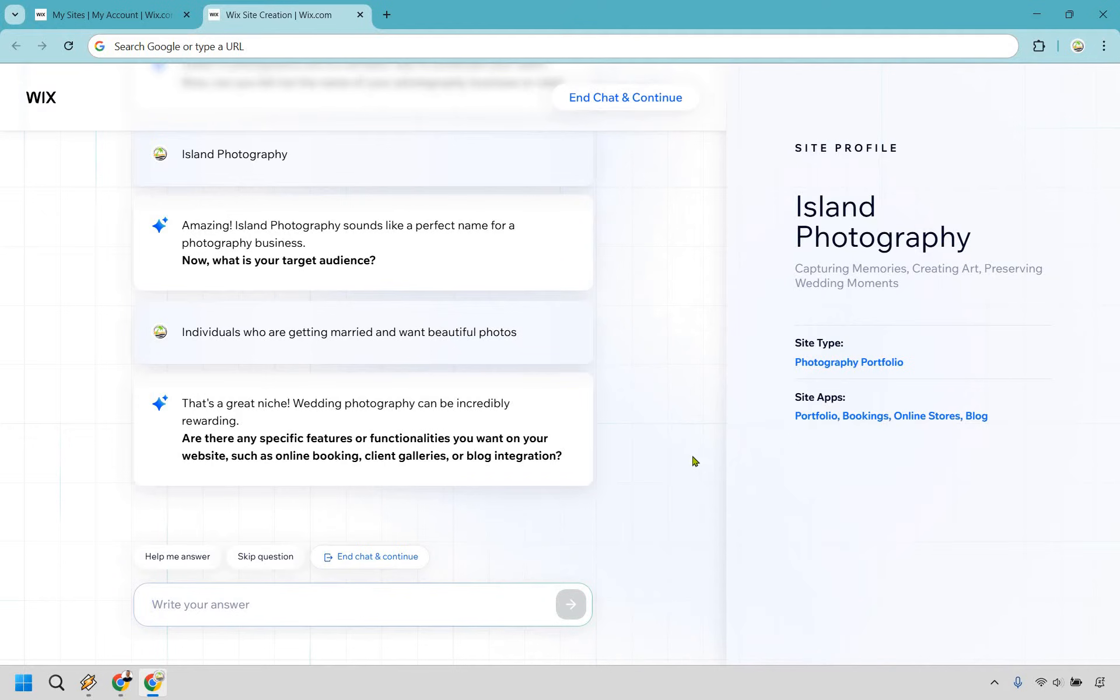
left_click(623, 97)
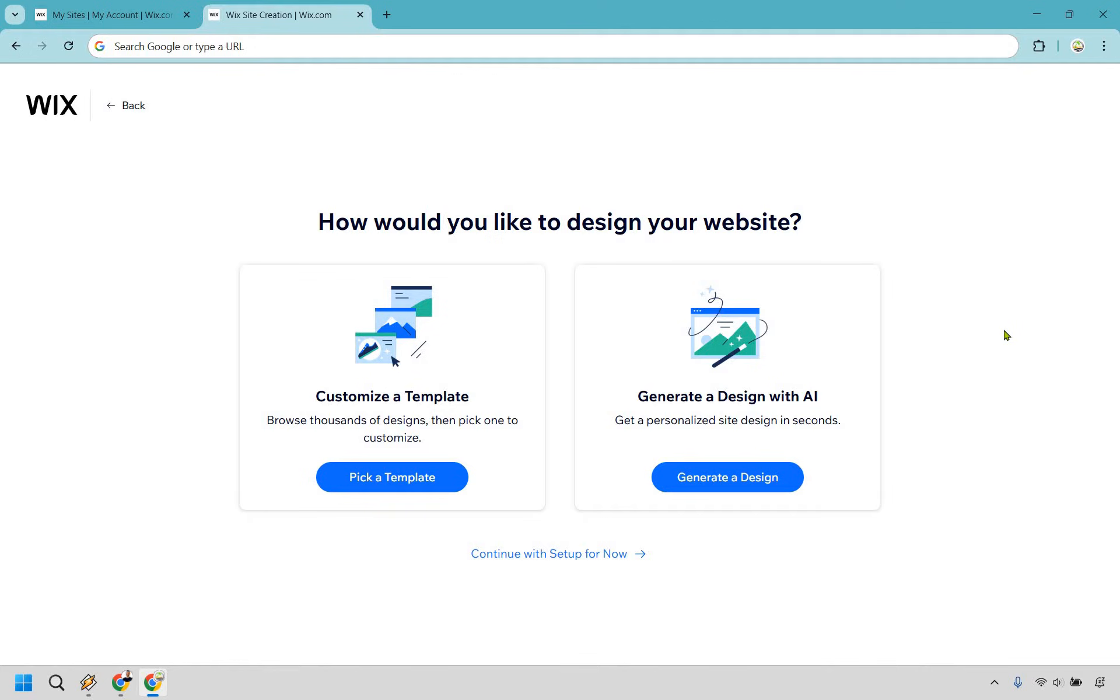
mouse_move(417, 325)
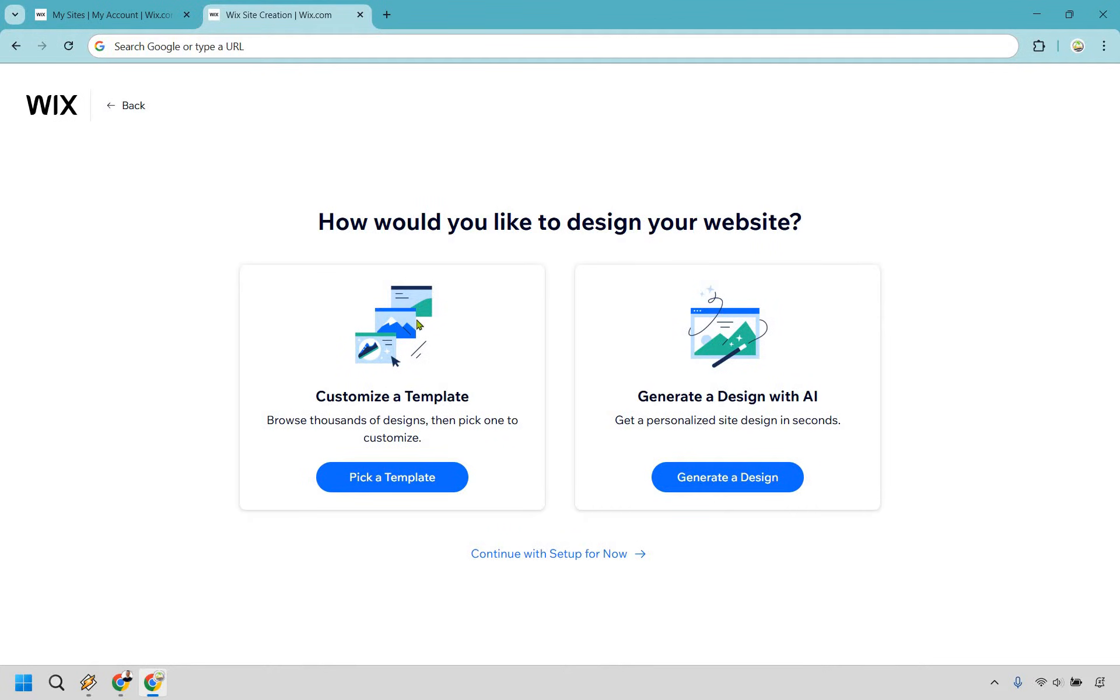
mouse_move(438, 363)
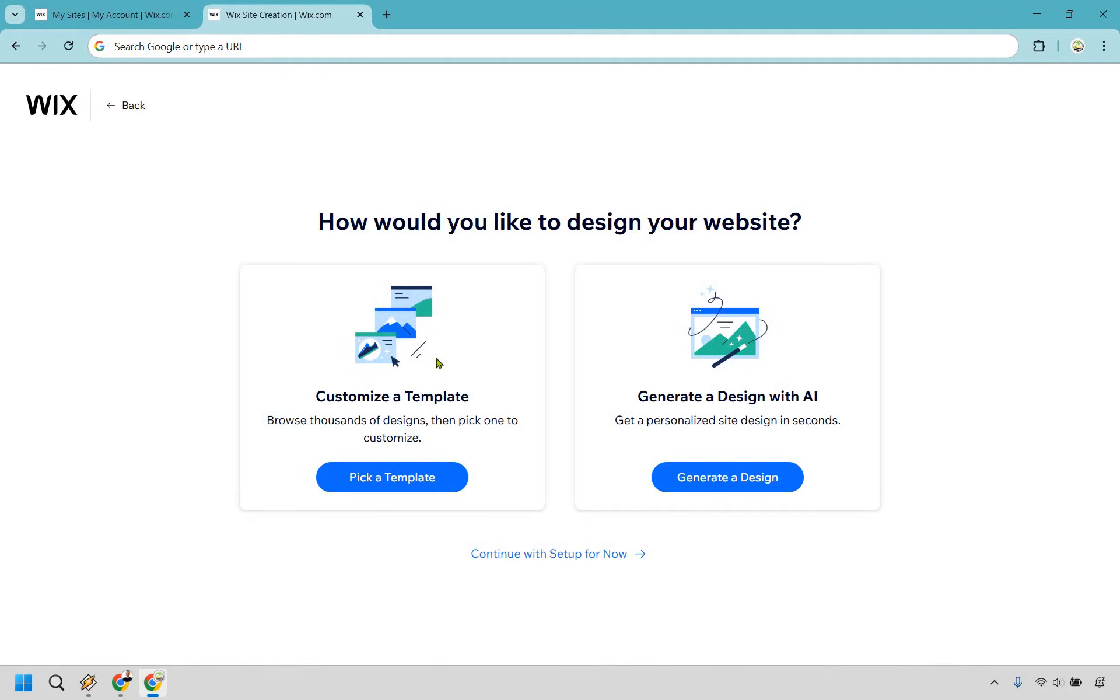
mouse_move(816, 363)
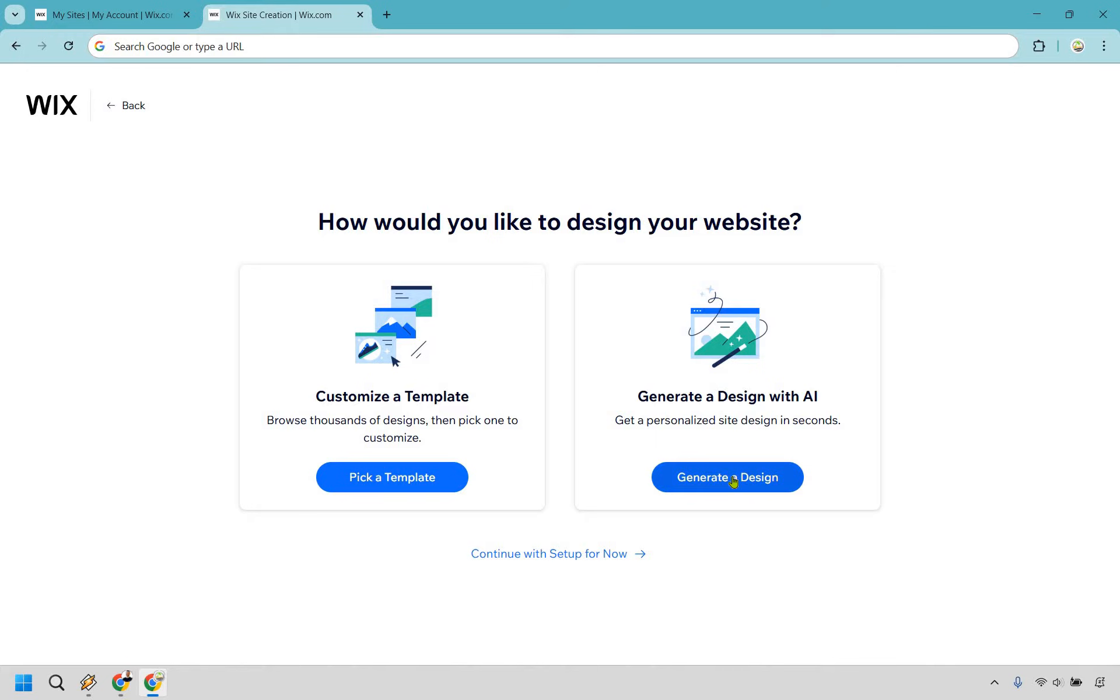
Choose Generate a Design with AI instead of starting from a template.
left_click(727, 477)
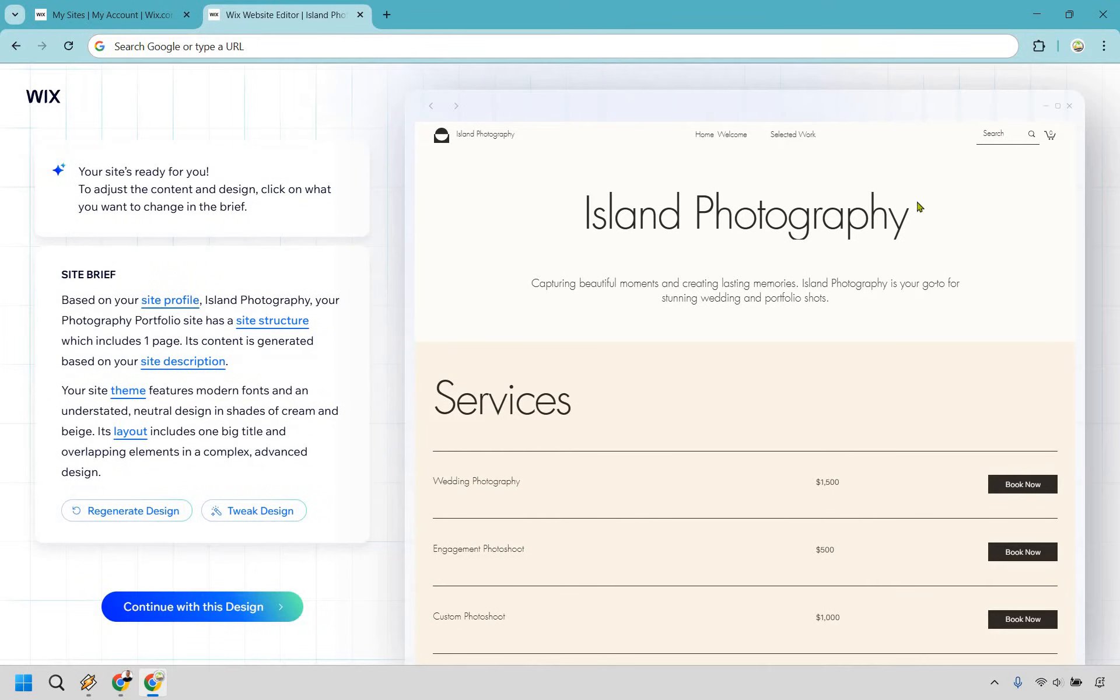
Review the generated Island Photography preview with its Services price list and site brief.
scroll("down", 3)
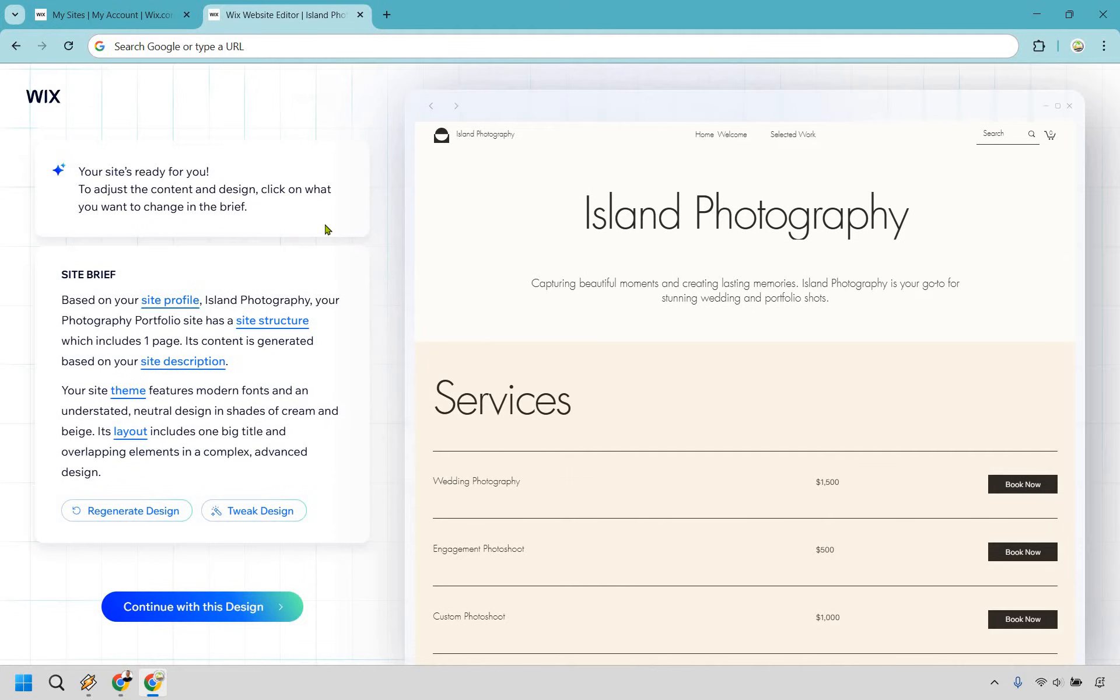
mouse_move(222, 277)
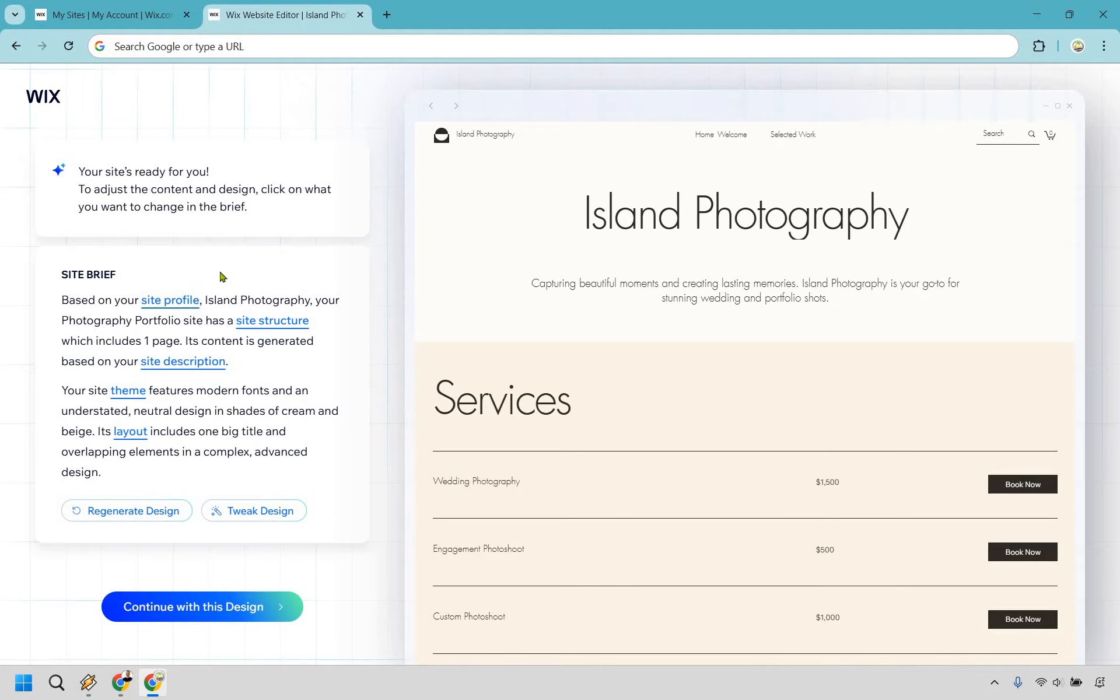
mouse_move(172, 293)
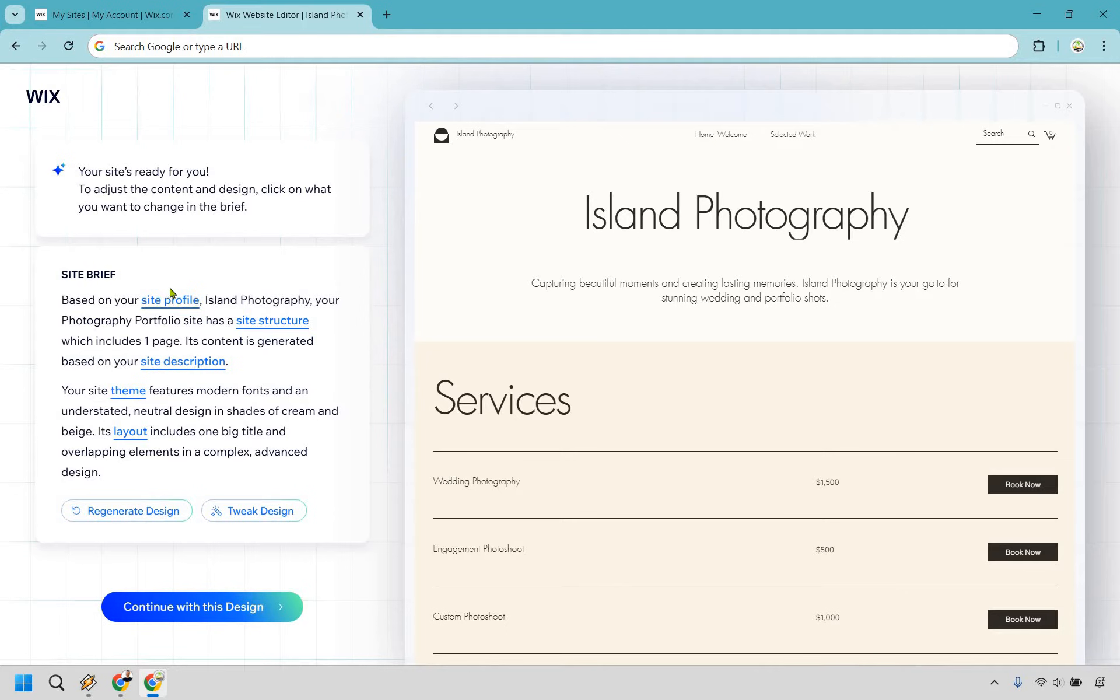
Look over the site profile and description section, then discard without editing.
left_click(169, 300)
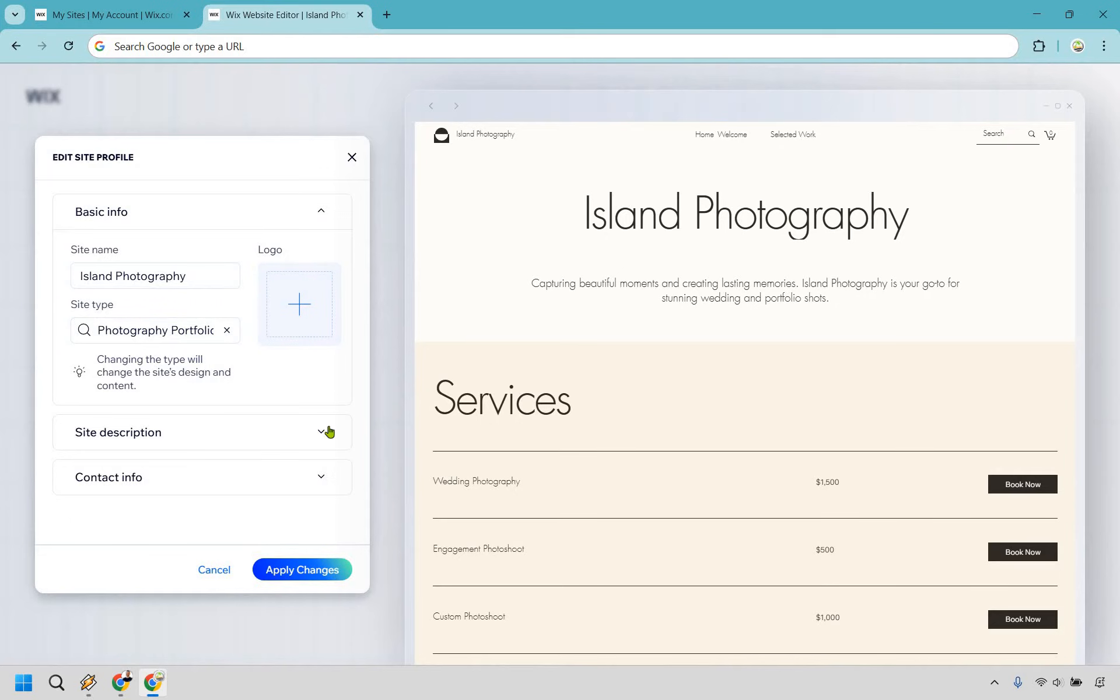
left_click(320, 431)
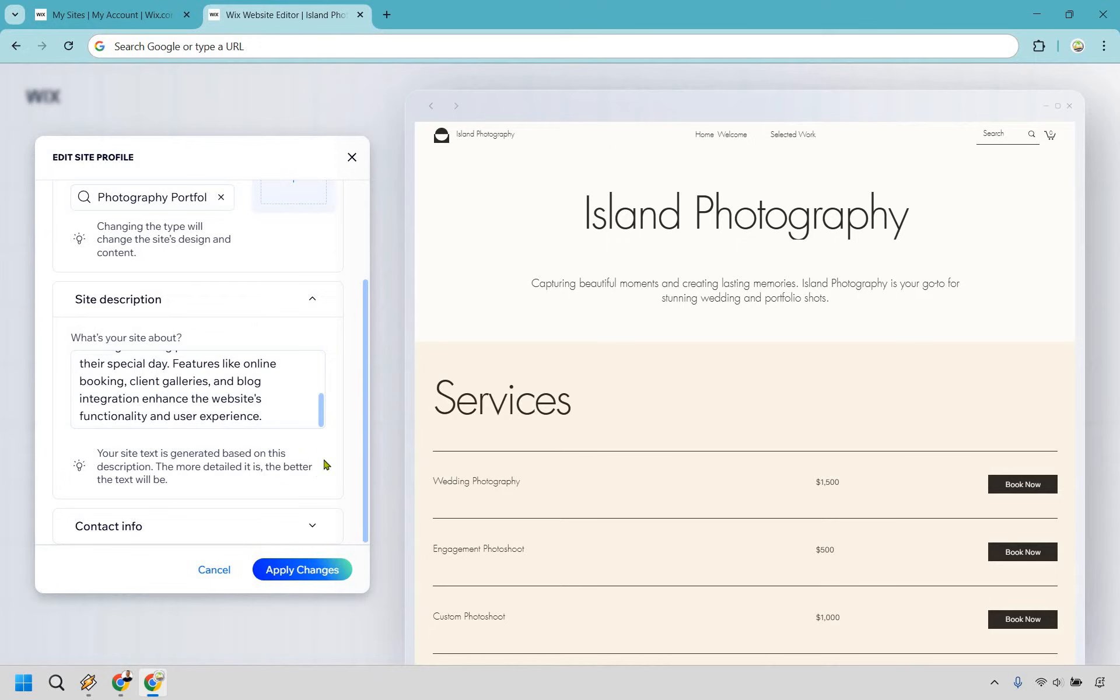
mouse_move(296, 421)
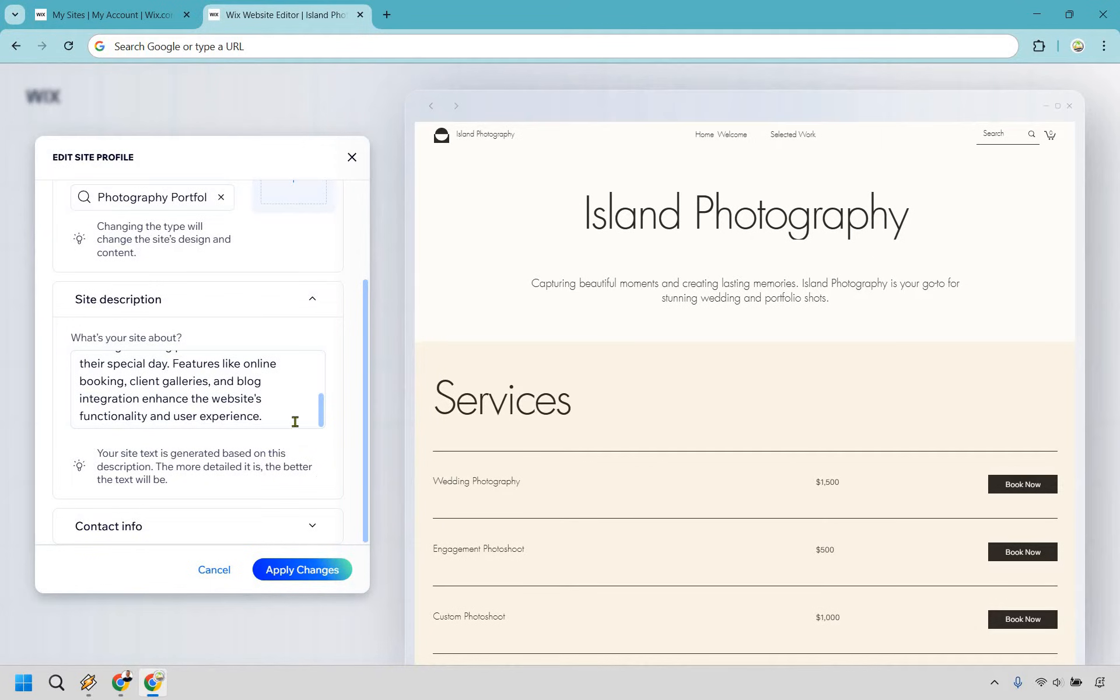
scroll("down", 3)
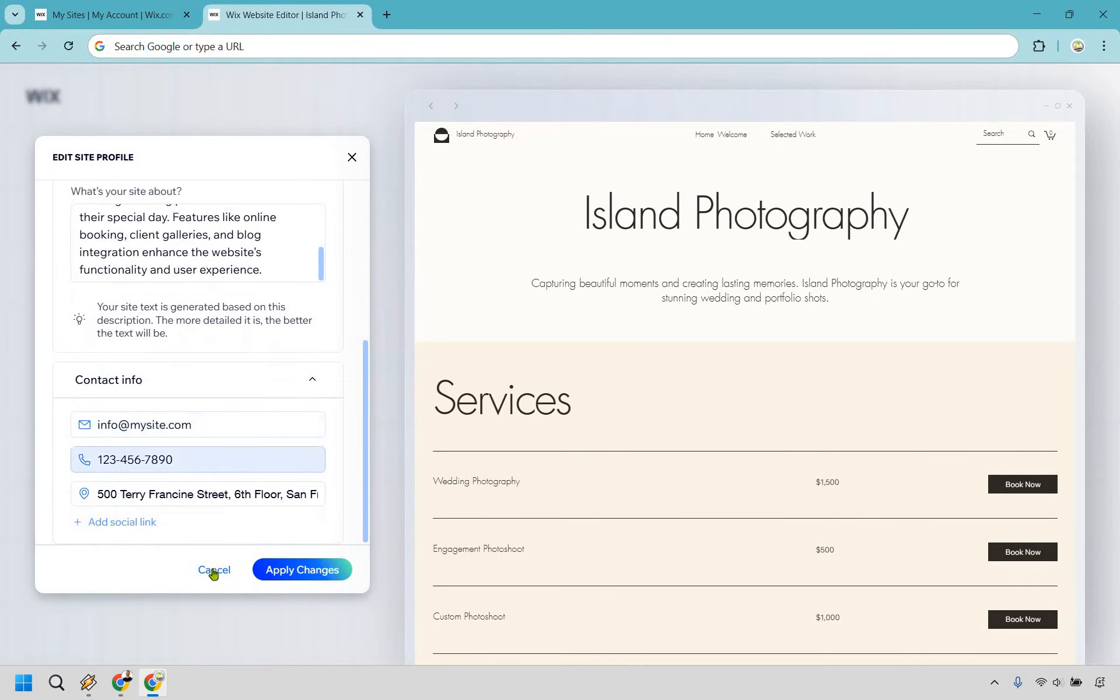
left_click(213, 569)
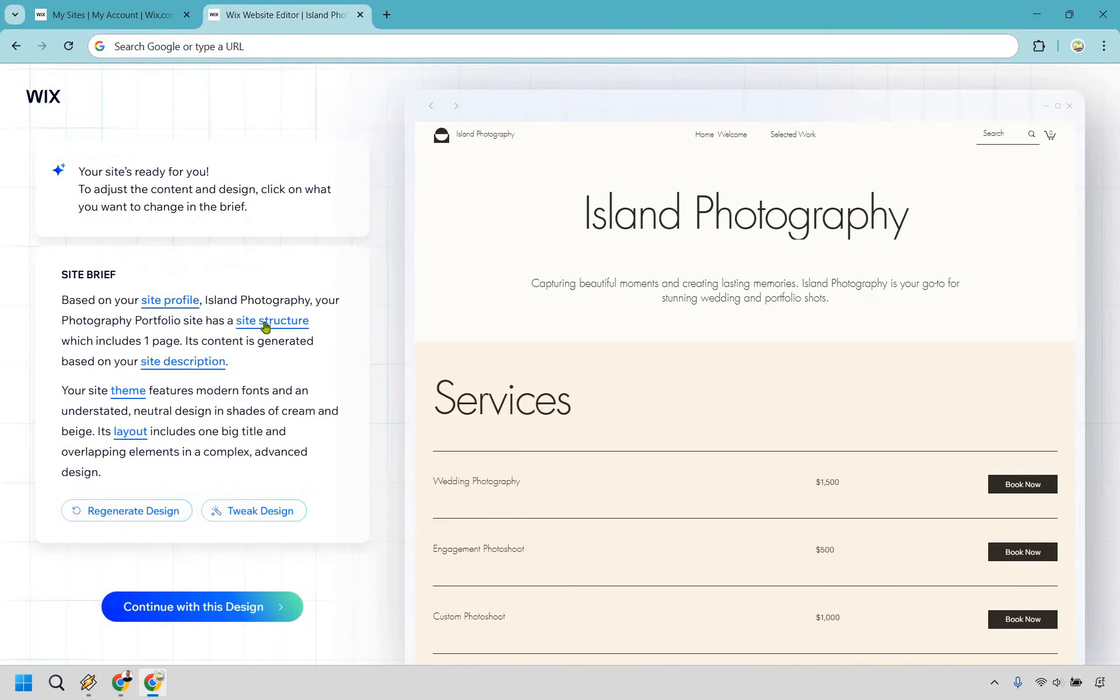
Uncheck the Features homepage section, cancel the change, and close site structure again unchanged.
left_click(272, 320)
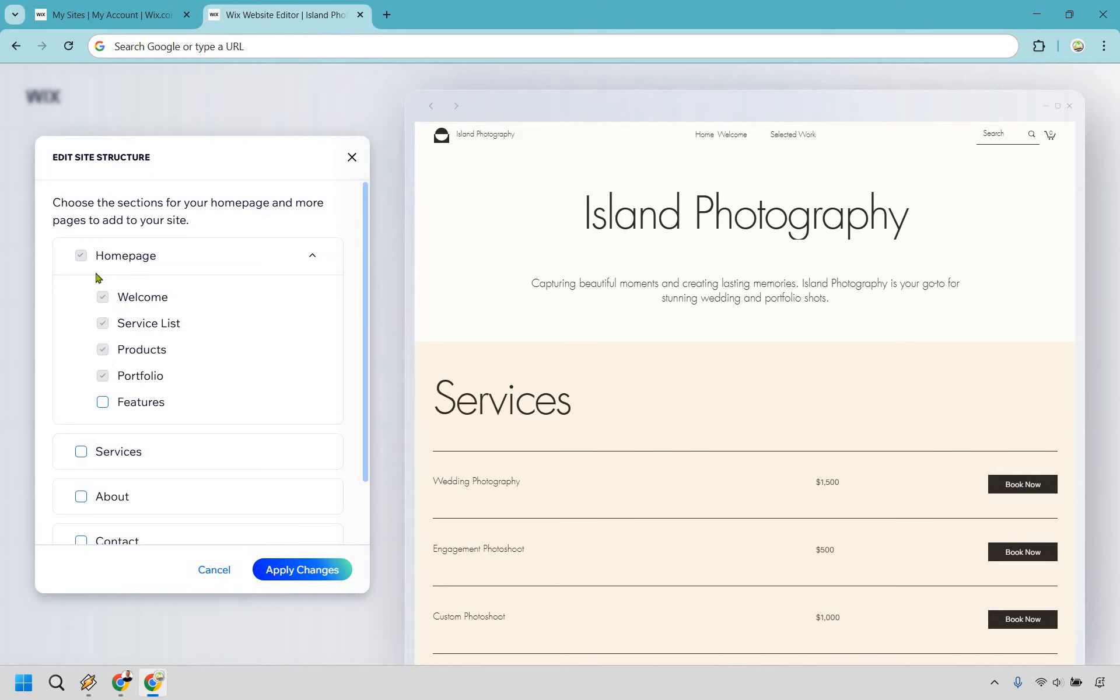
mouse_move(132, 487)
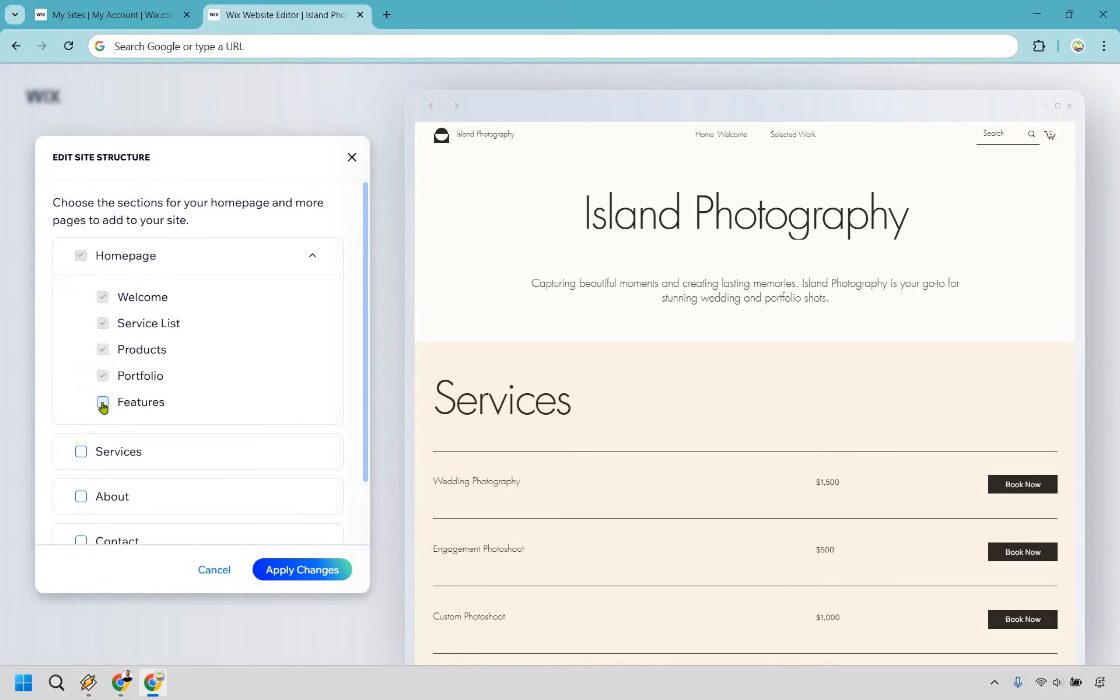
left_click(103, 401)
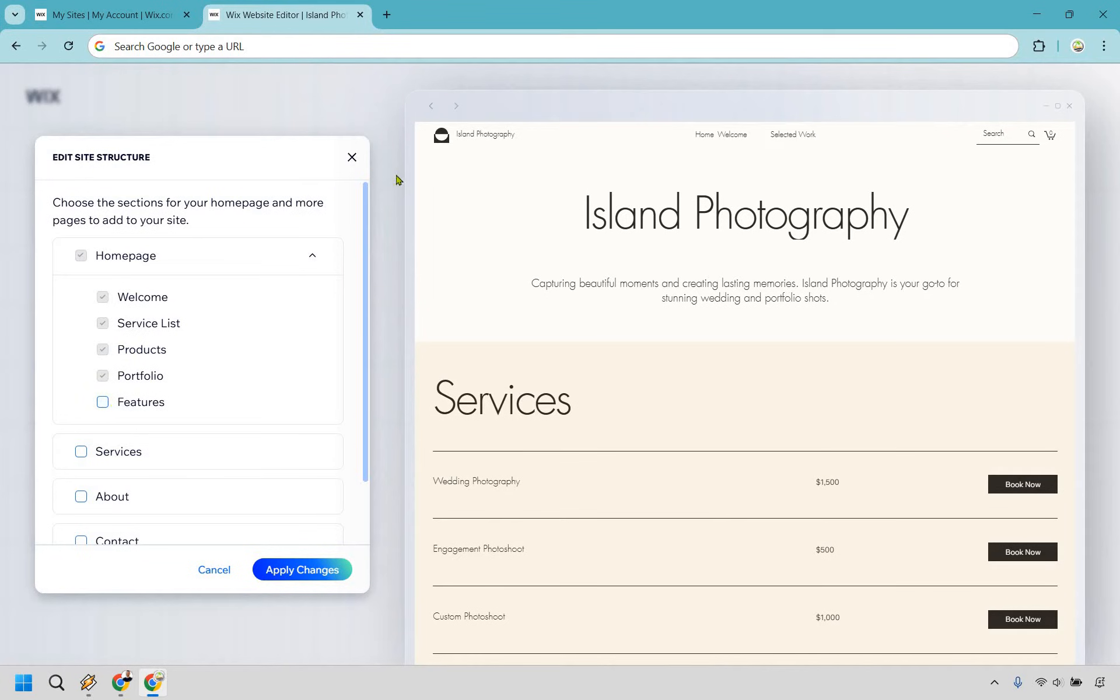
mouse_move(214, 570)
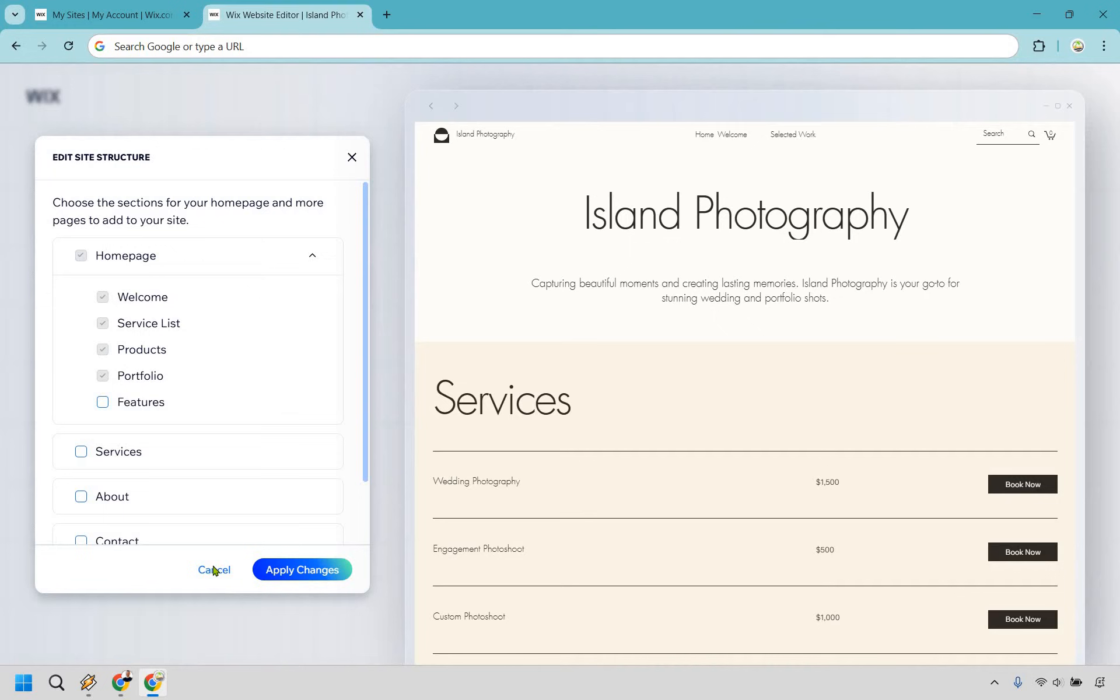
left_click(213, 570)
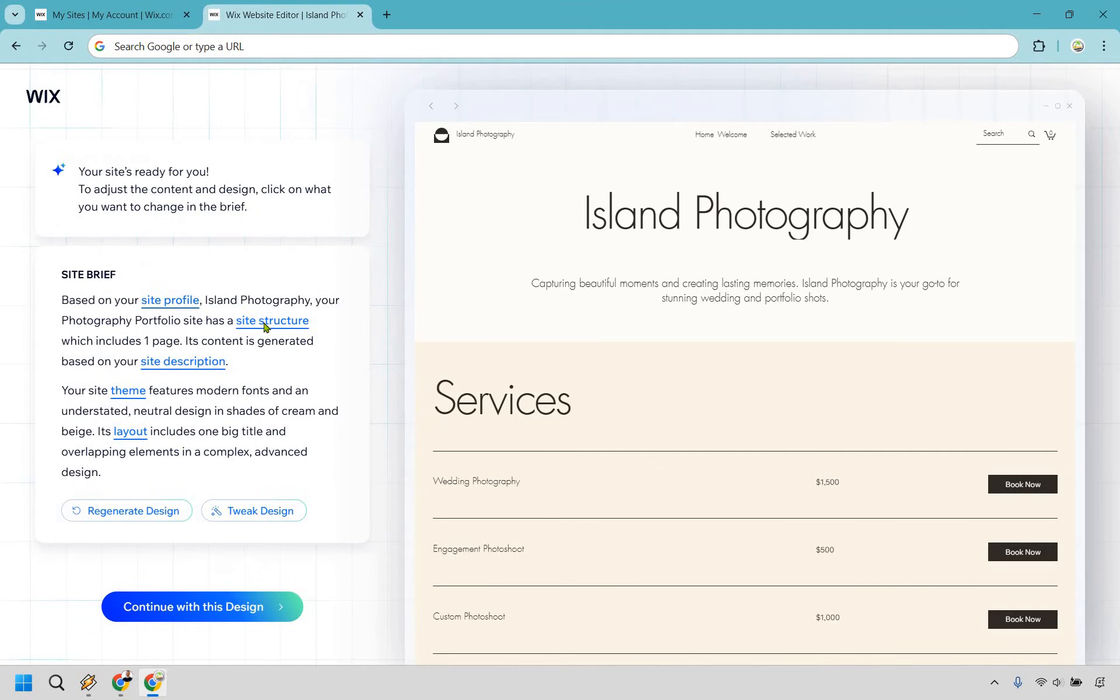
left_click(272, 321)
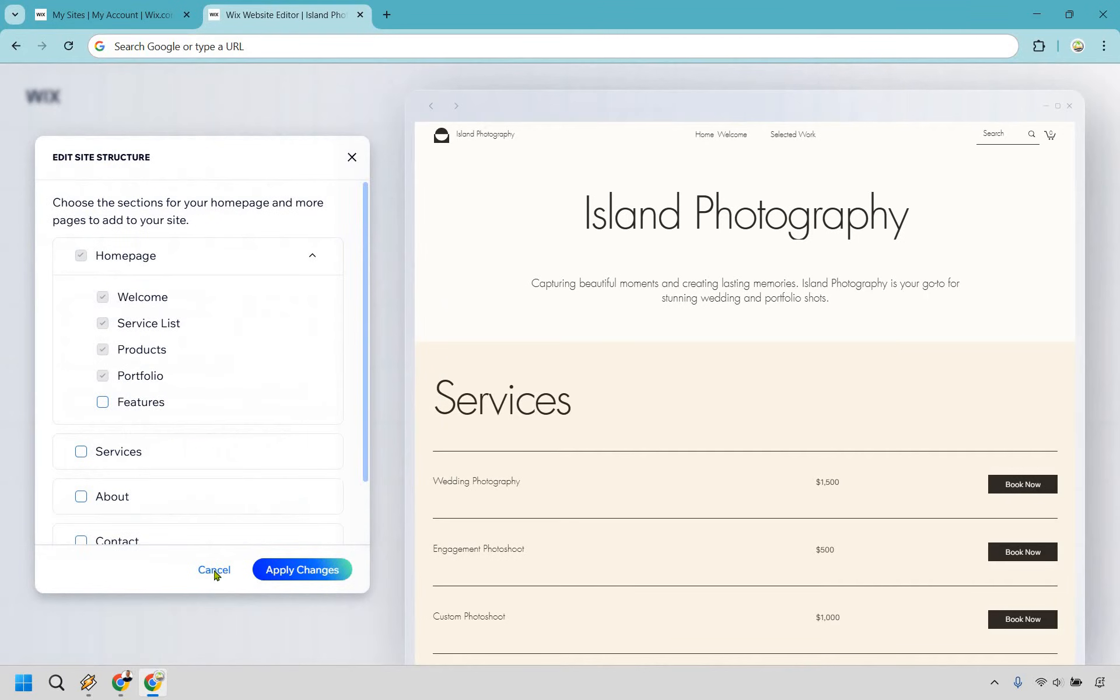
left_click(213, 569)
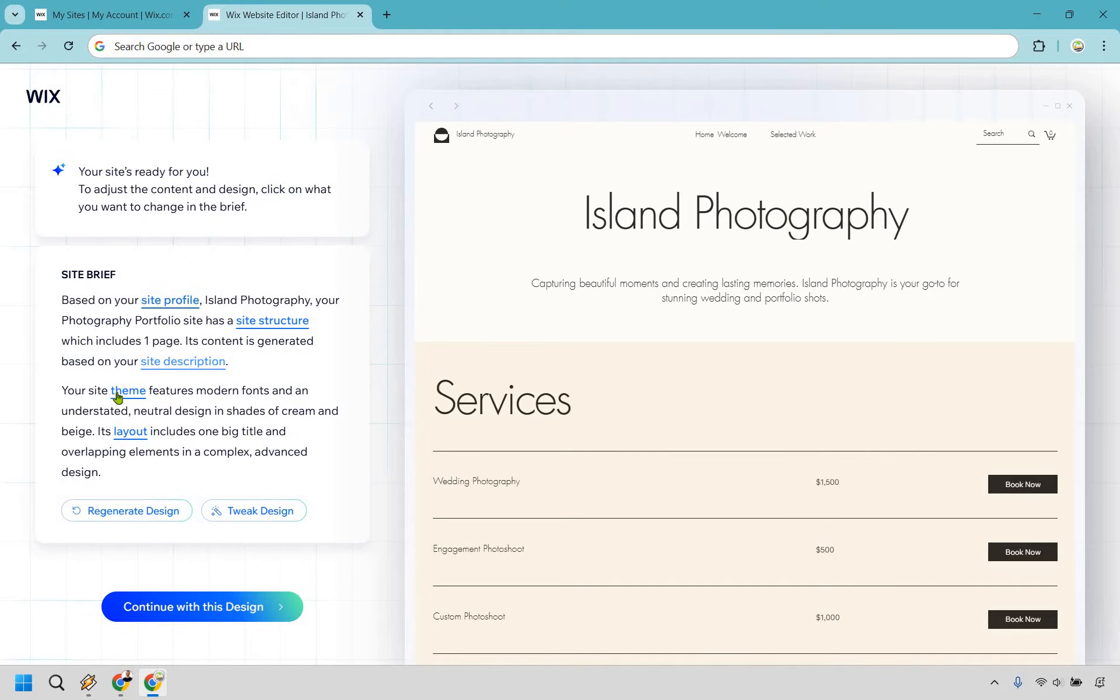
Generate a new site theme from the Change Site Theme panel, giving a blue Version 2 design.
left_click(128, 391)
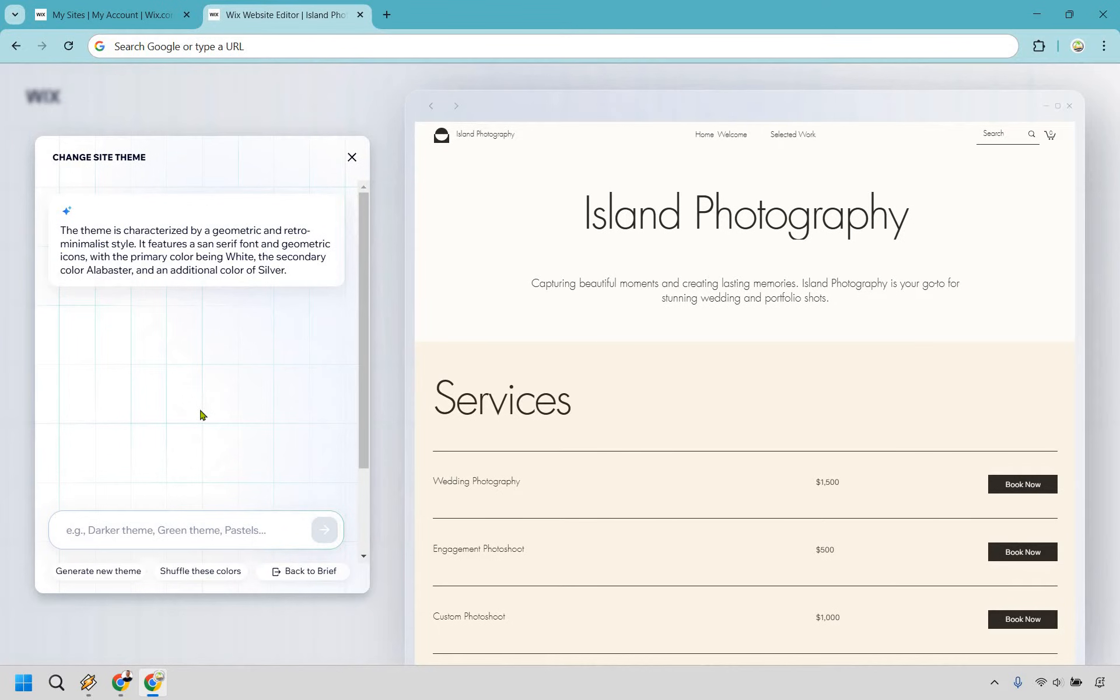
mouse_move(232, 405)
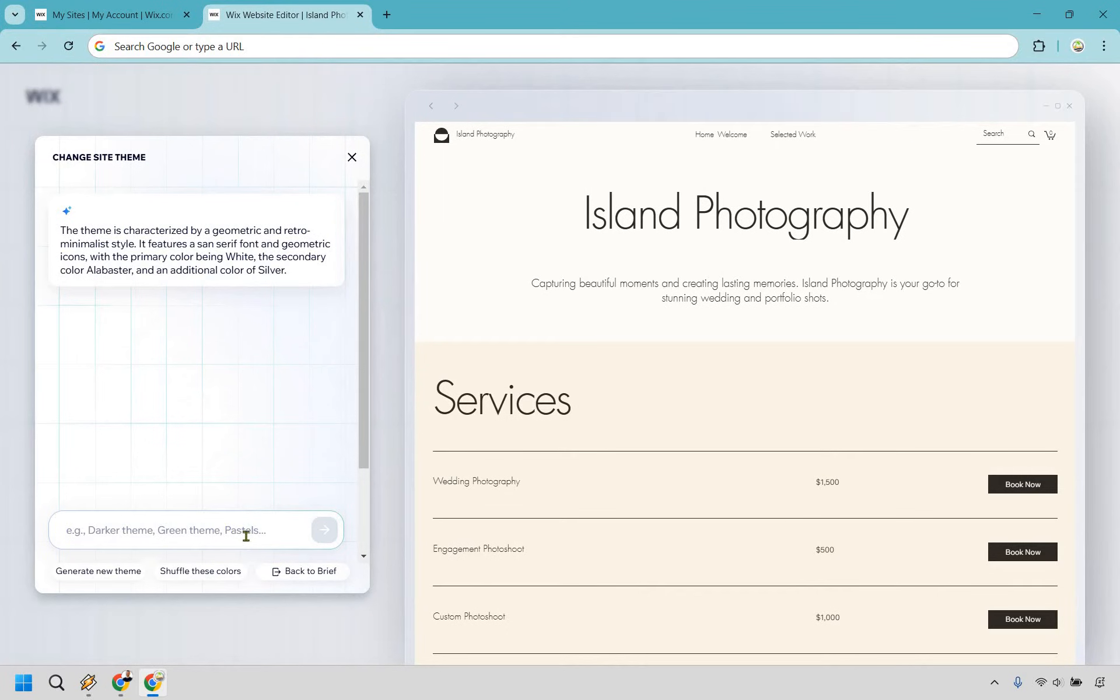
left_click(178, 530)
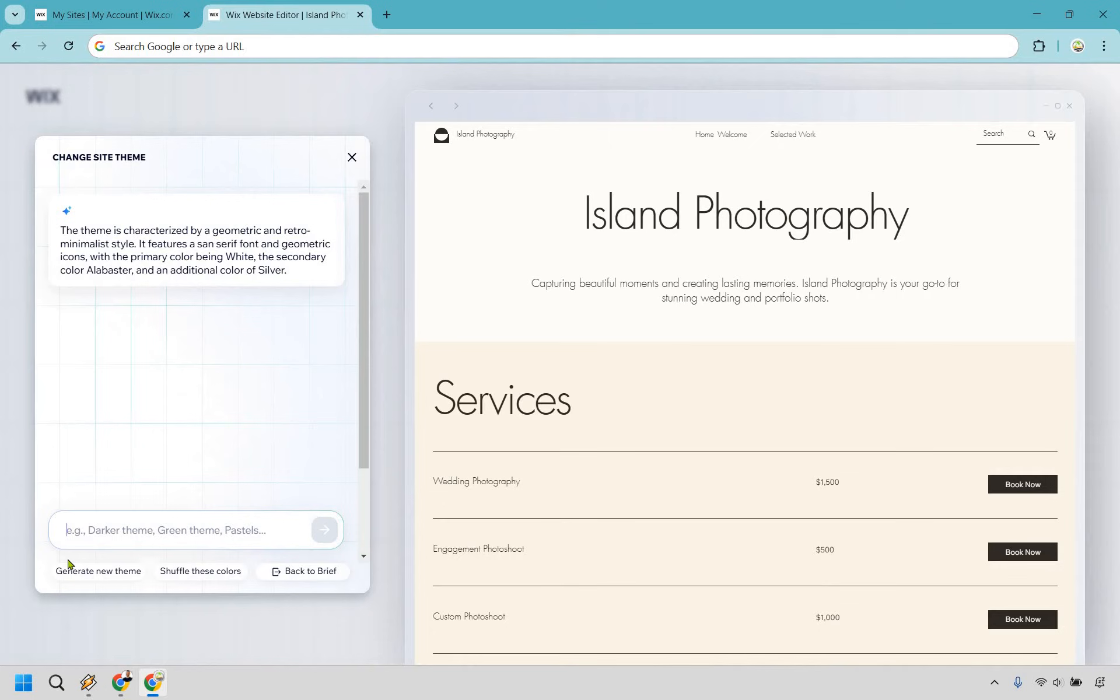
left_click(98, 571)
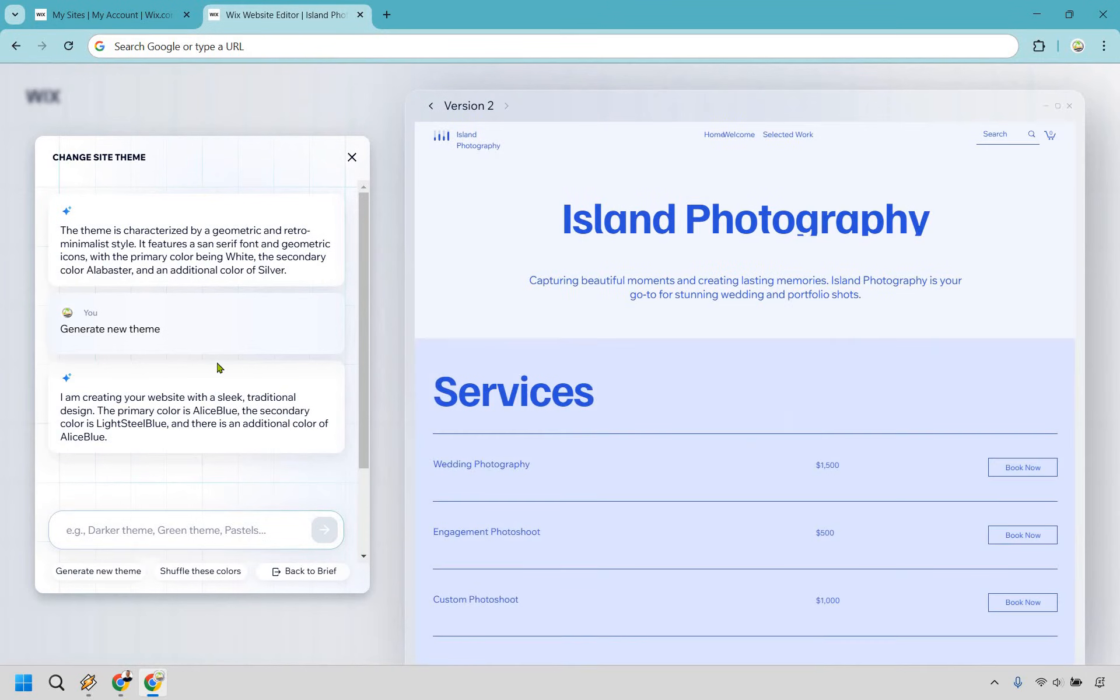
mouse_move(952, 289)
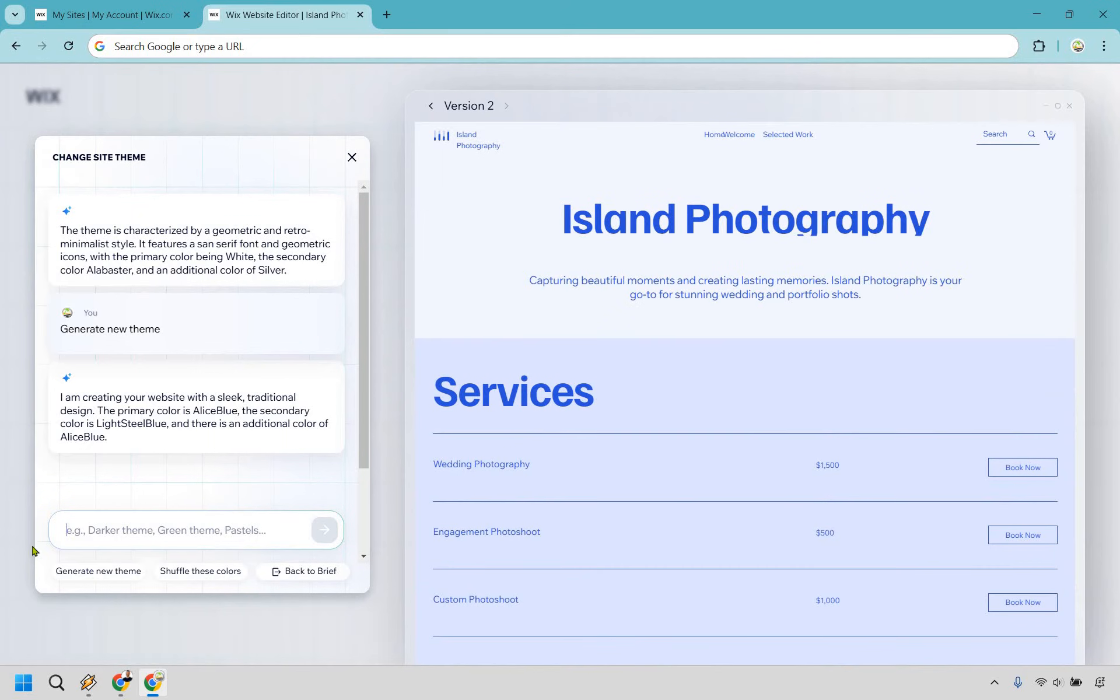
Ask the theme prompt to replace the blue colors with green, producing the Laurel Green Version 3.
type("Let's replace the blue colors with green")
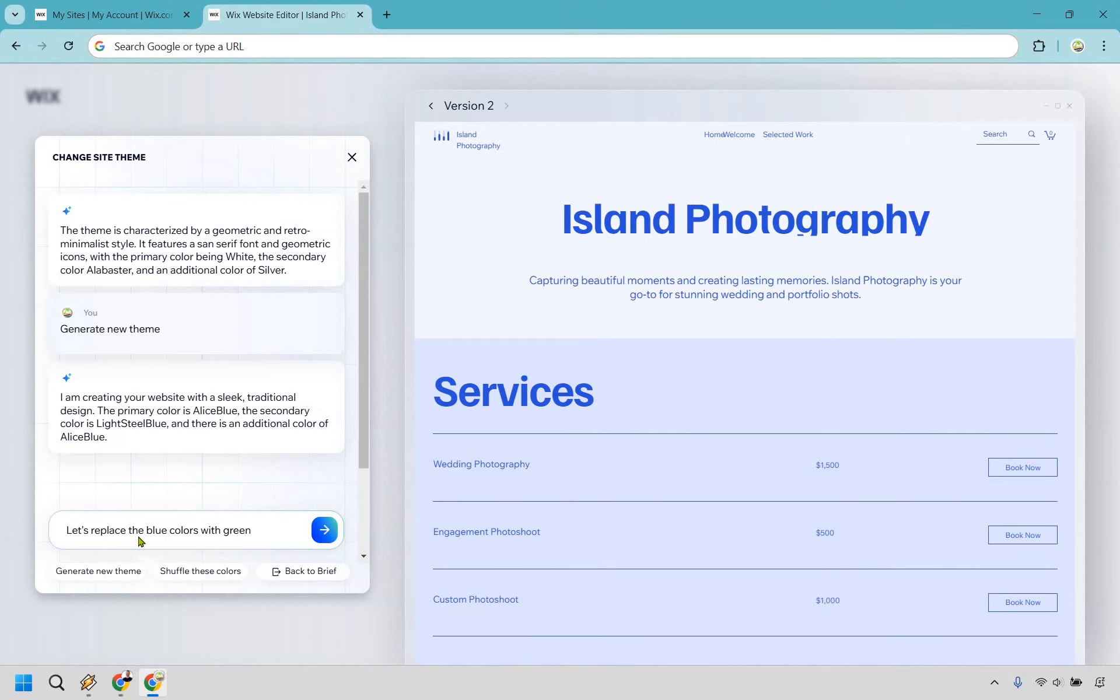
left_click(324, 530)
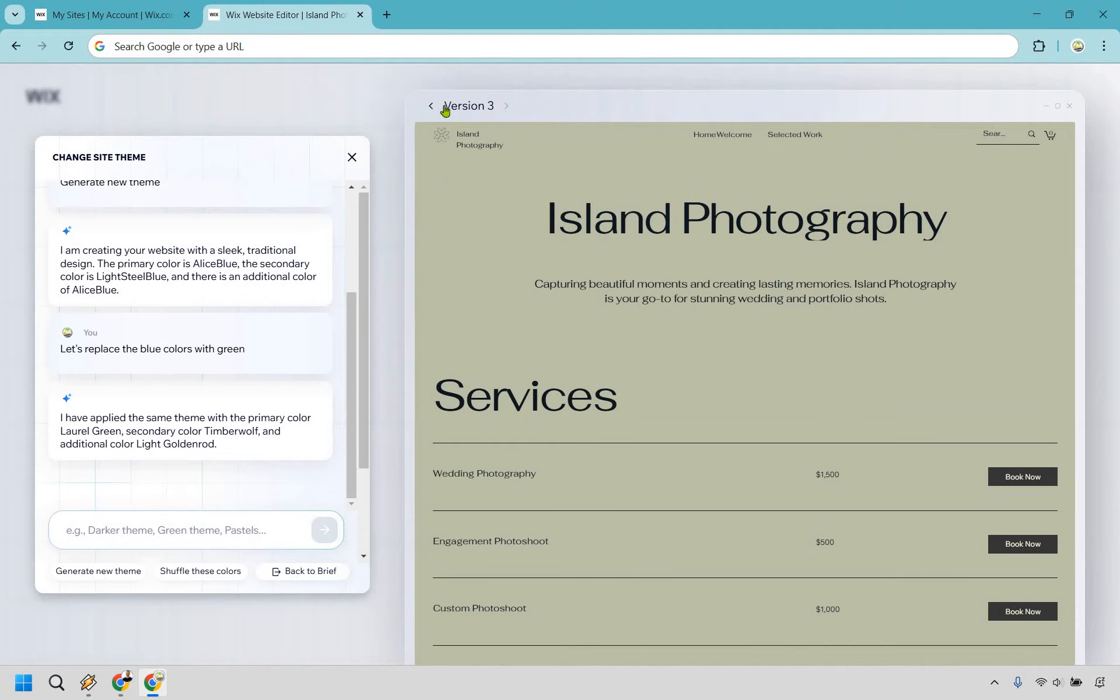
Step back through version history from Version 2 to the original cream Version 1 and return to the brief.
left_click(467, 106)
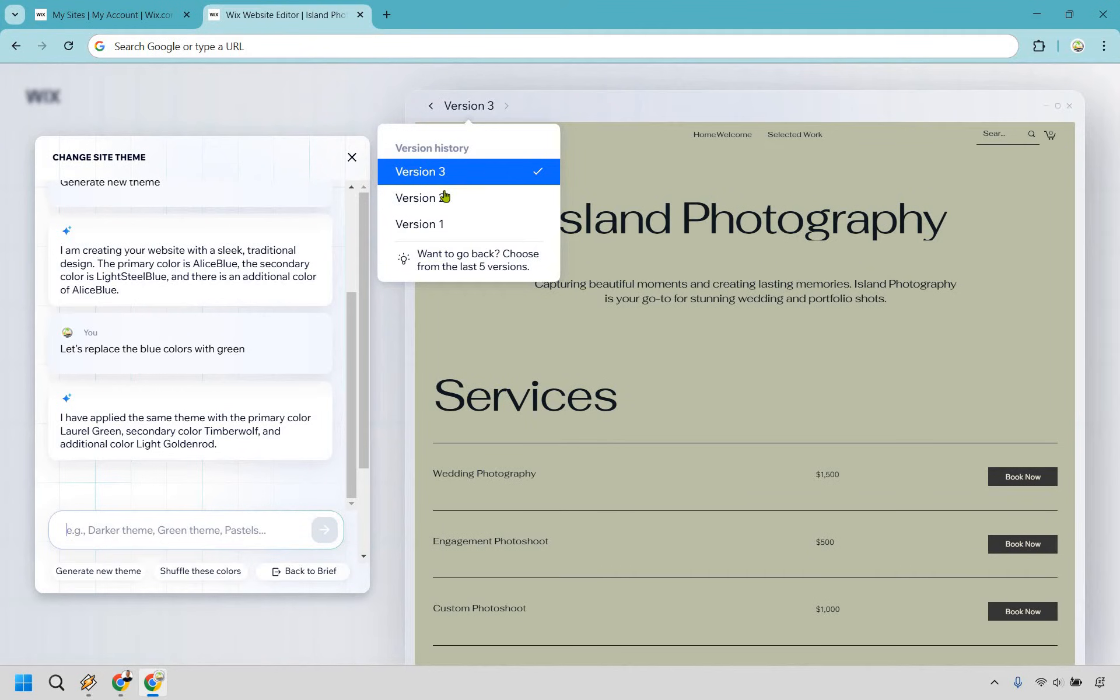
mouse_move(443, 199)
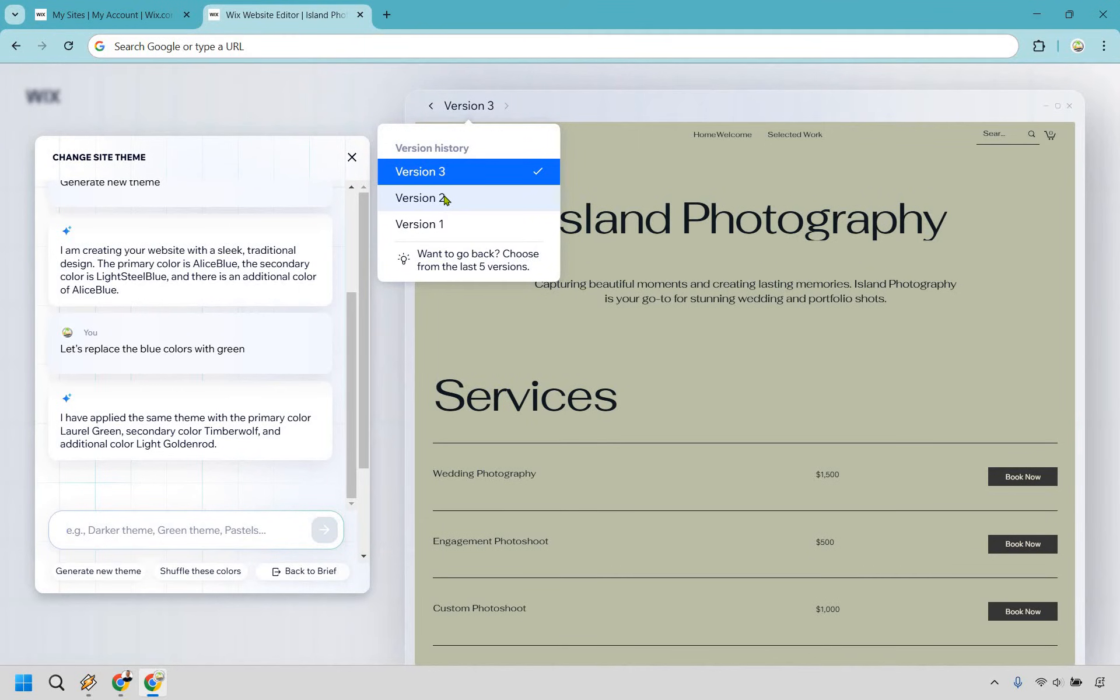
left_click(420, 199)
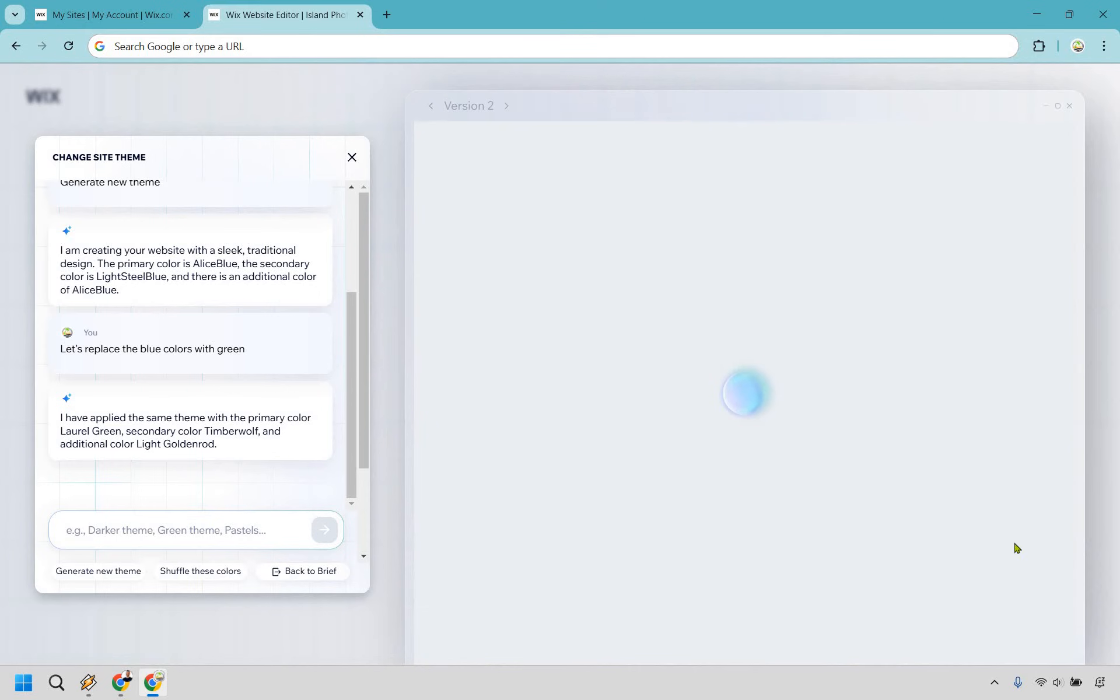
mouse_move(545, 556)
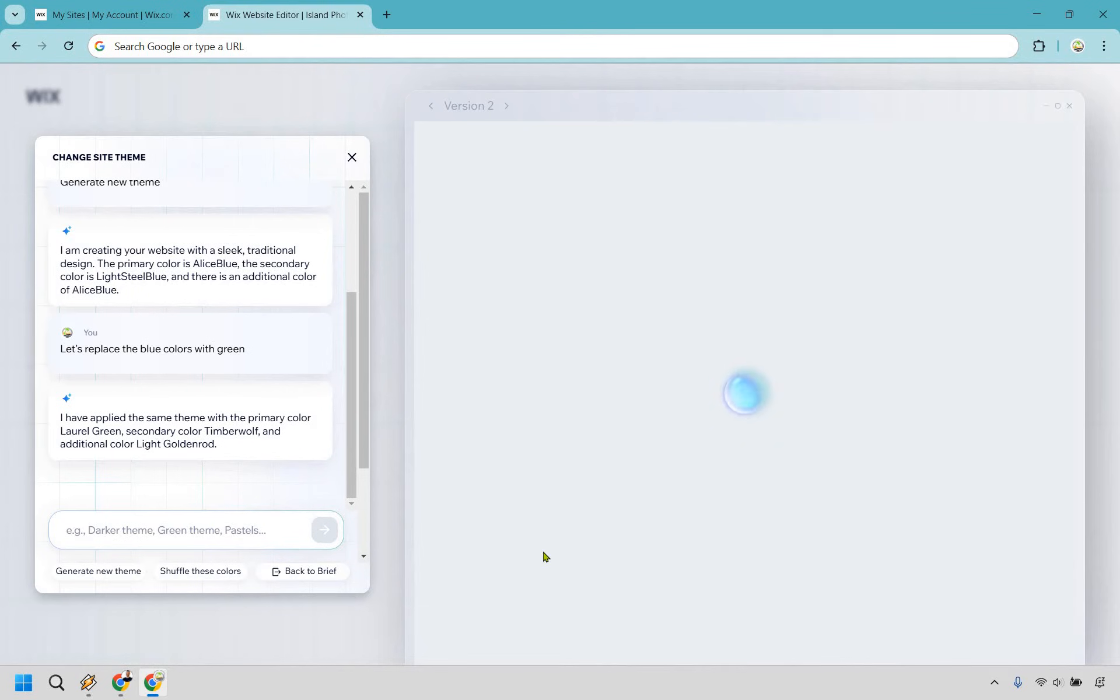
mouse_move(515, 155)
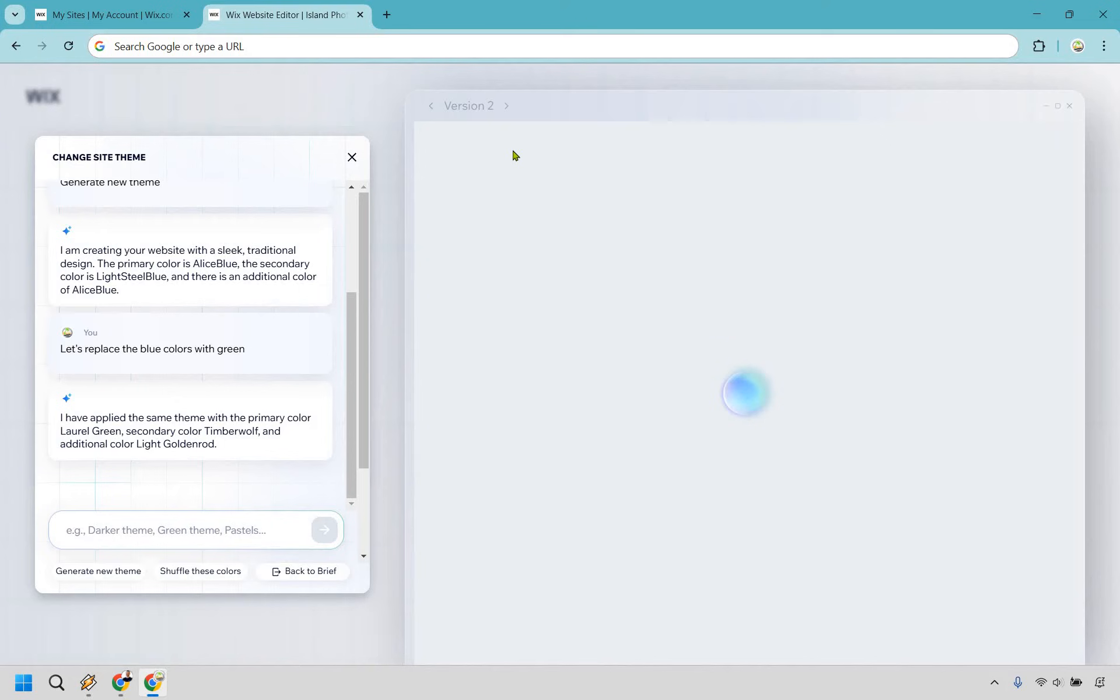
mouse_move(521, 178)
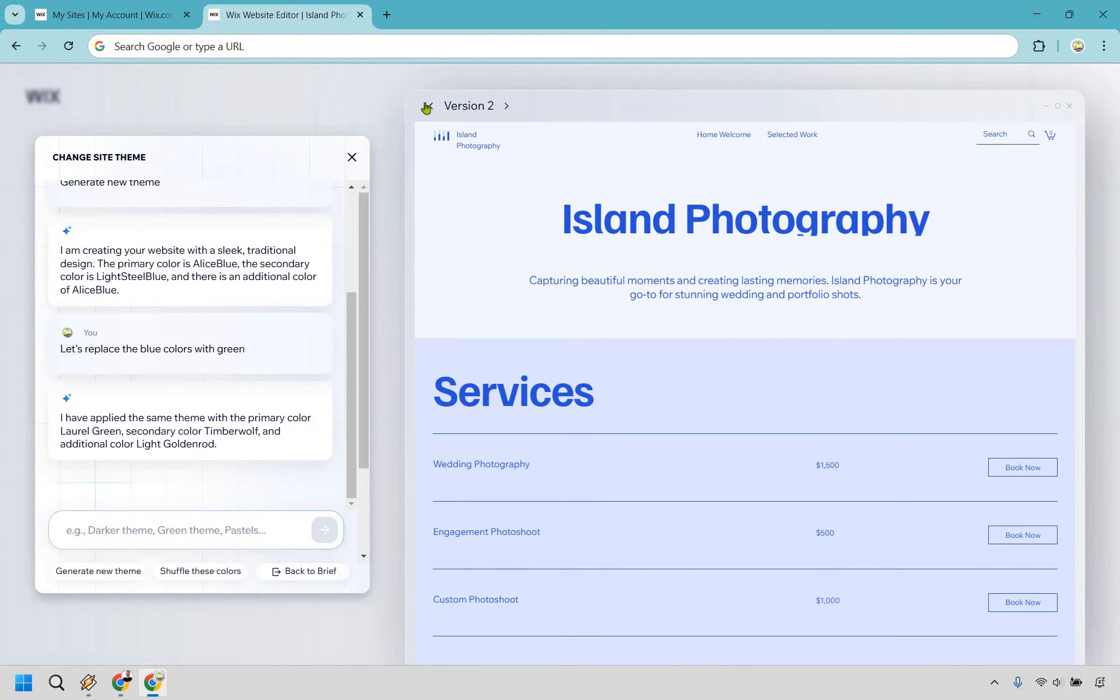
left_click(426, 107)
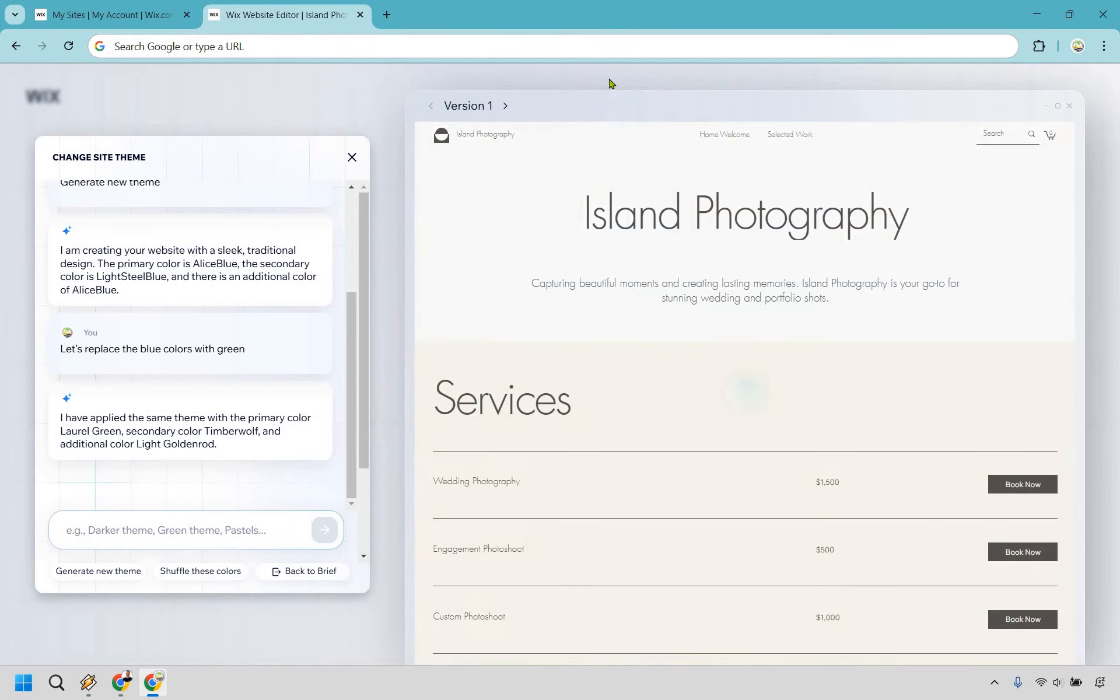
left_click(303, 571)
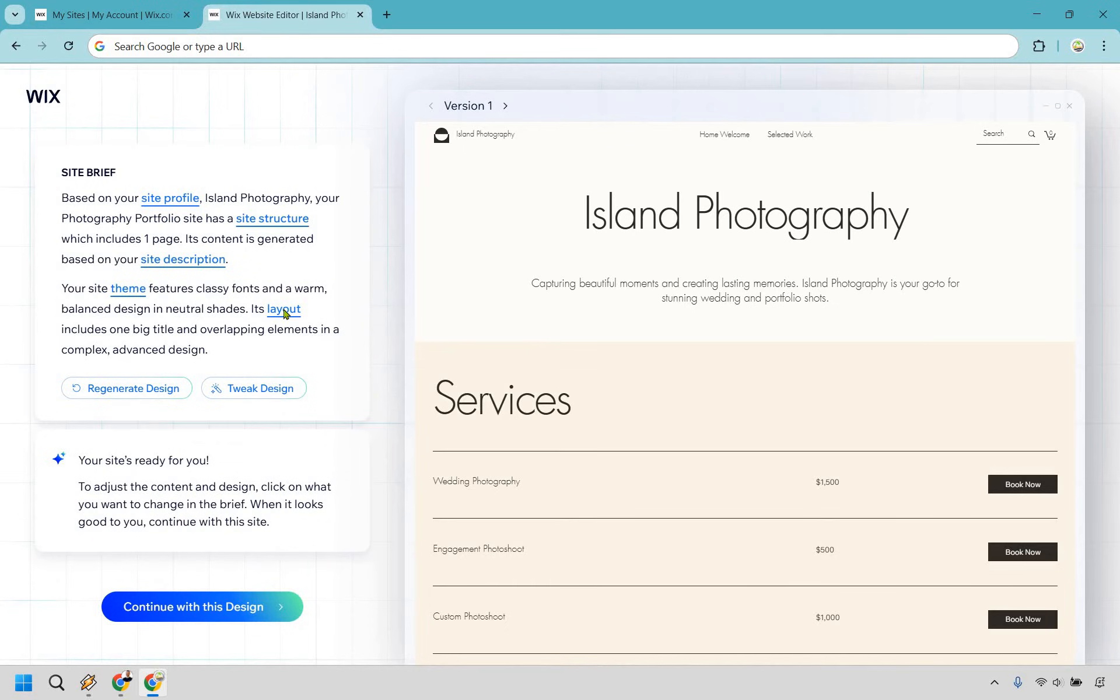
Regenerate the layout into a mosaic grid Version 4, then revert to Version 1 via version history.
left_click(282, 308)
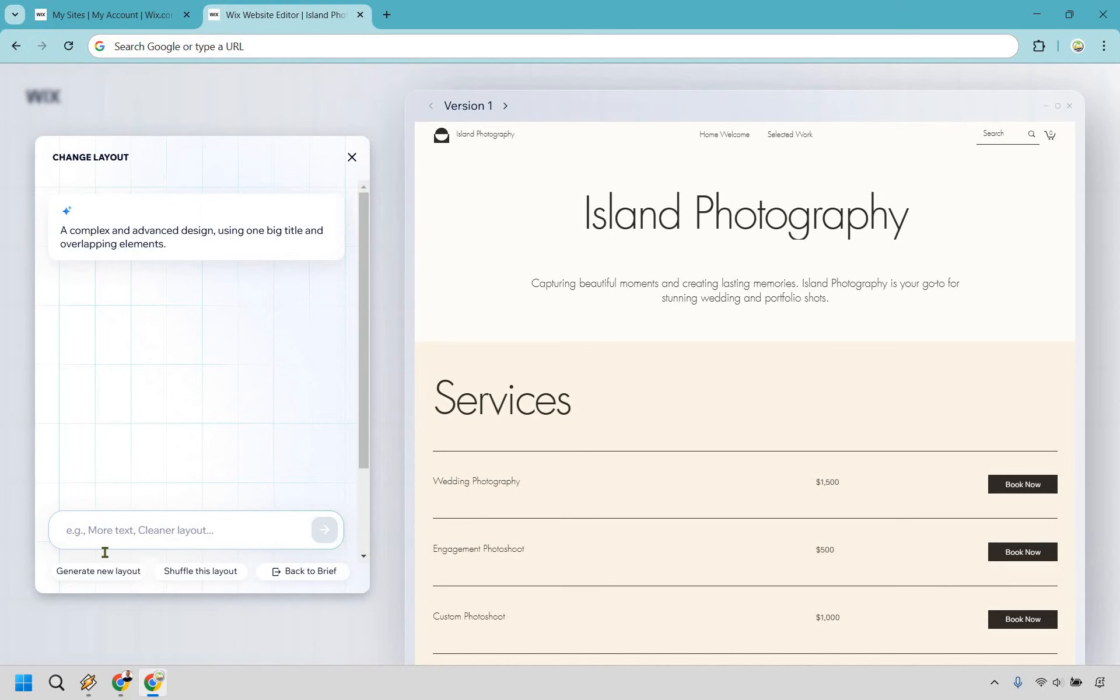
mouse_move(222, 453)
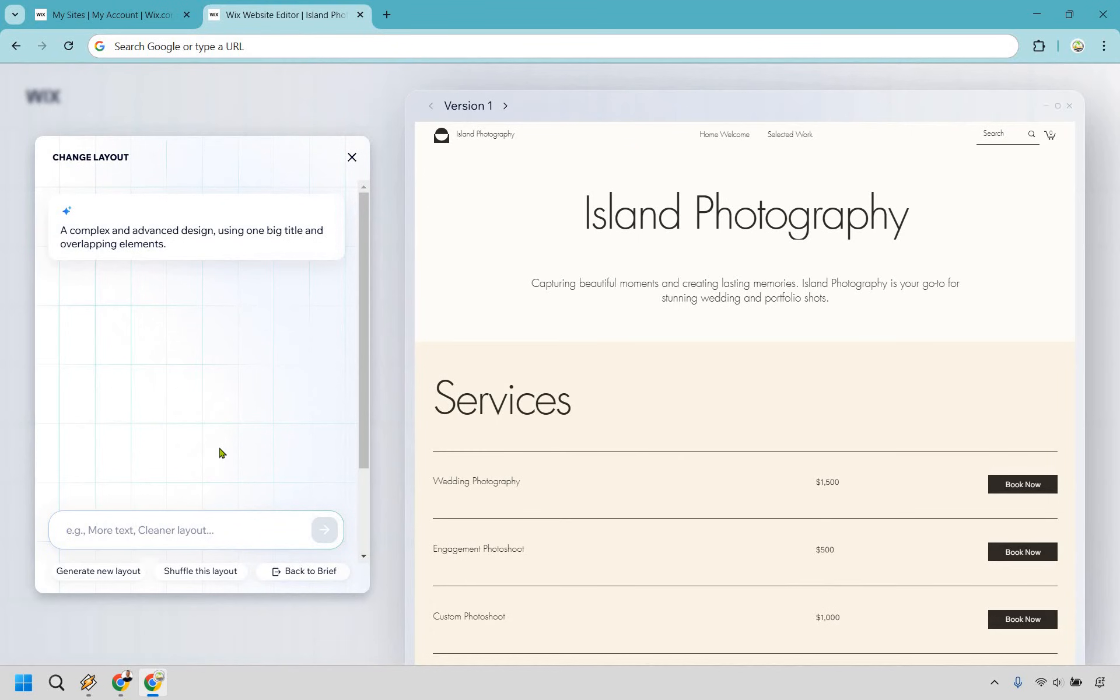
left_click(98, 570)
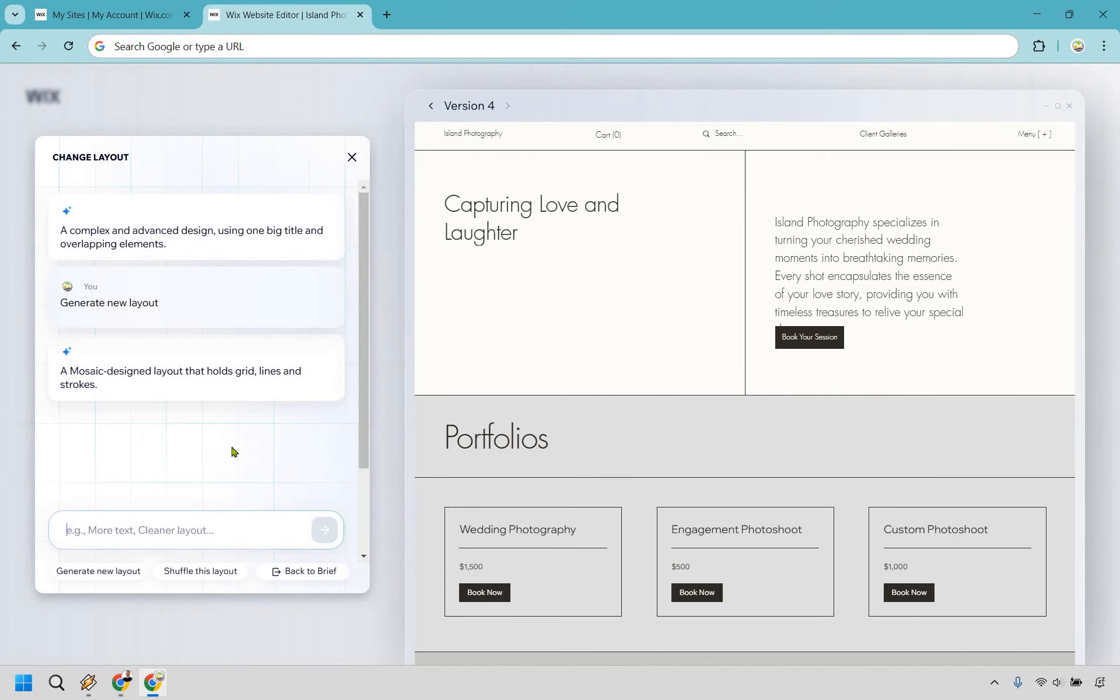
mouse_move(616, 342)
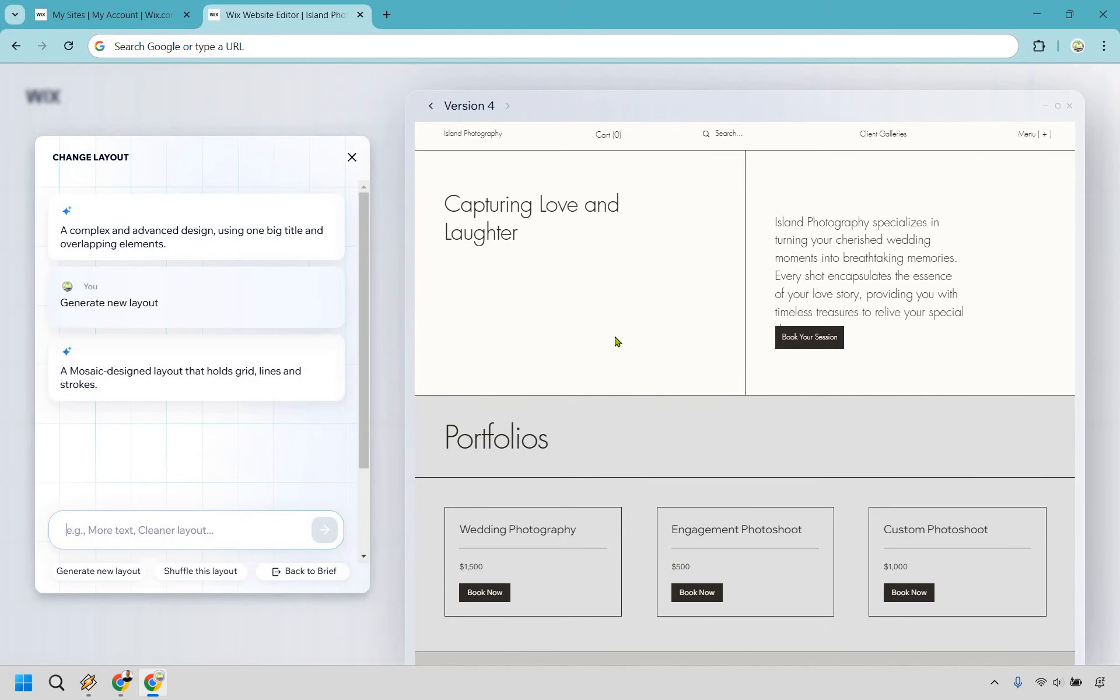
scroll("down", 3)
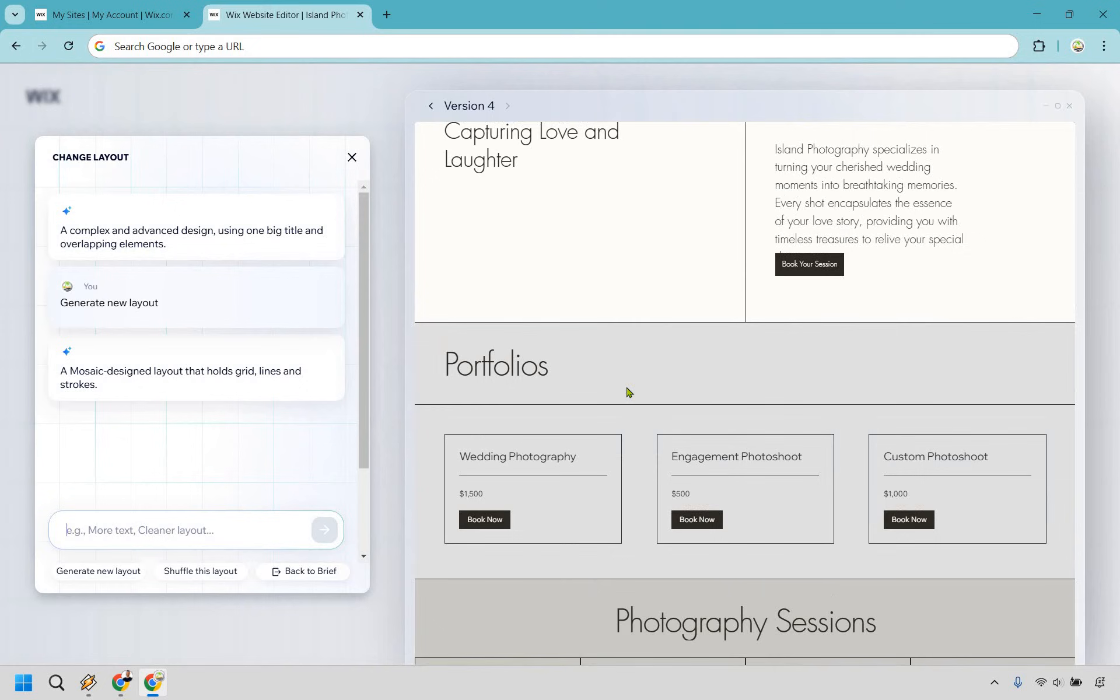
left_click(469, 106)
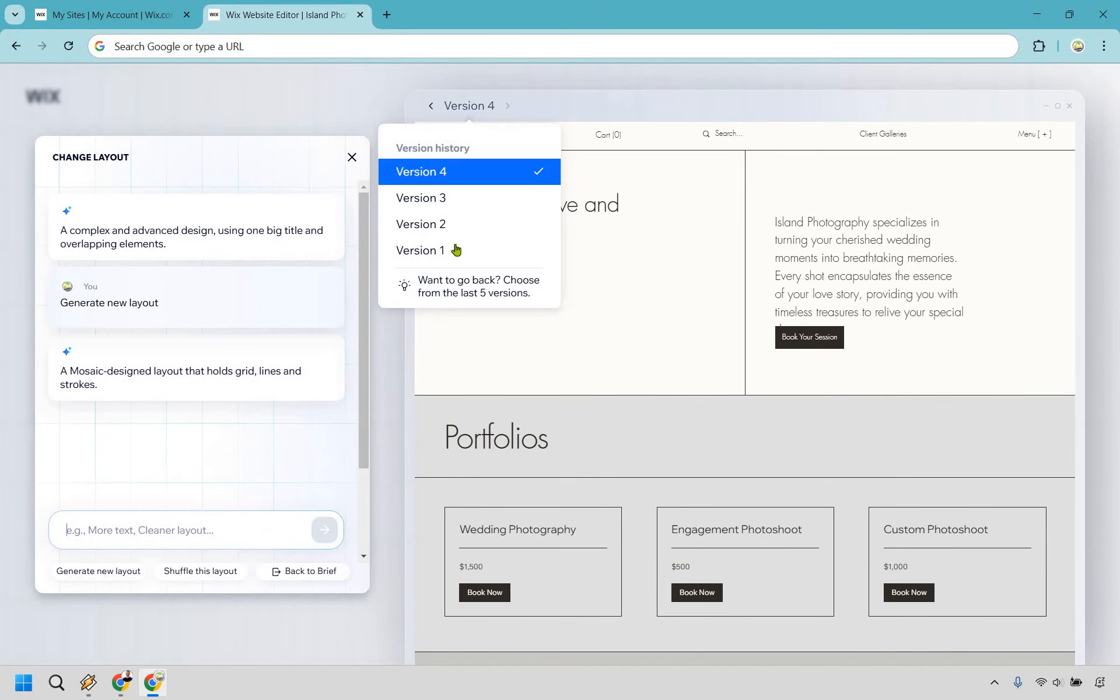
left_click(420, 250)
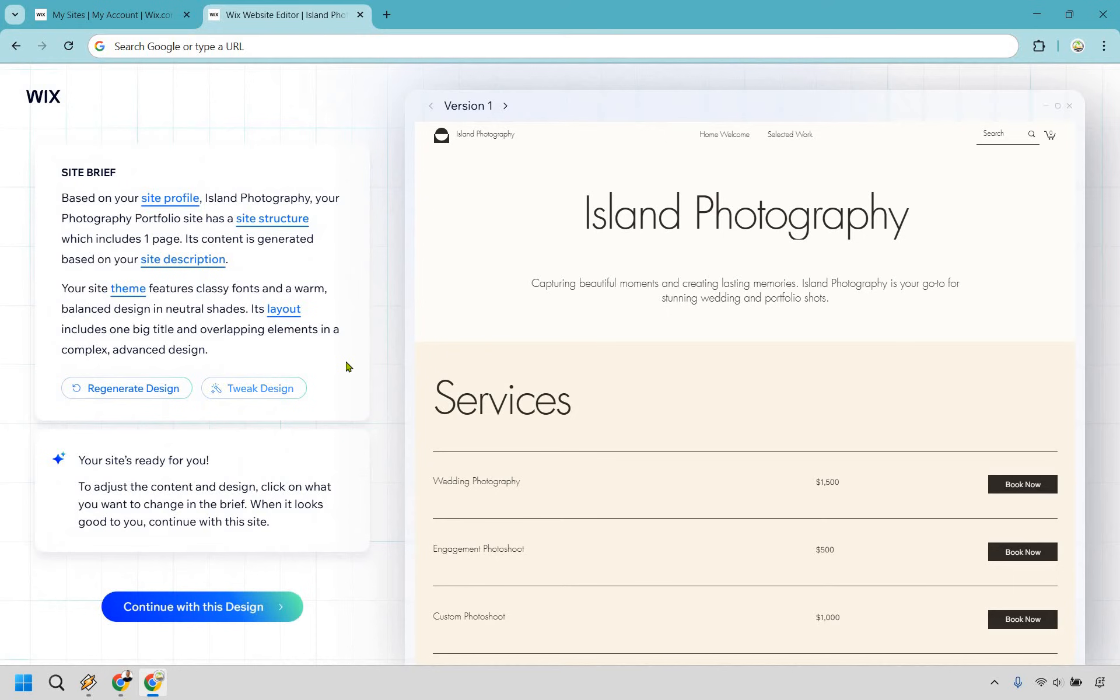
mouse_move(263, 387)
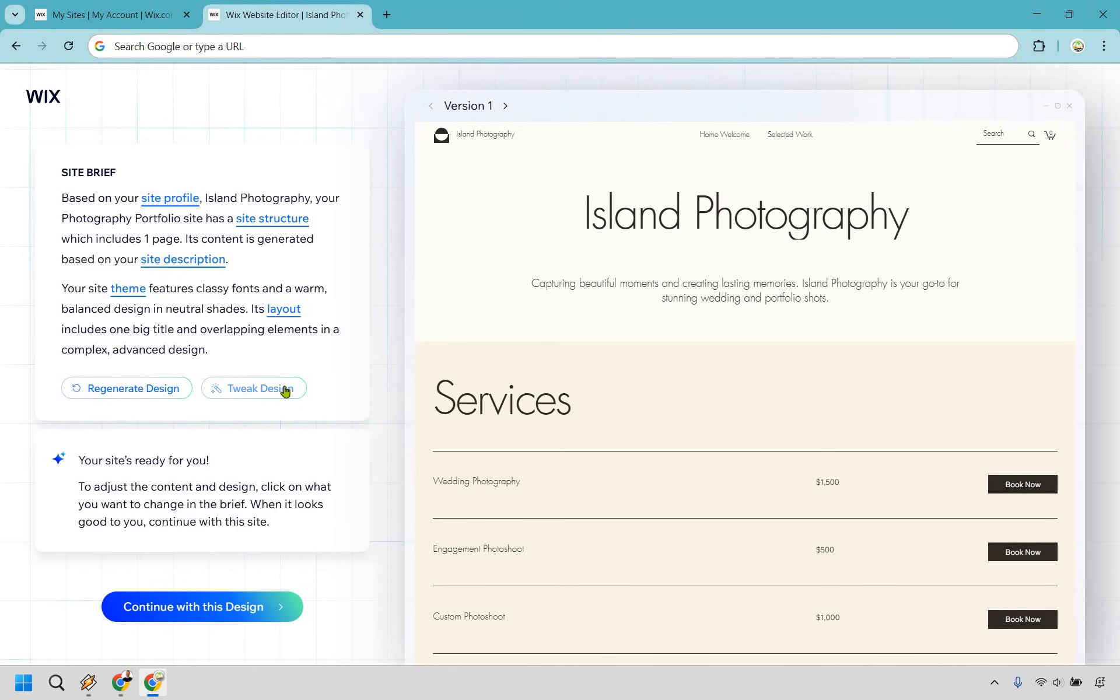
mouse_move(924, 224)
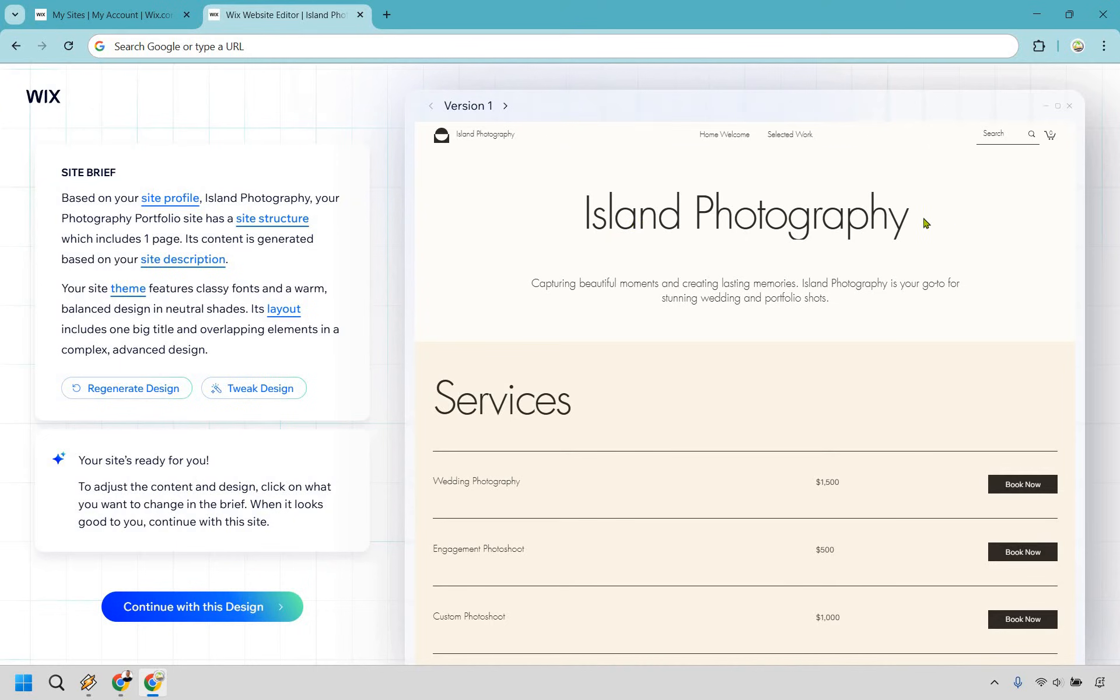
mouse_move(255, 387)
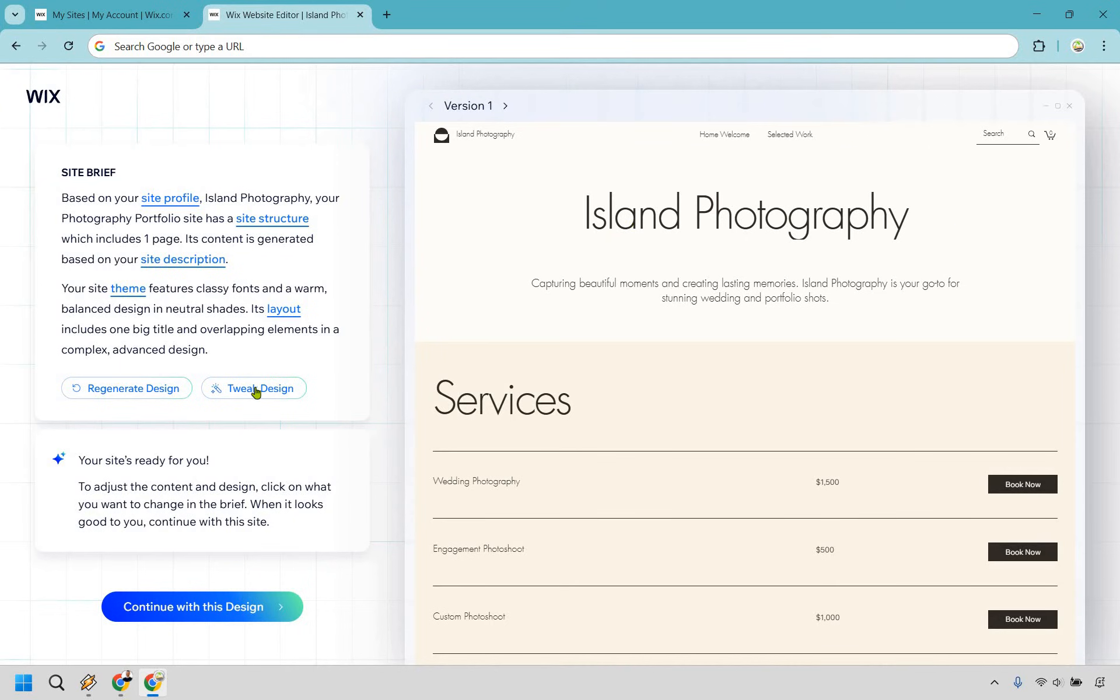
Move the preview to the white-and-gray Version 2 design and scroll through it.
left_click(253, 387)
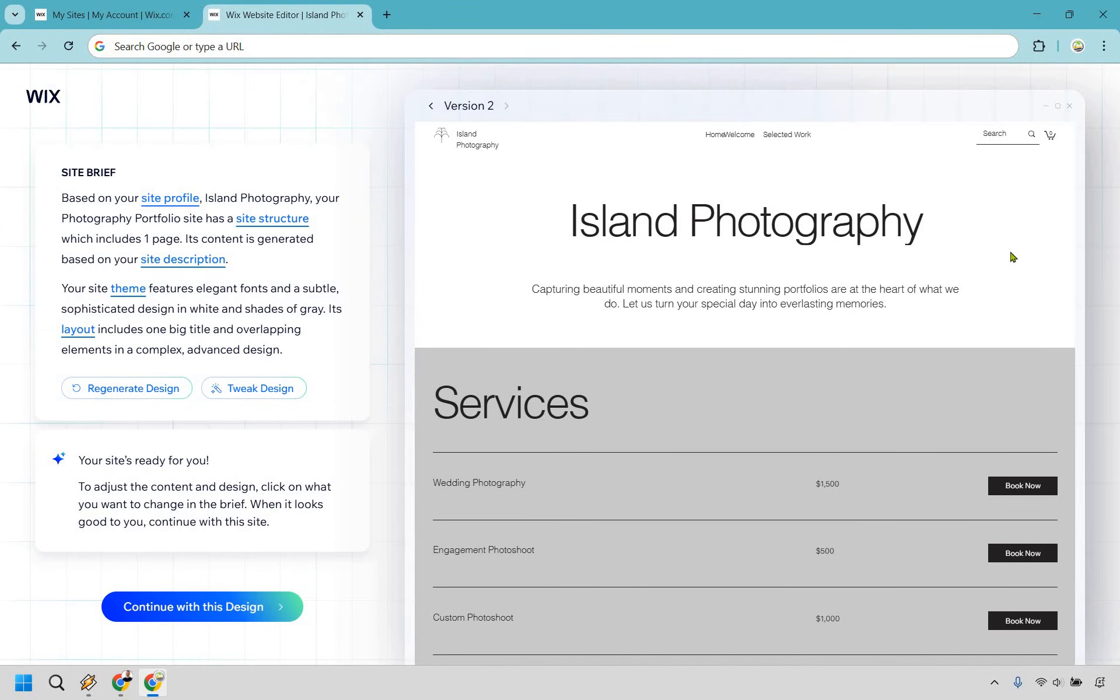
mouse_move(470, 115)
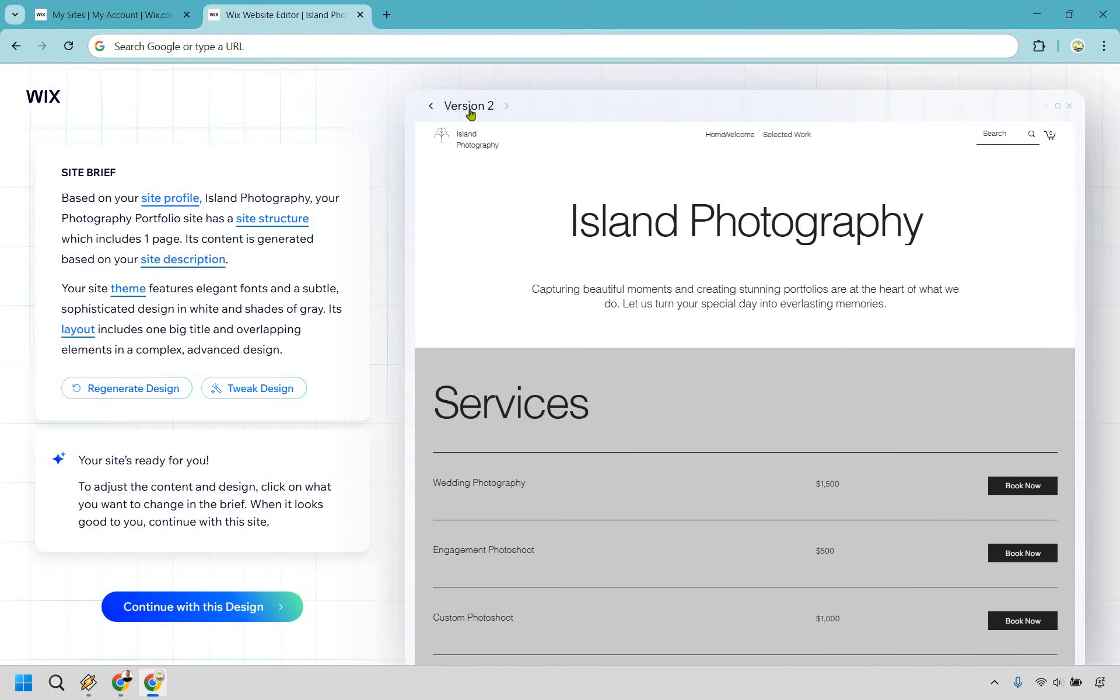
mouse_move(858, 279)
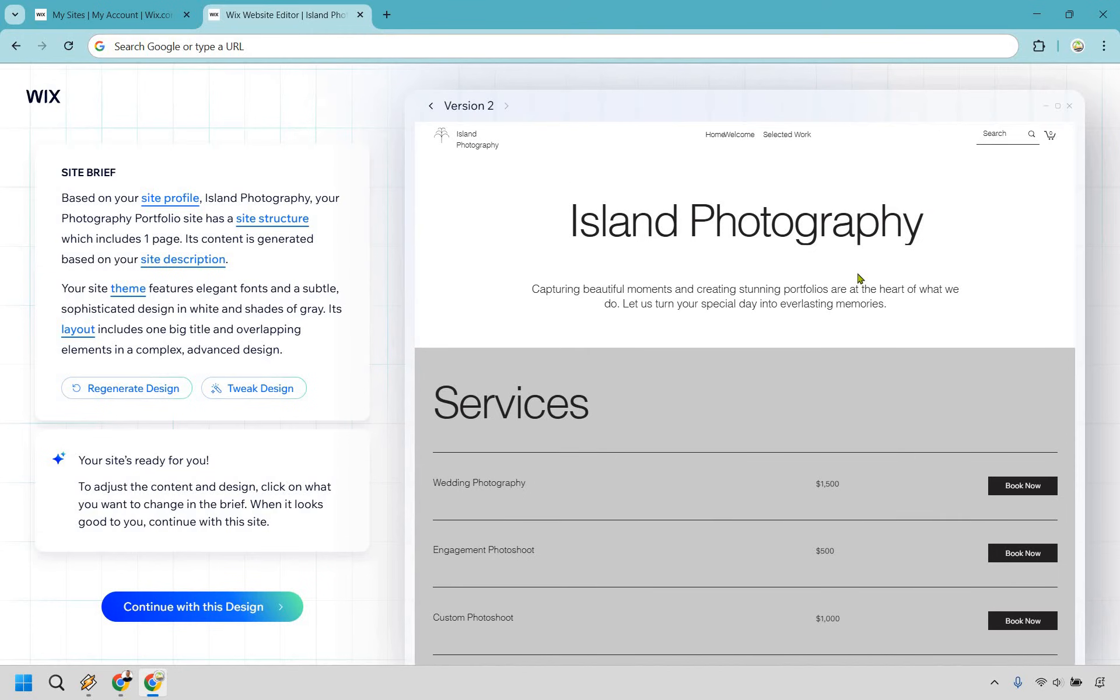
scroll("down", 3)
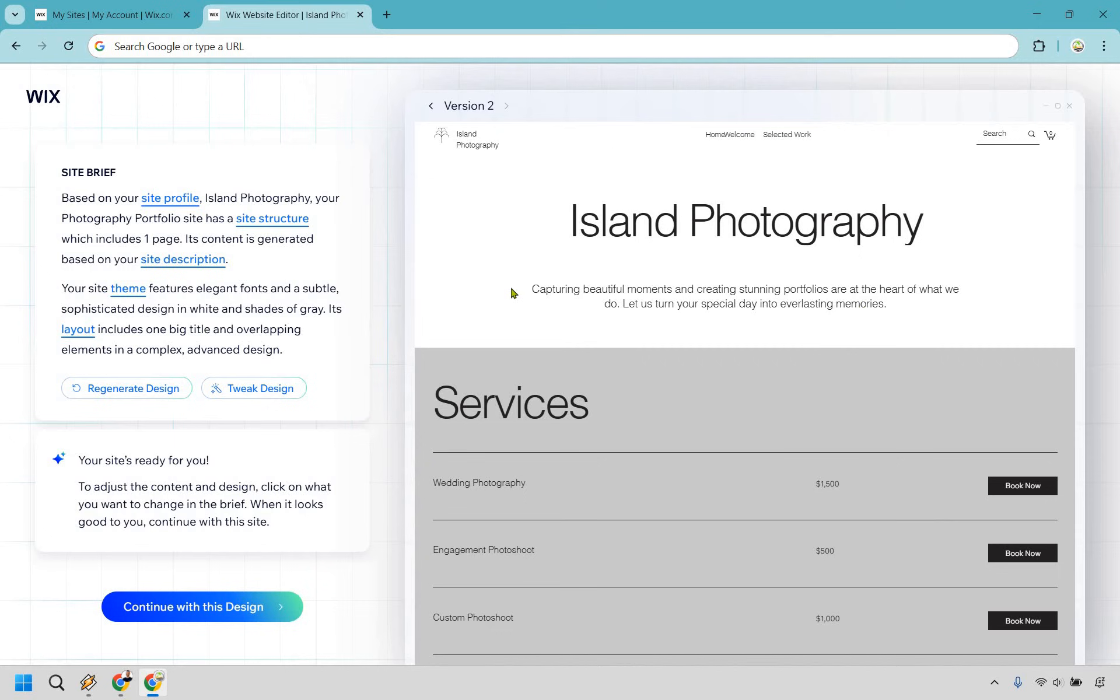
mouse_move(125, 388)
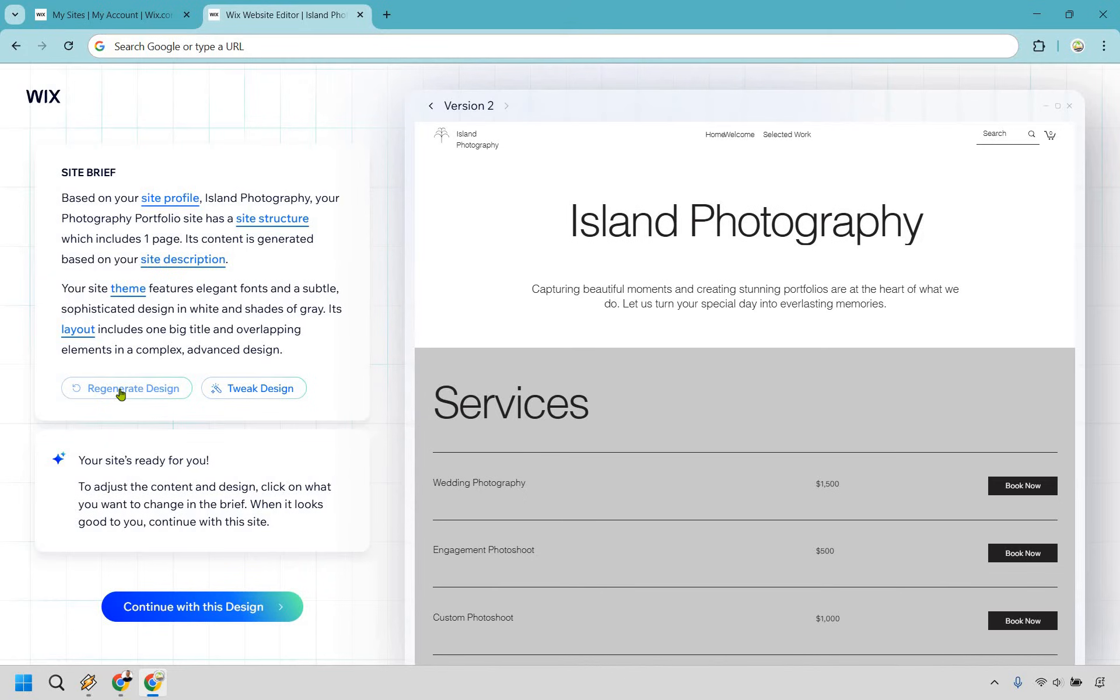
Regenerate the design into the green-headline Version 3, scroll through it, and continue with this design.
left_click(126, 388)
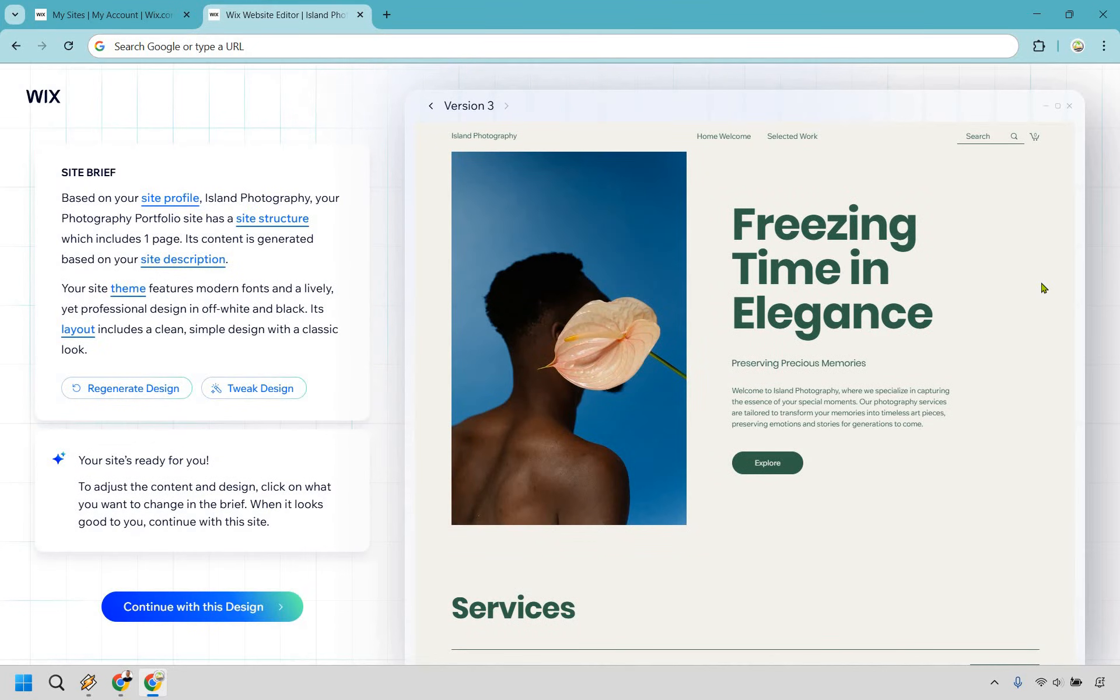
mouse_move(788, 424)
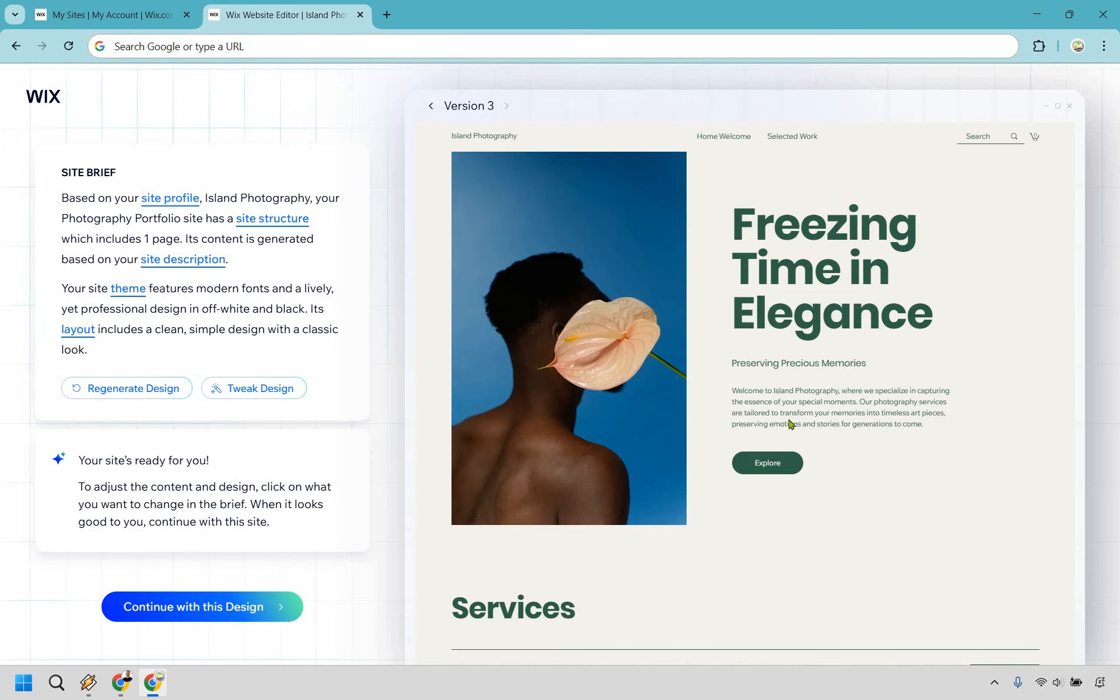
mouse_move(963, 268)
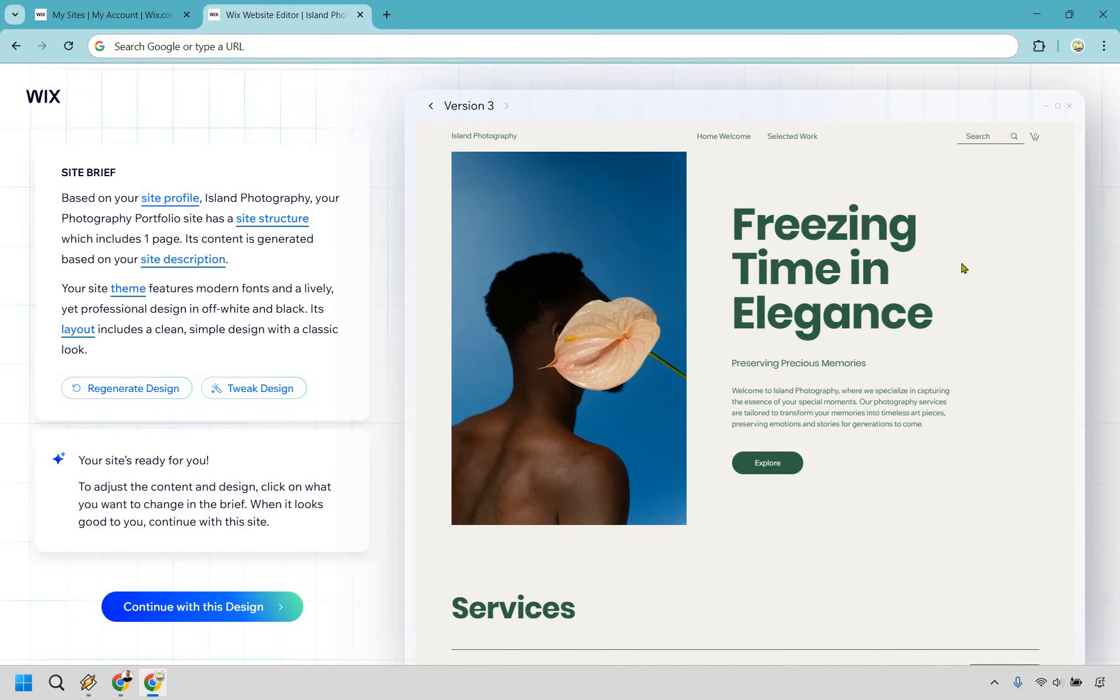
scroll("down", 3)
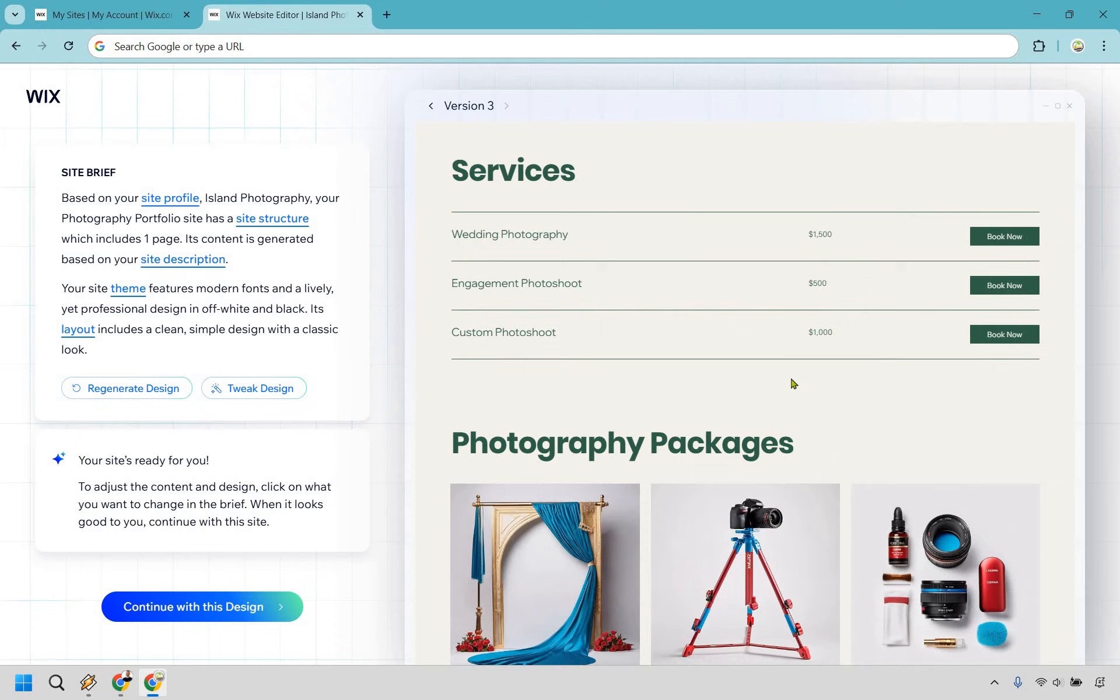
scroll("down", 3)
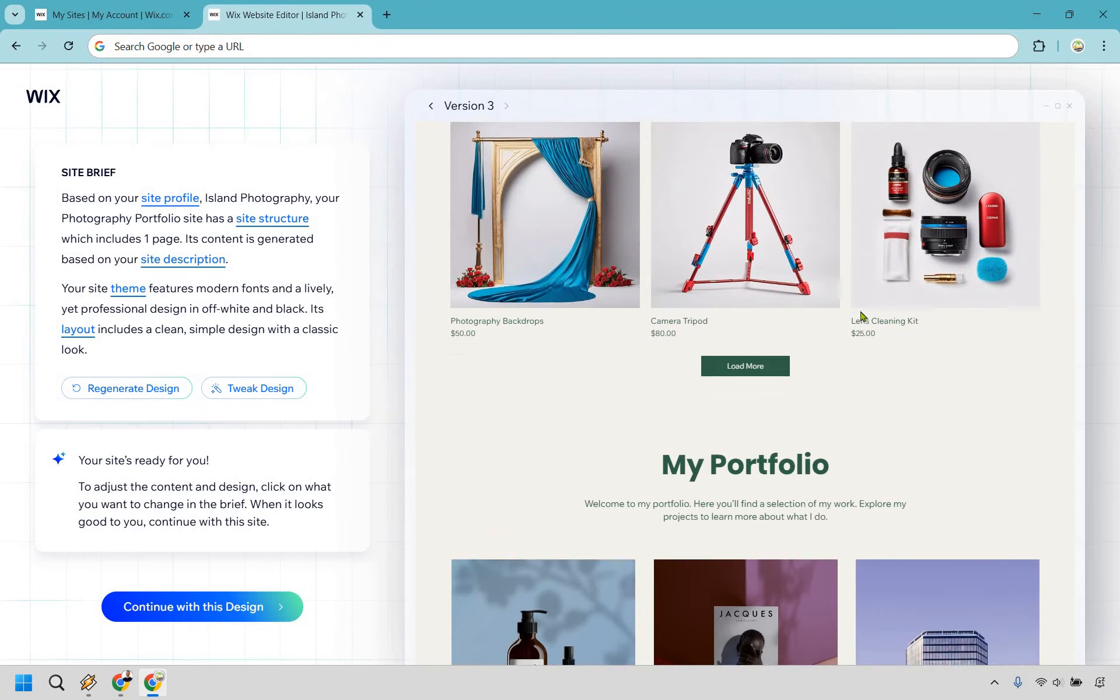
scroll("down", 3)
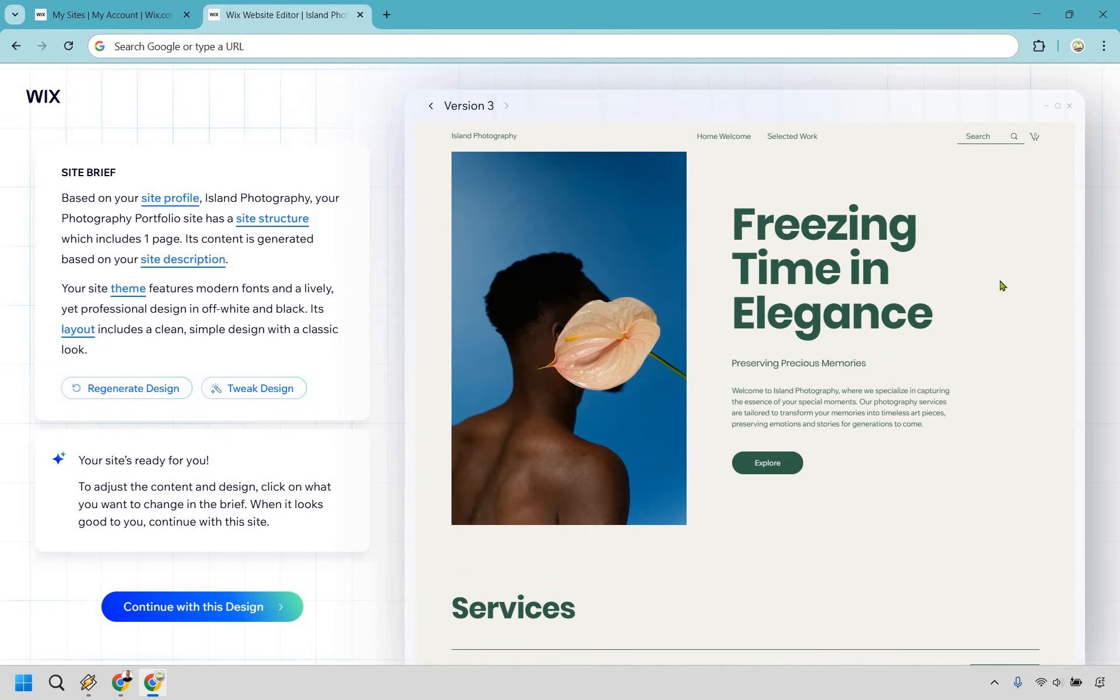
mouse_move(463, 517)
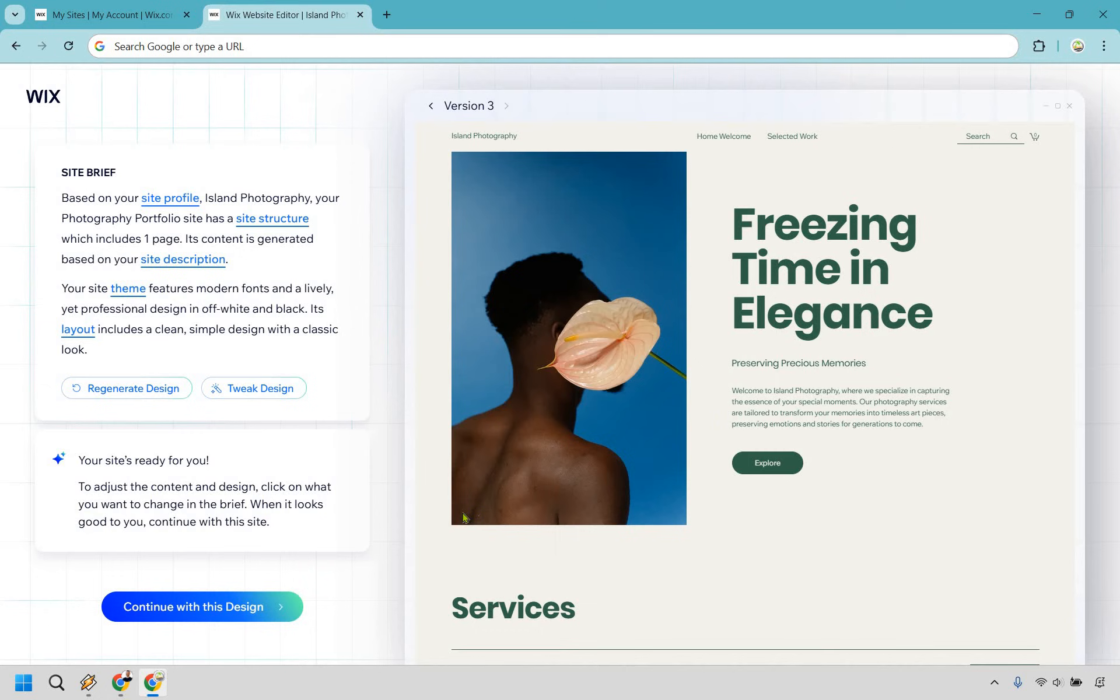
mouse_move(335, 532)
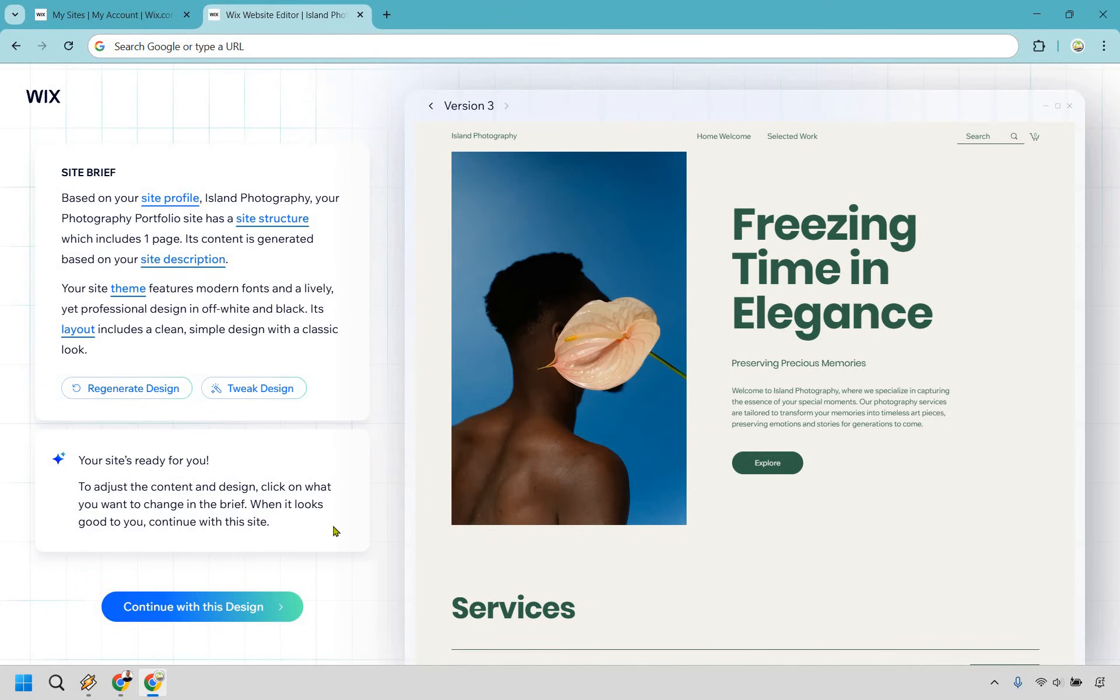
left_click(202, 607)
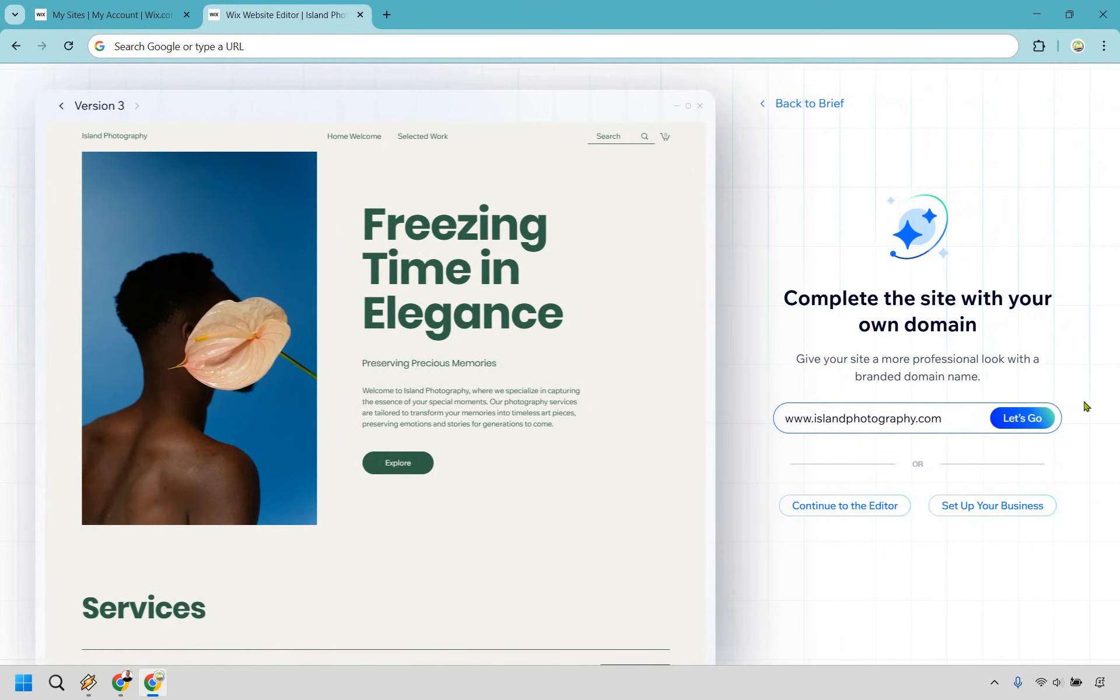
mouse_move(1093, 298)
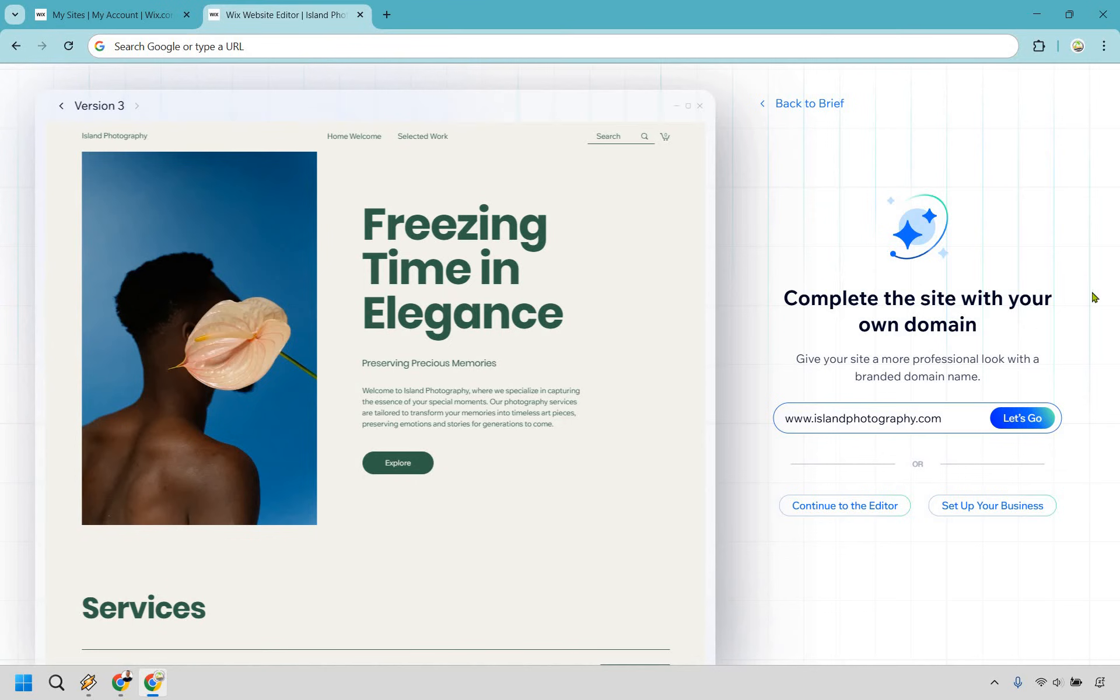
mouse_move(853, 582)
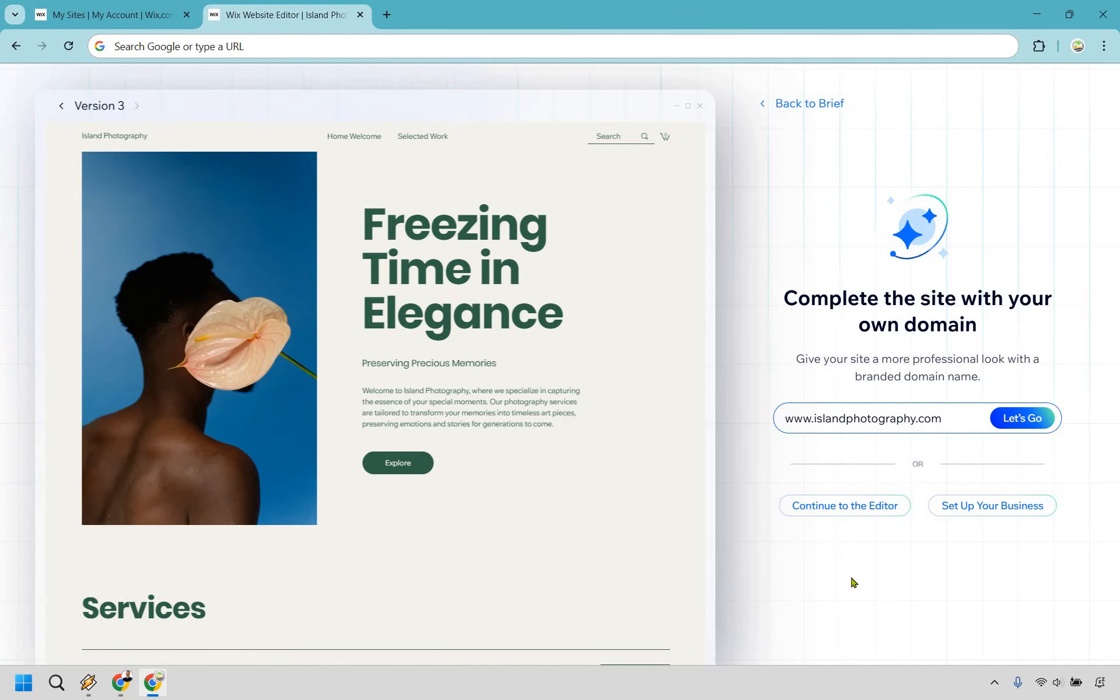
mouse_move(843, 513)
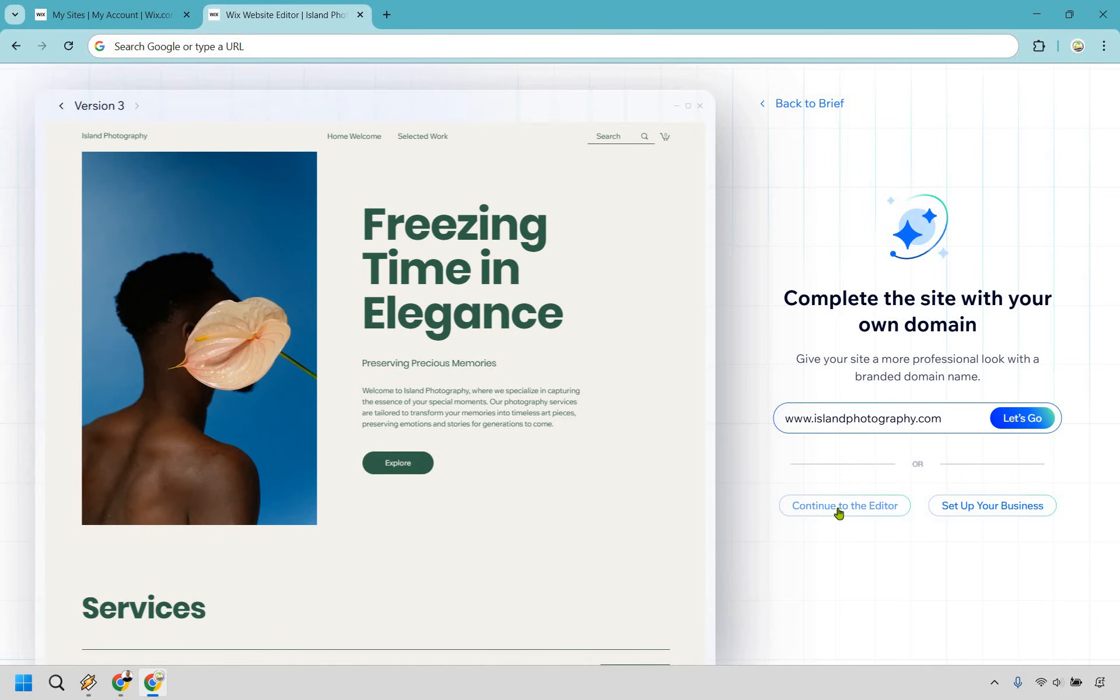
mouse_move(121, 15)
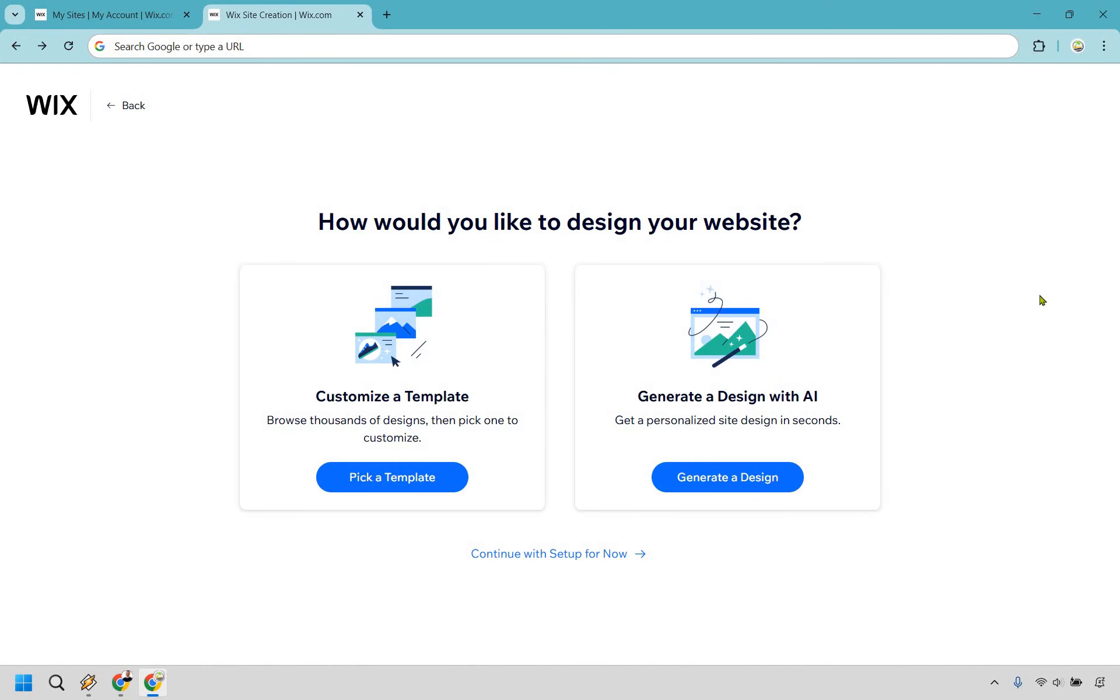
mouse_move(269, 371)
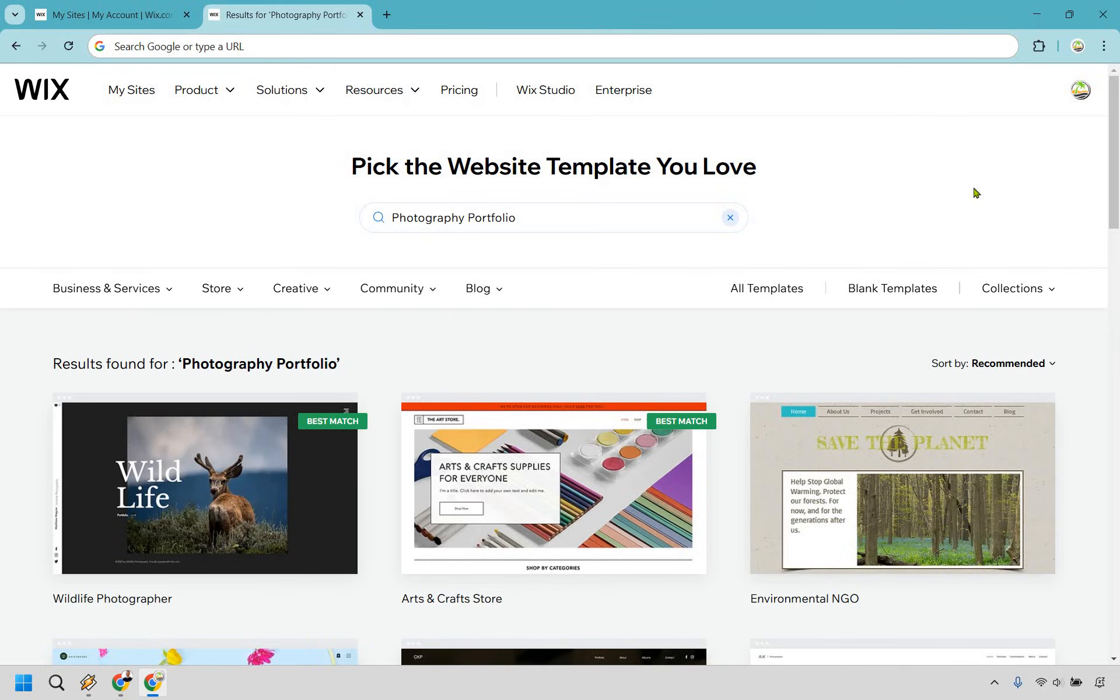
mouse_move(352, 204)
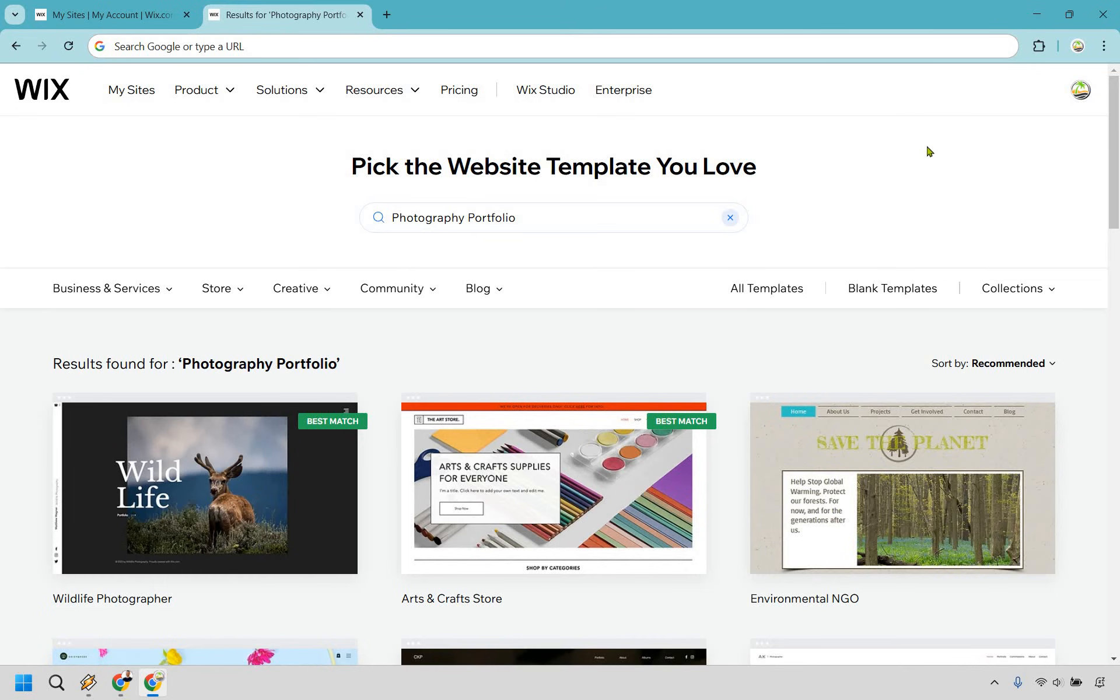
mouse_move(555, 256)
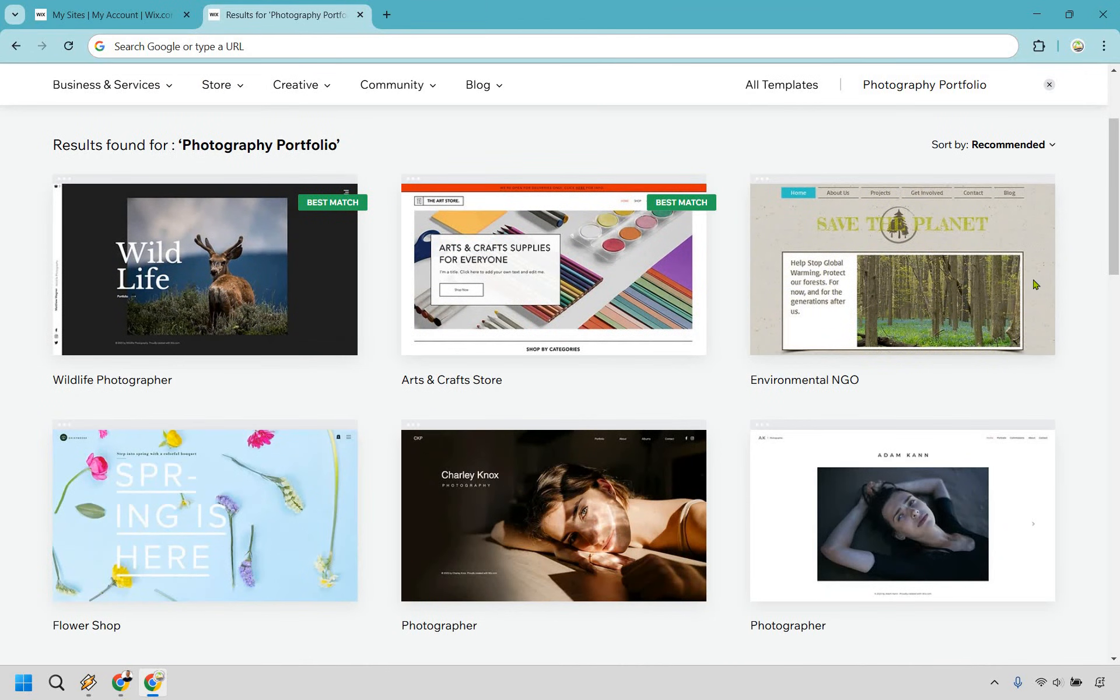
Scroll through the Photography Portfolio search results before switching to the Photography category.
scroll("down", 3)
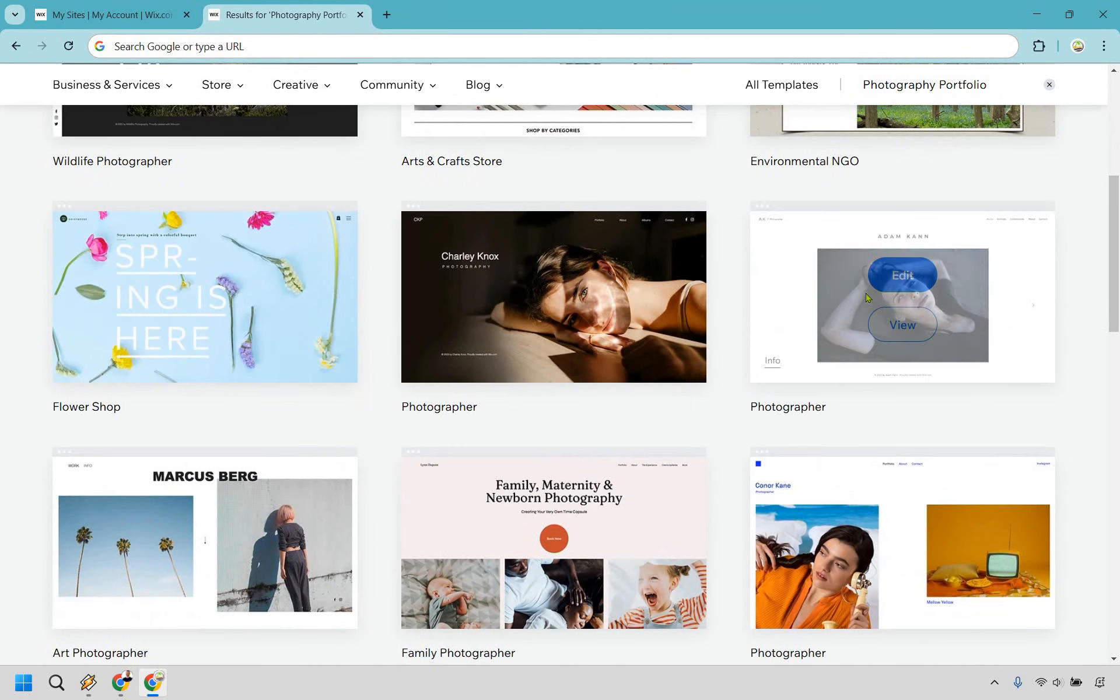
scroll("up", 3)
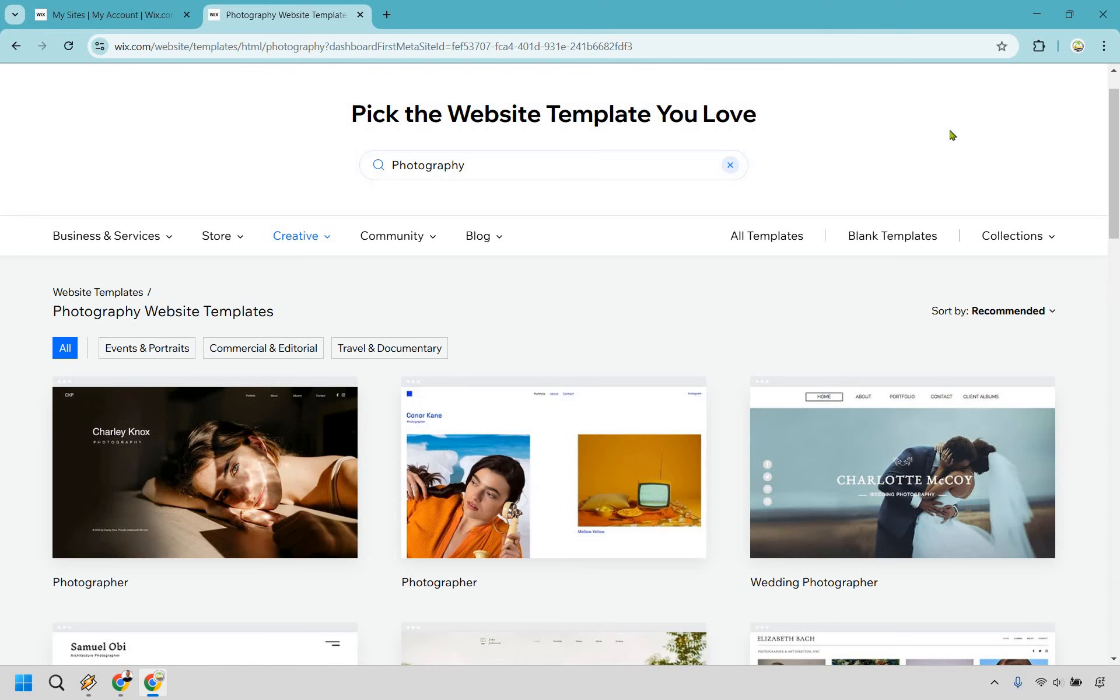
Scroll to the Fashion Photographer card and view its live preview.
scroll("down", 3)
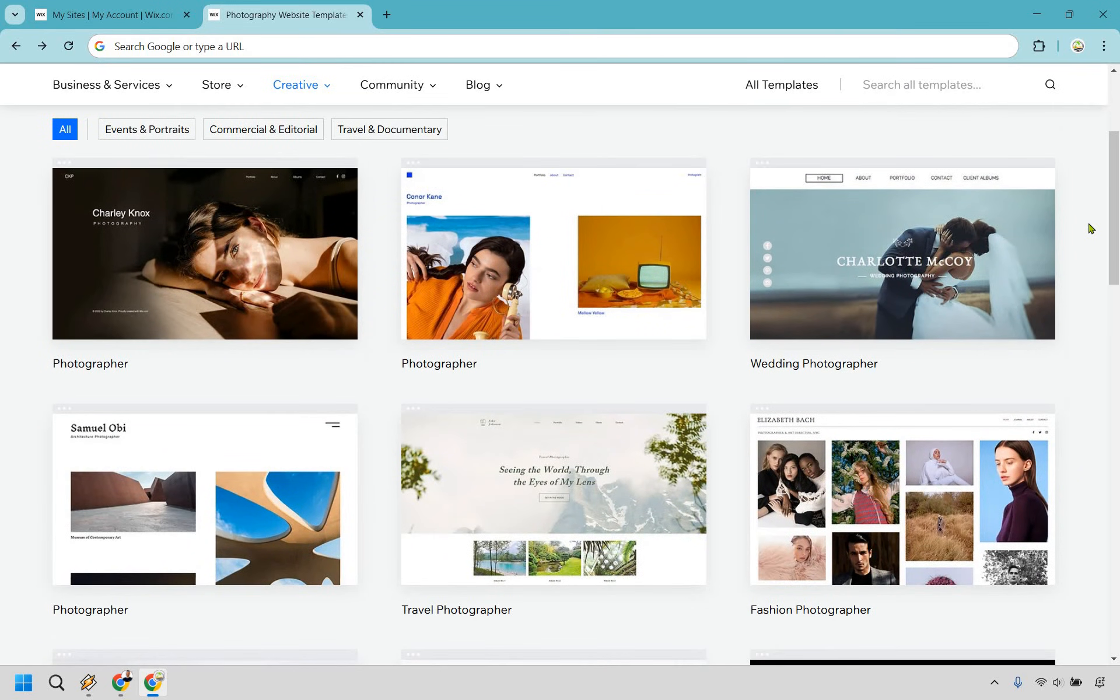
scroll("down", 3)
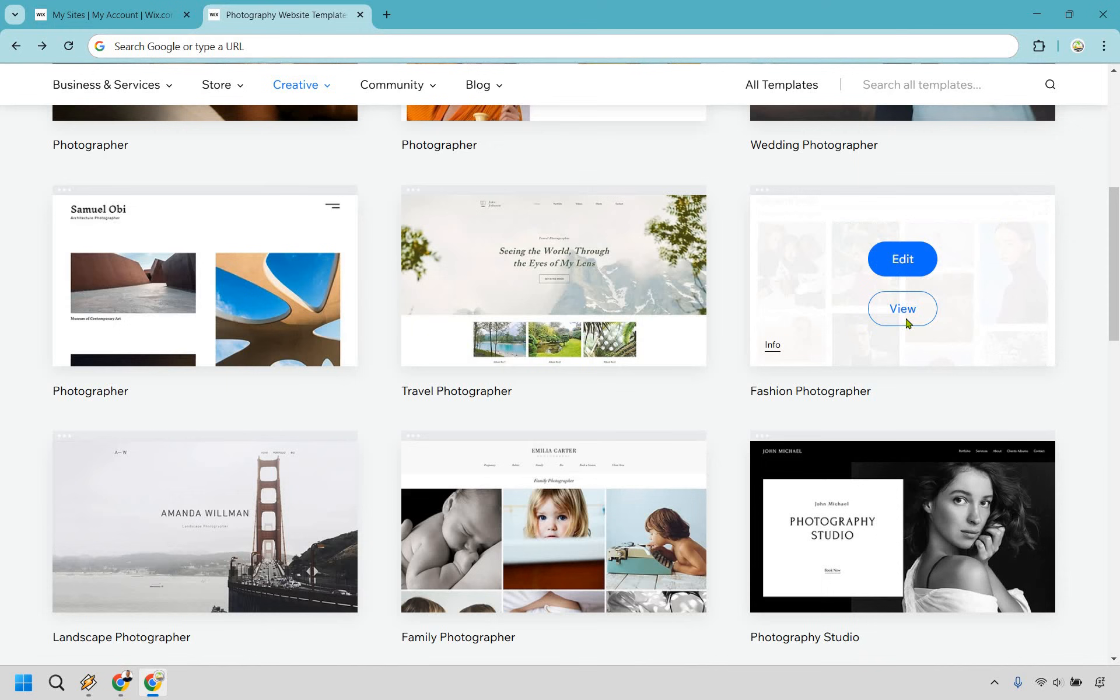
left_click(902, 307)
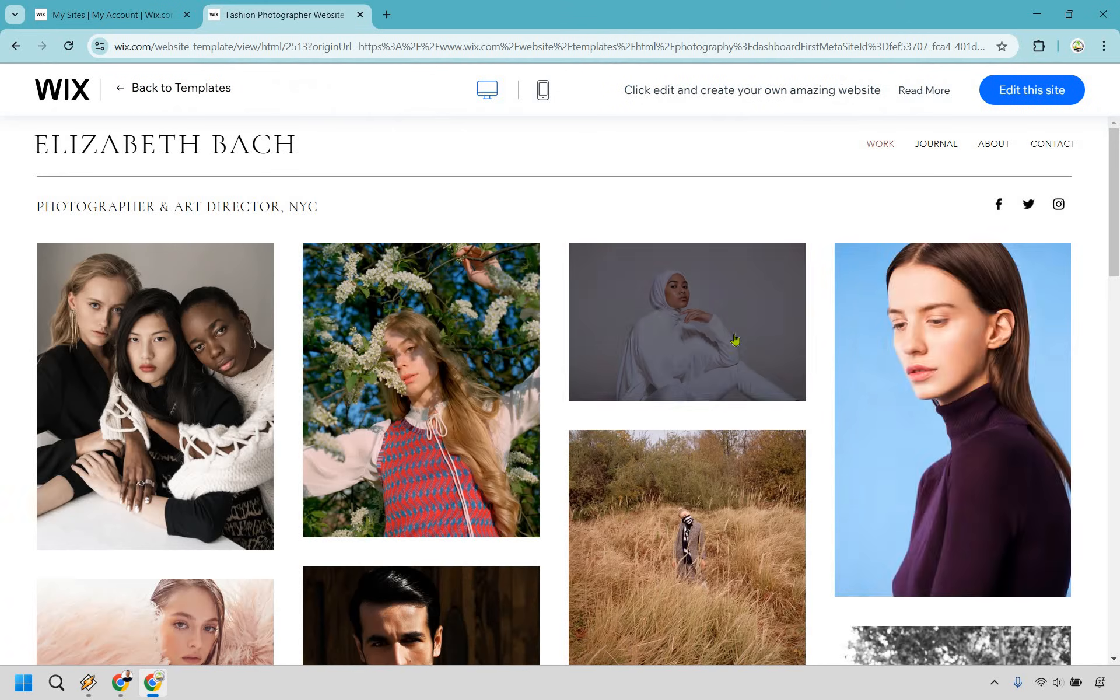
Scroll the Fashion Photographer preview before returning to the templates list.
scroll("down", 3)
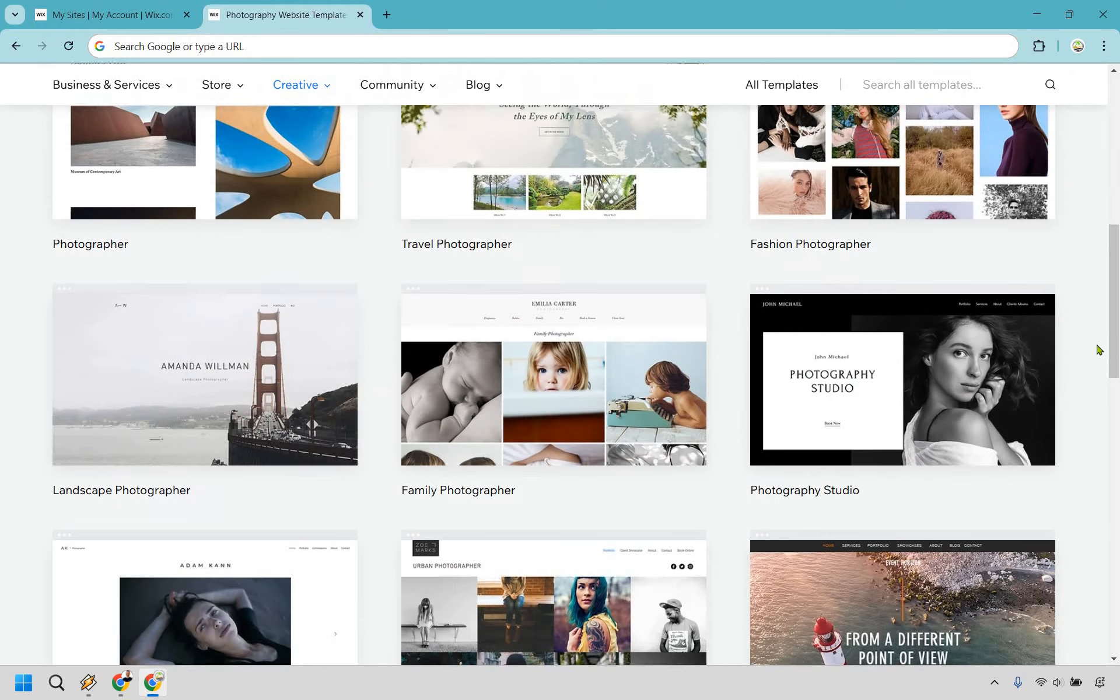
Move to page 2 of the photography templates and scroll through its designs.
scroll("down", 3)
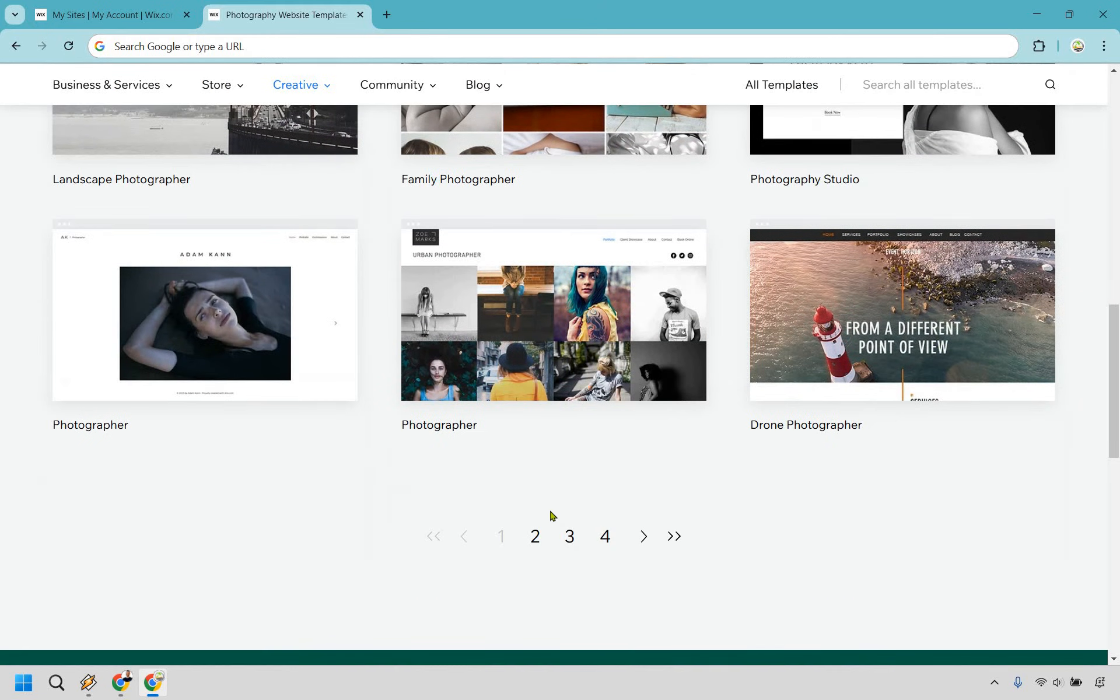
left_click(534, 535)
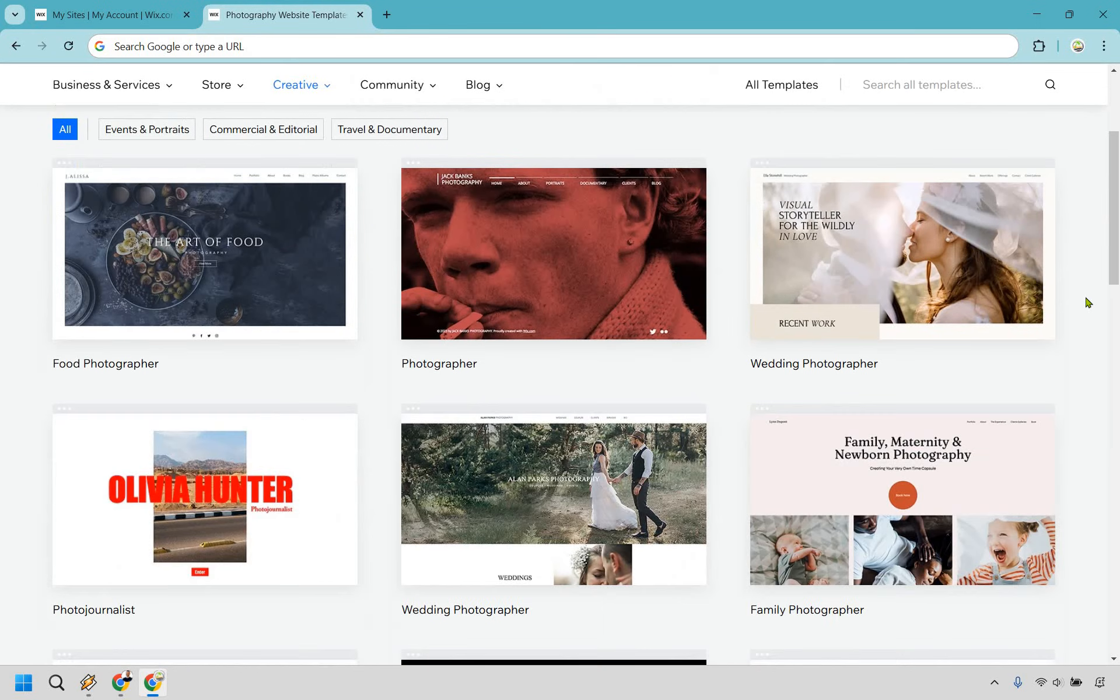
scroll("down", 3)
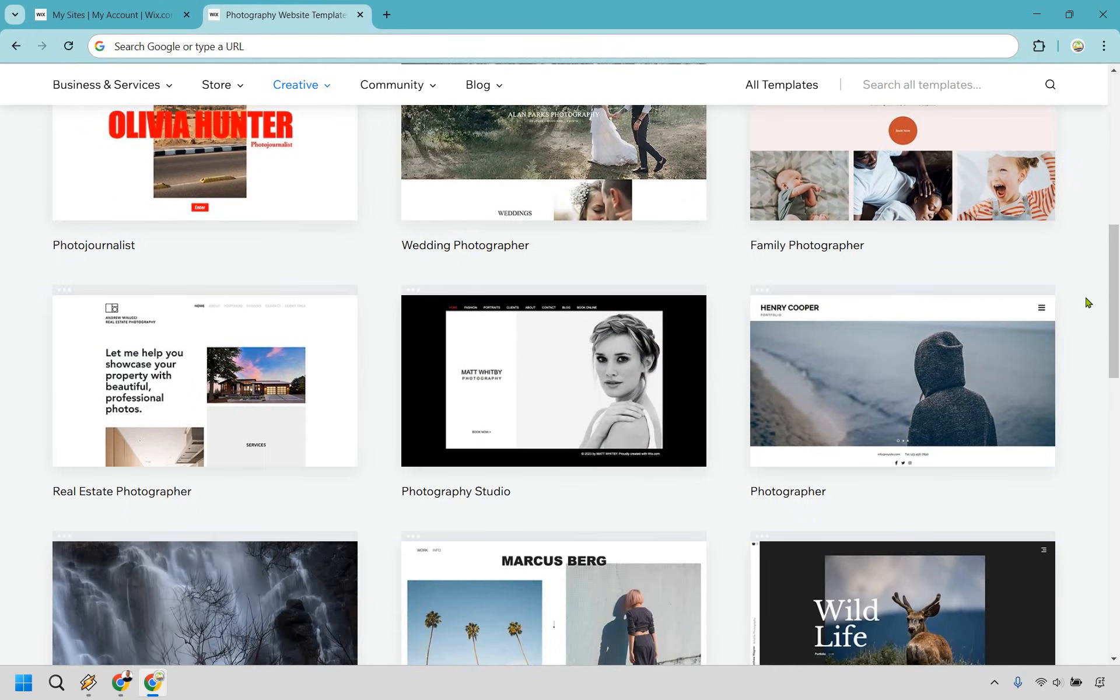
scroll("down", 3)
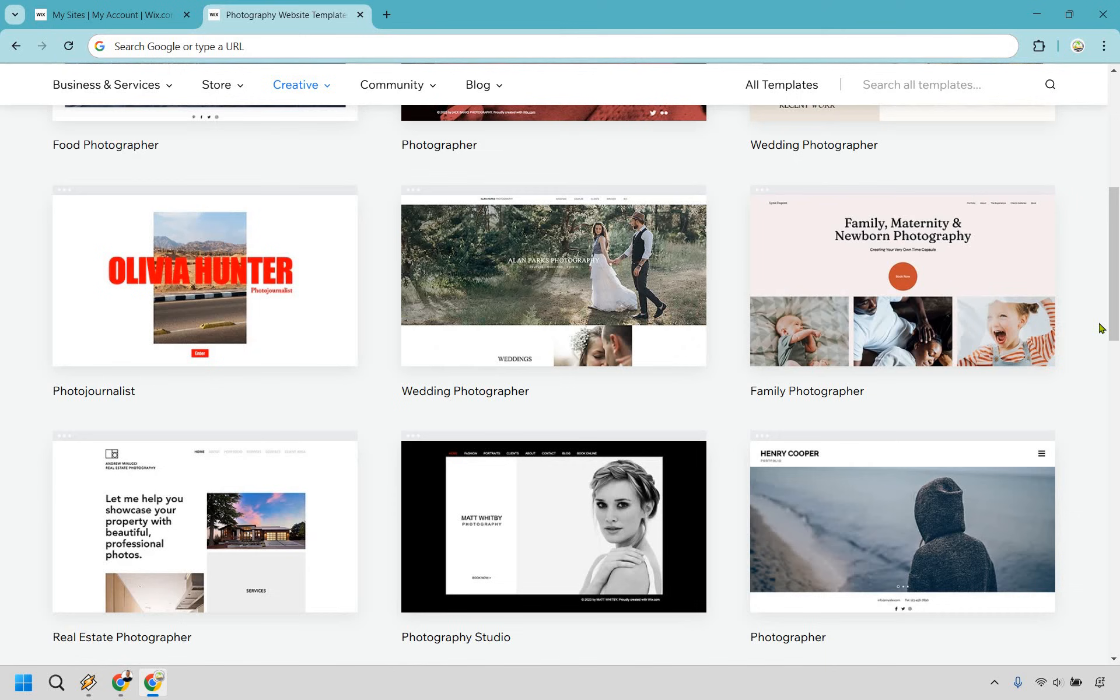
mouse_move(1098, 343)
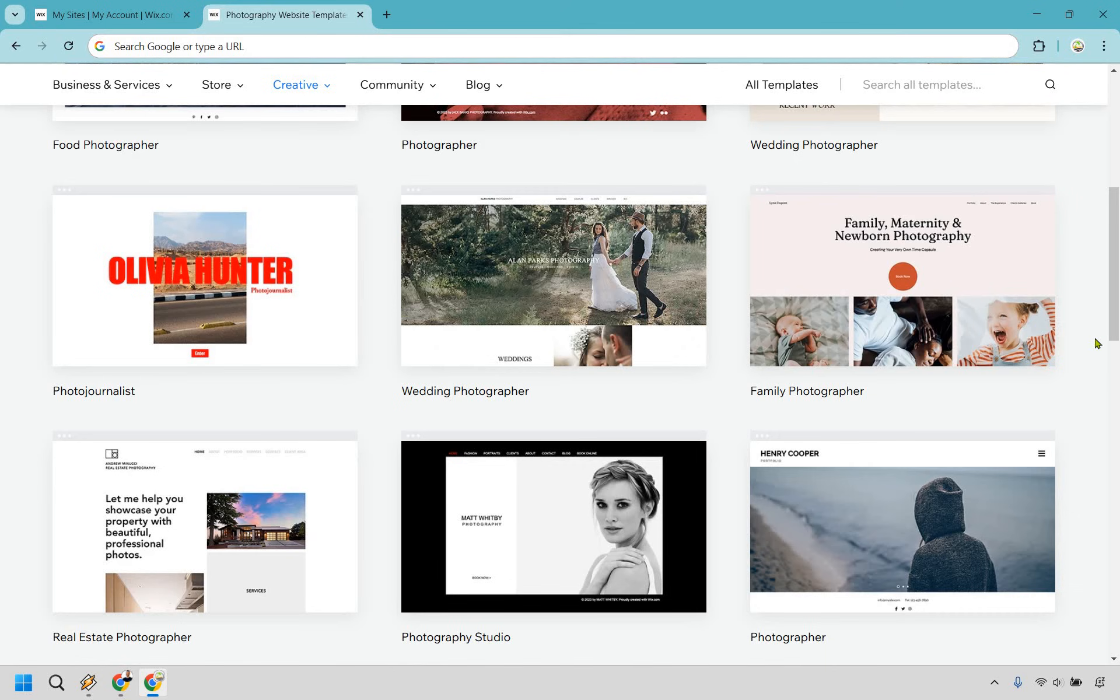
Continue through pages 3 and 4, scrolling past Art Exhibition, Artist and Photography Forum designs.
scroll("down", 3)
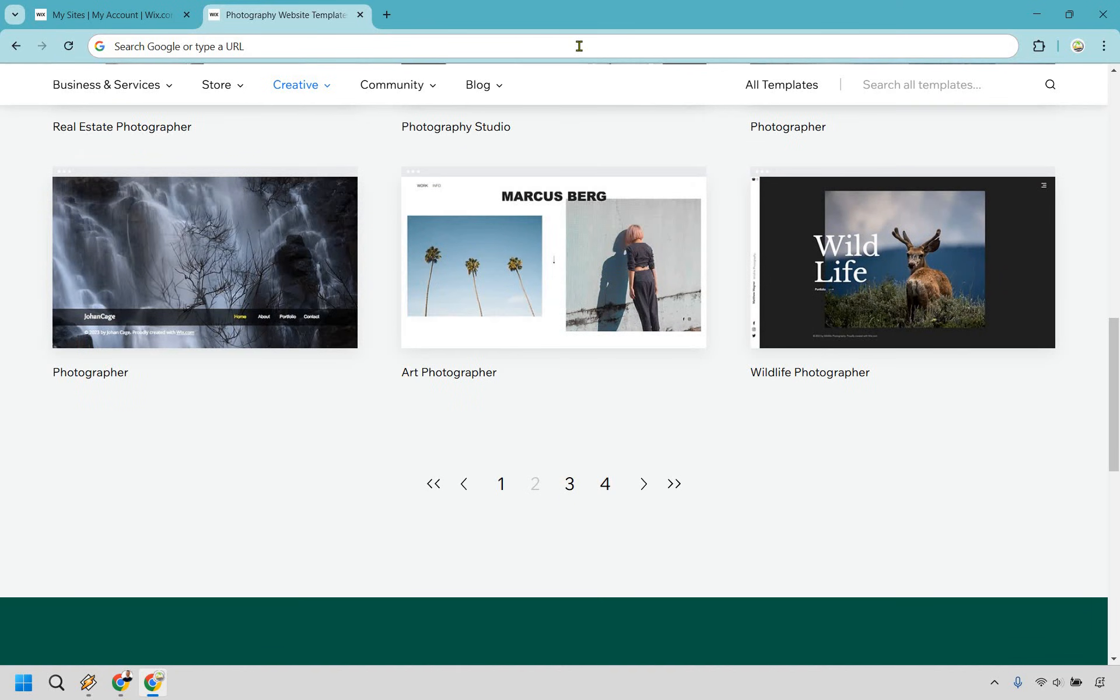
scroll("up", 3)
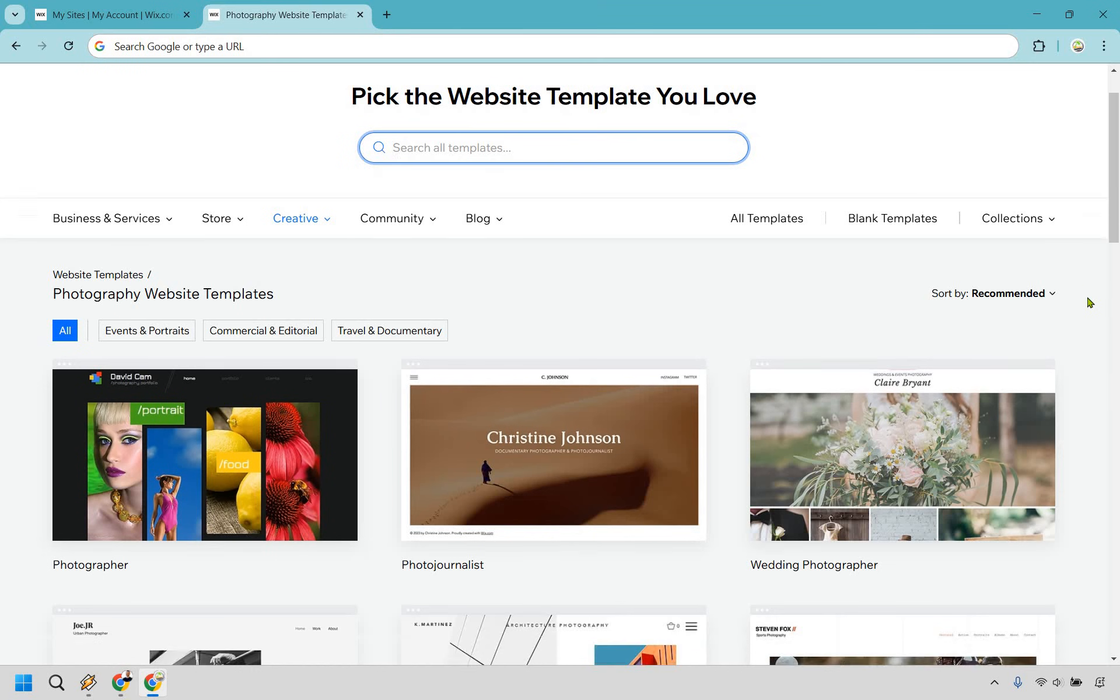
scroll("down", 3)
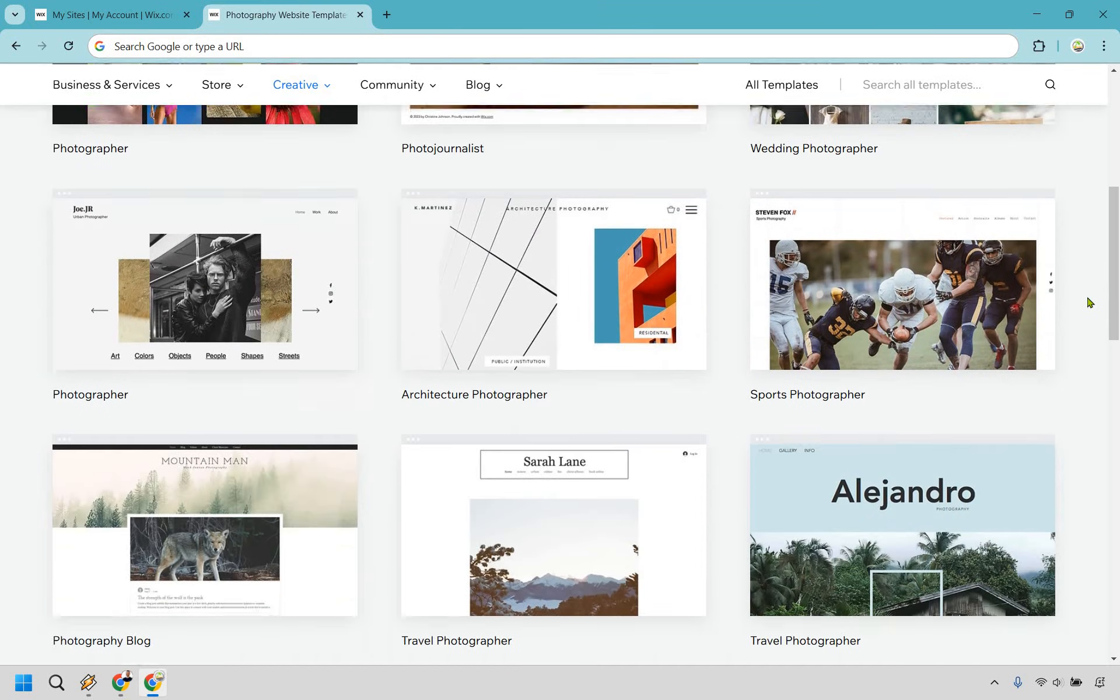
scroll("down", 3)
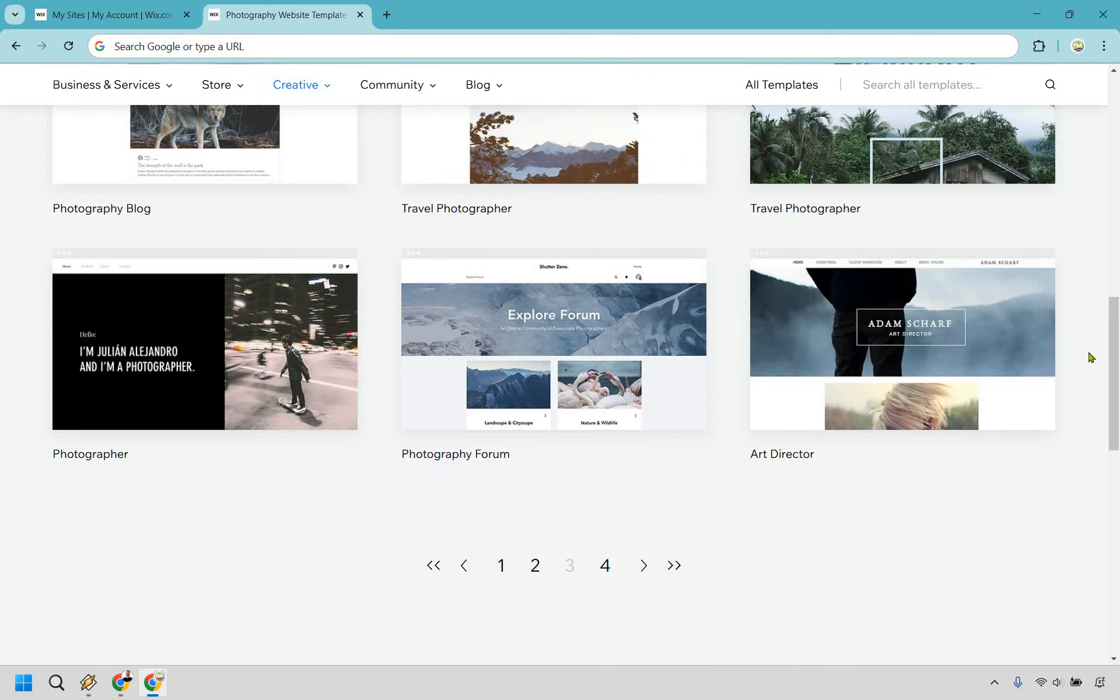
scroll("down", 3)
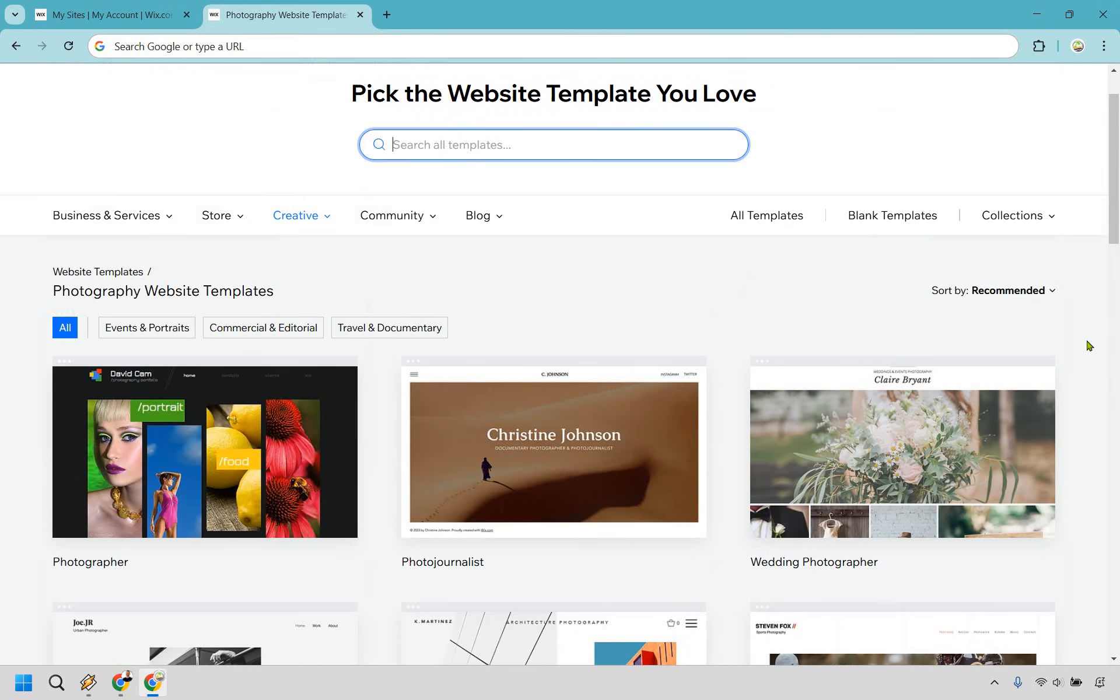
scroll("down", 3)
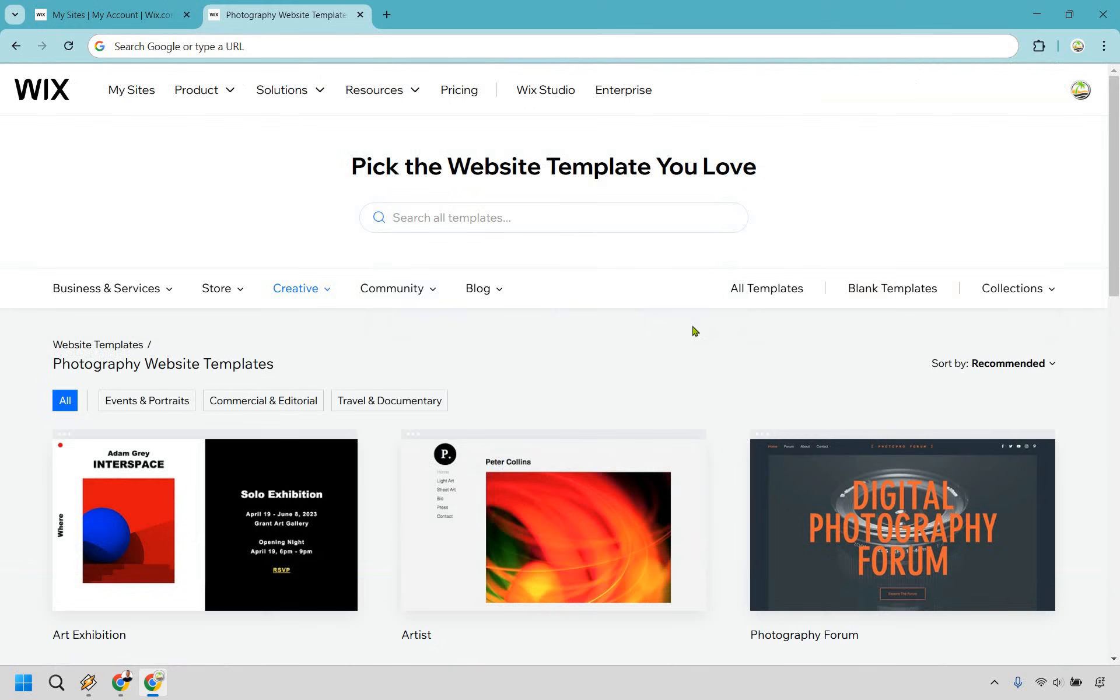
mouse_move(31, 56)
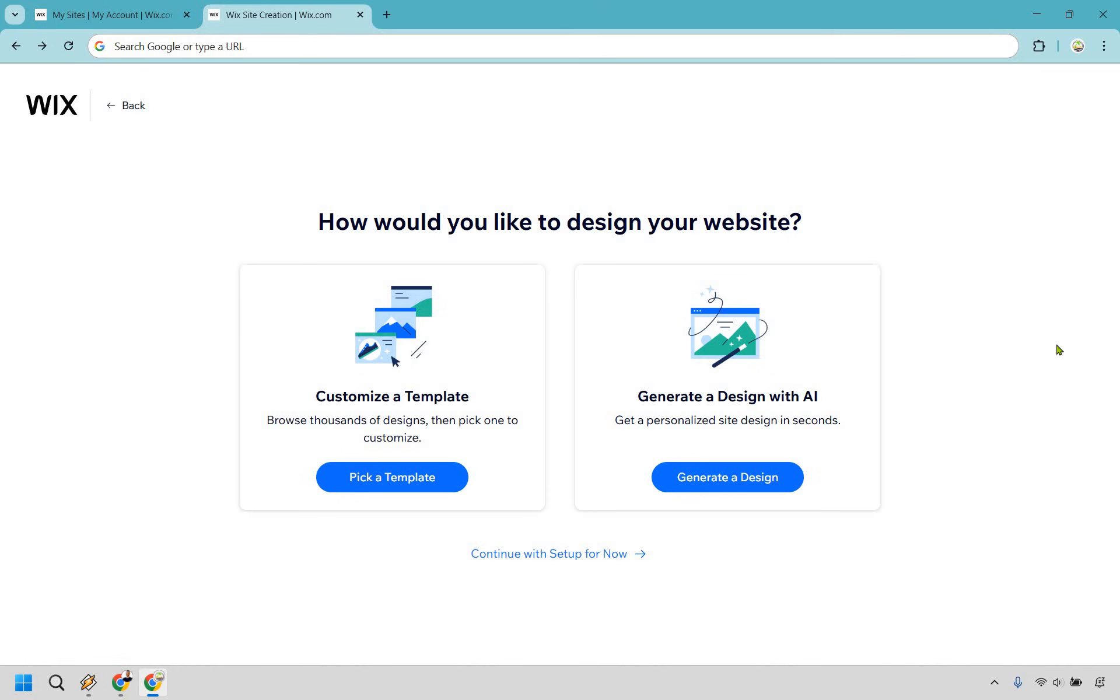
mouse_move(138, 301)
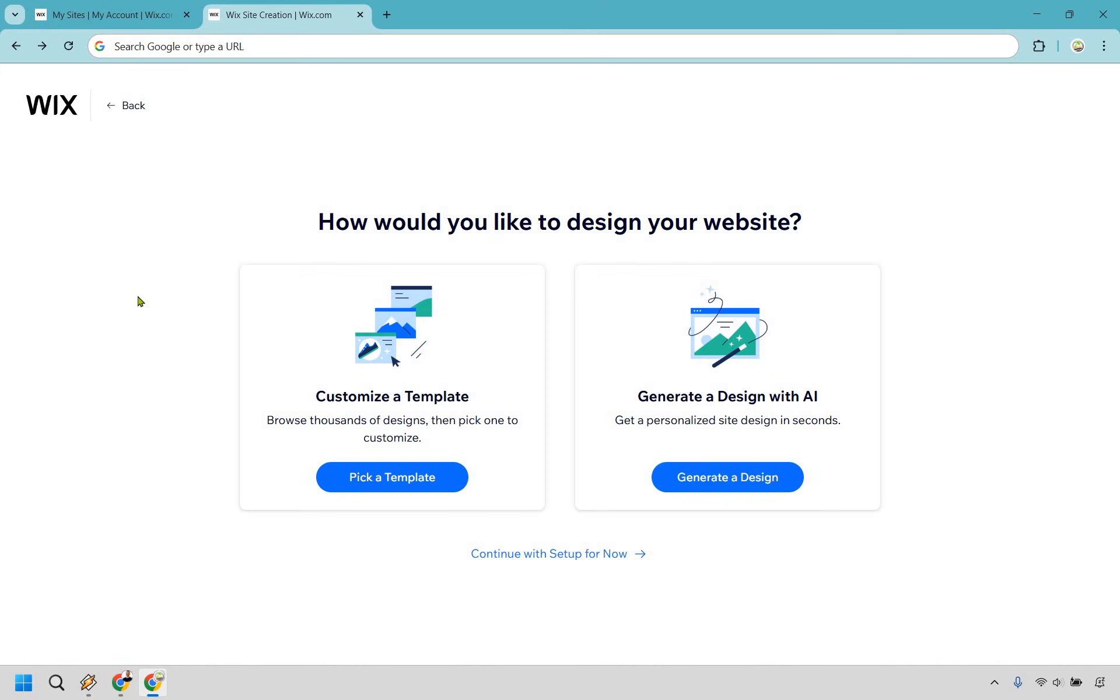
mouse_move(142, 308)
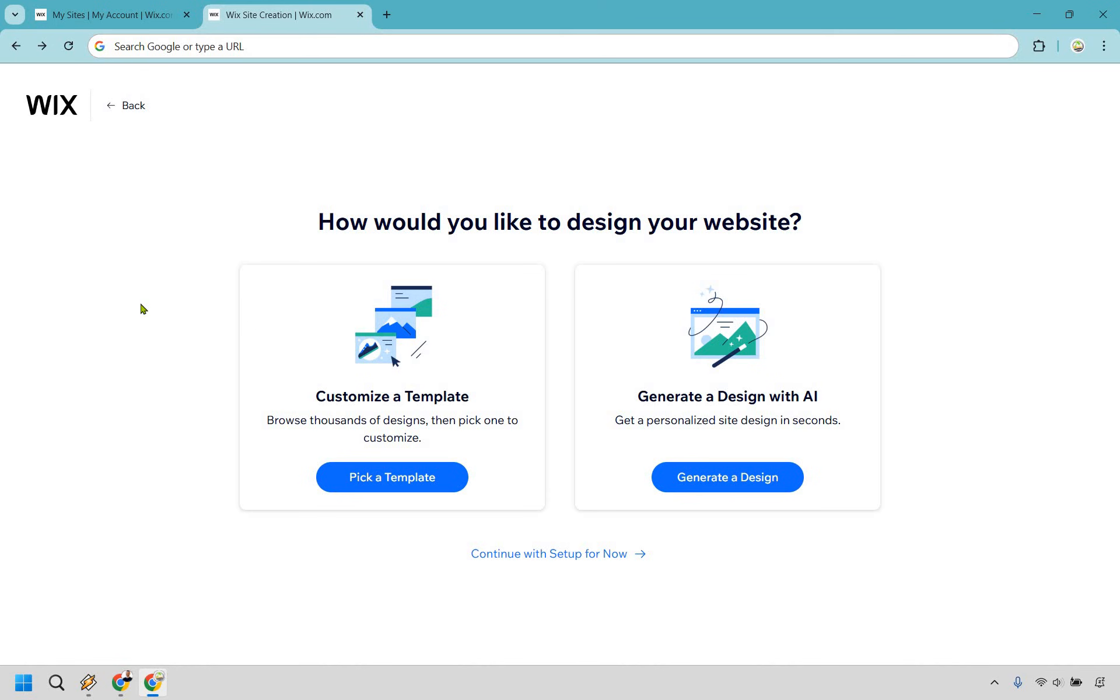